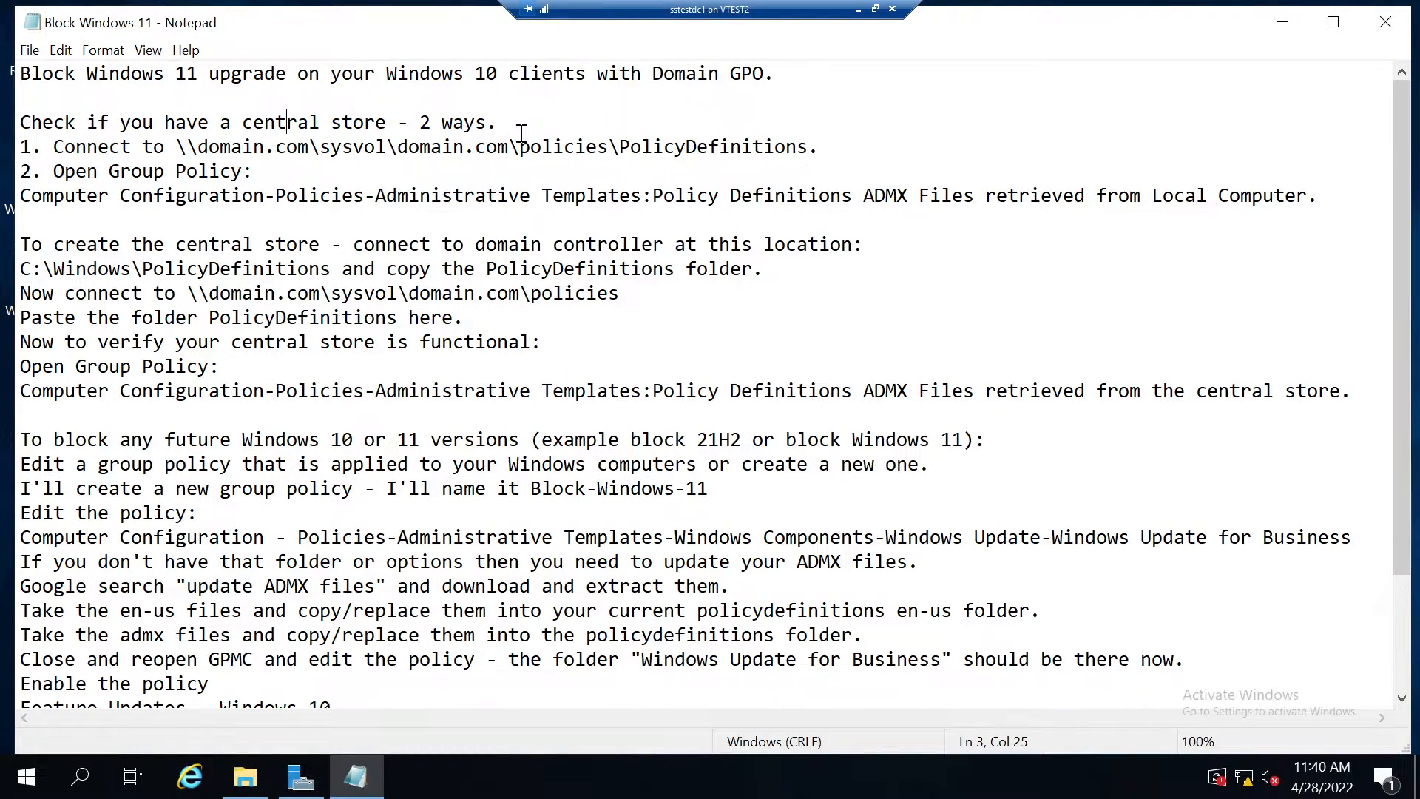
Highlight the 'Check if you have a central store' note and bring up File Explorer.
triple_click(253, 123)
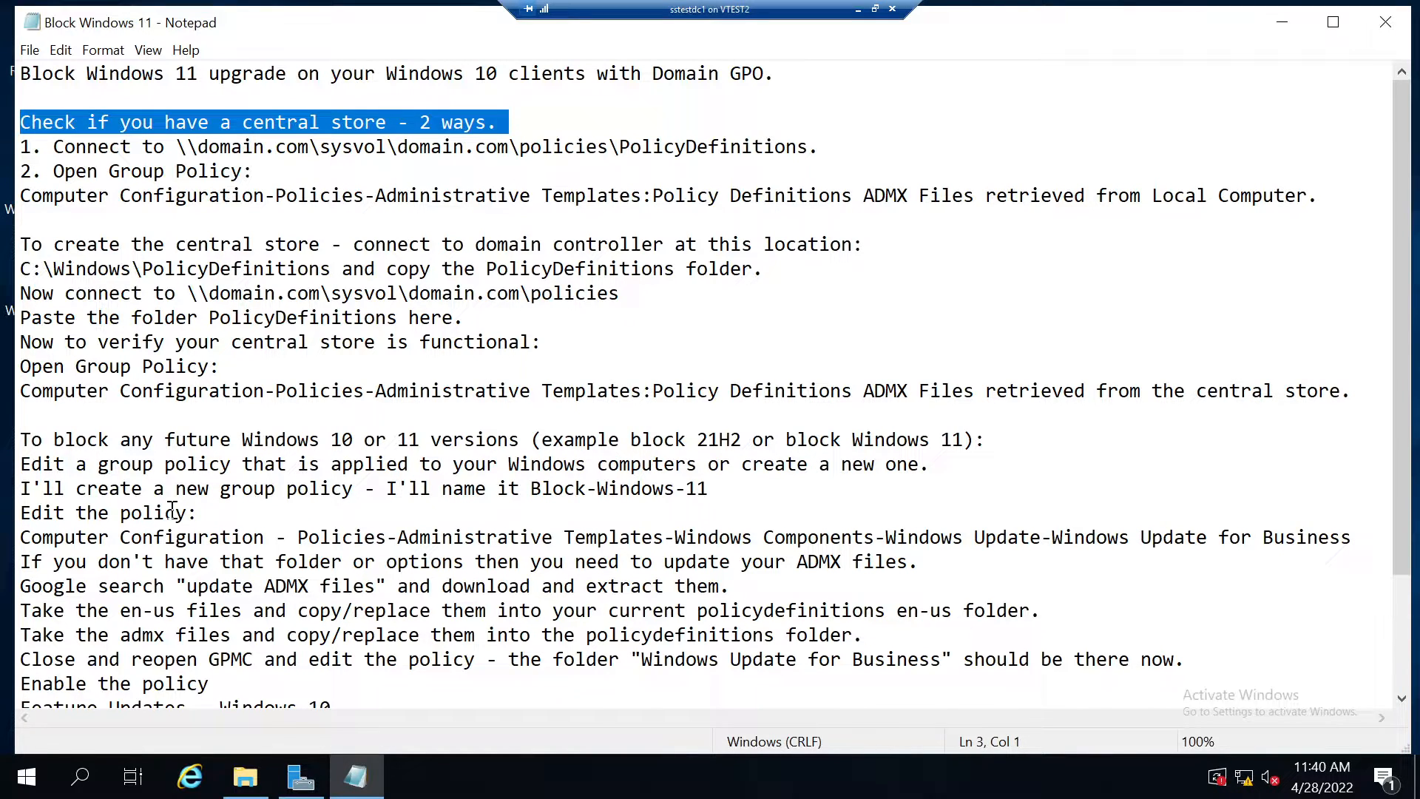
click(26, 776)
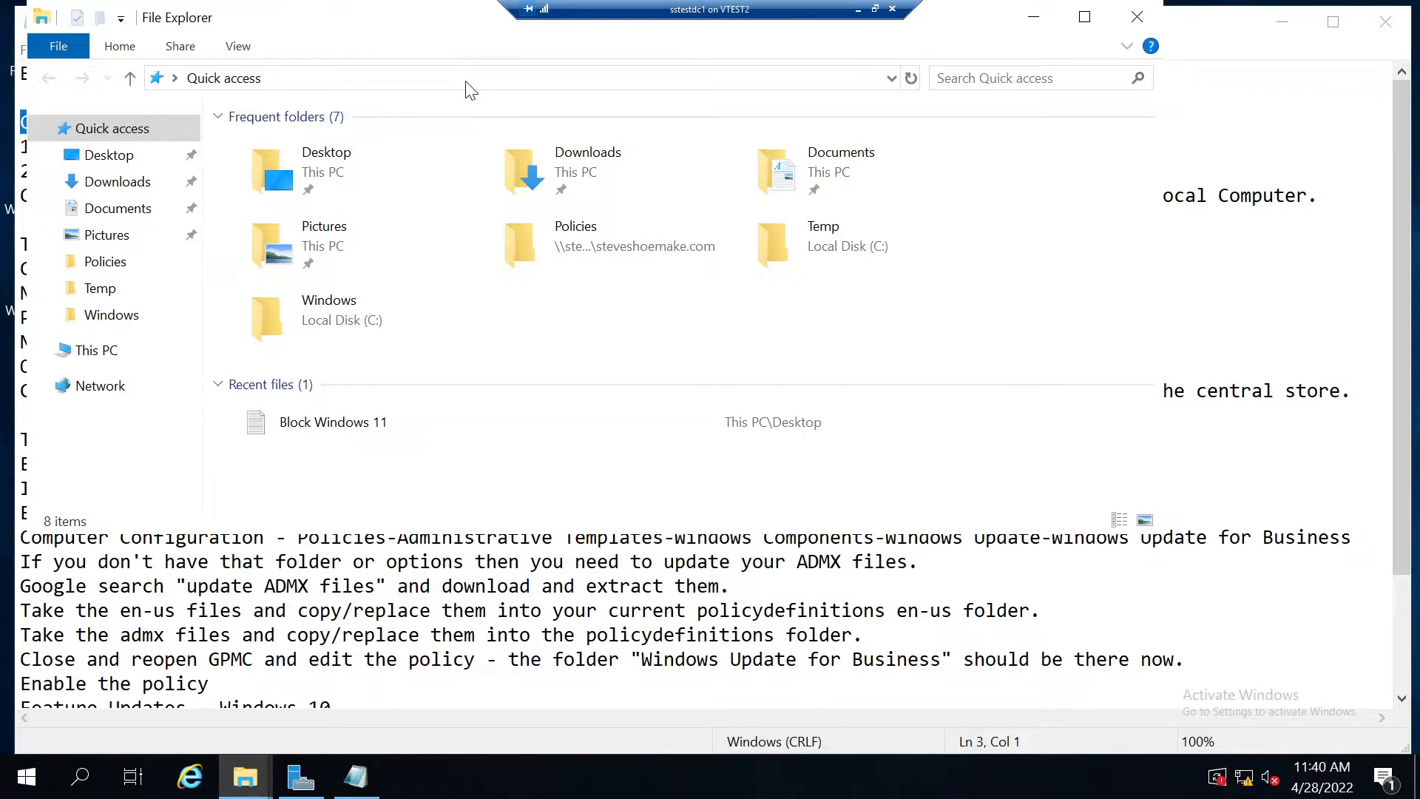
Browse to \\steveshoemake.com\SYSVOL and enter the steveshoemake.com domain folder.
text(\\steve)
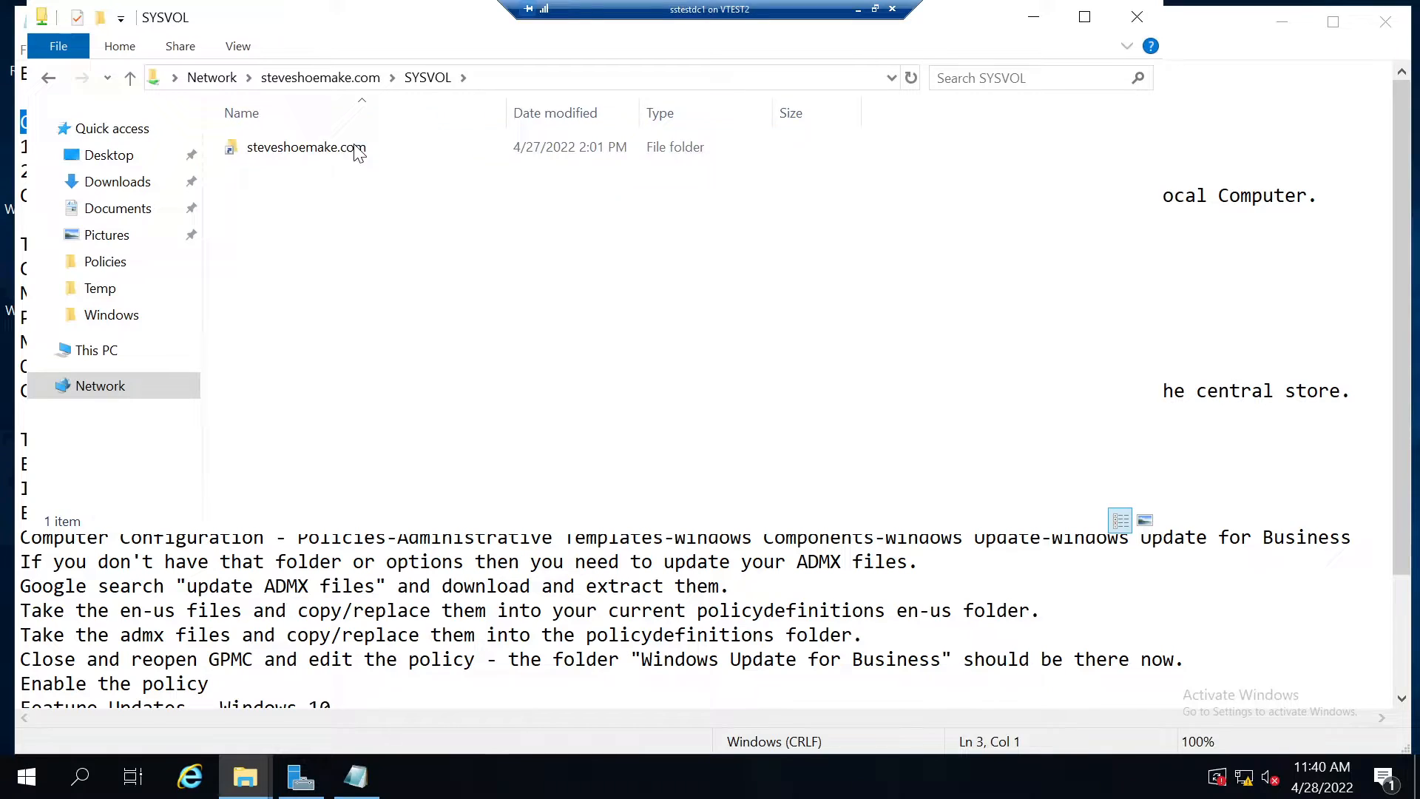
double_click(305, 146)
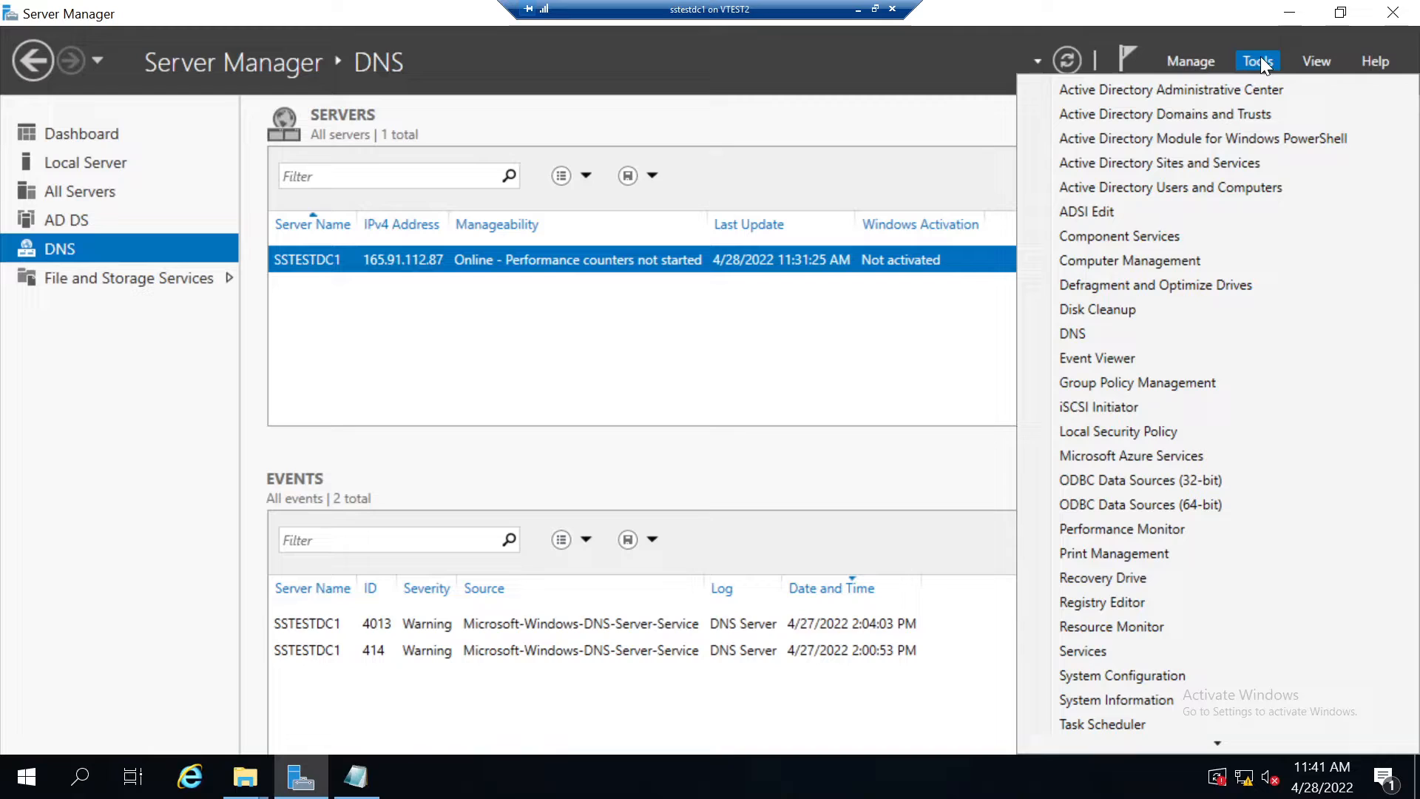
Edit Default Domain Policy and expand Computer Configuration > Policies > Administrative Templates to see its source.
click(1137, 382)
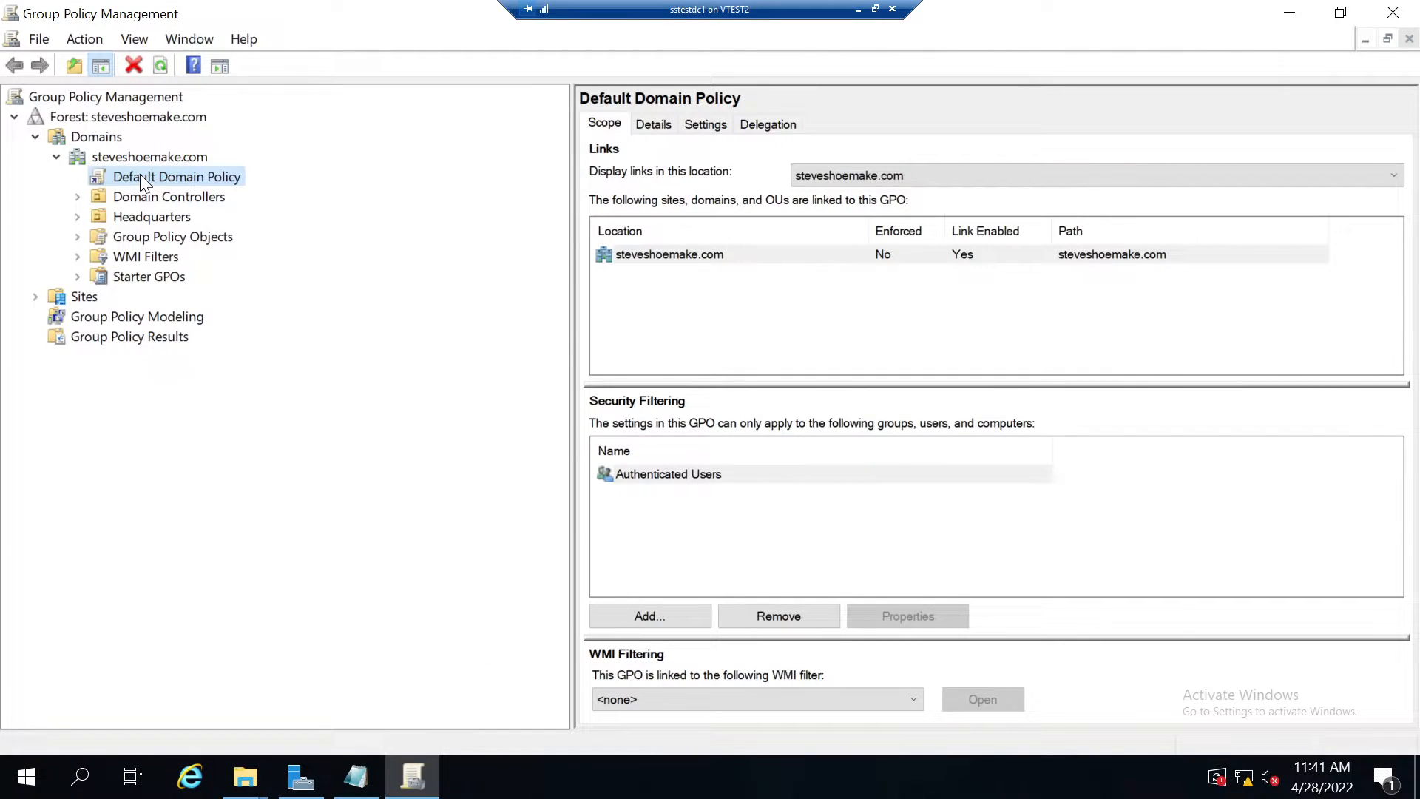
double_click(176, 176)
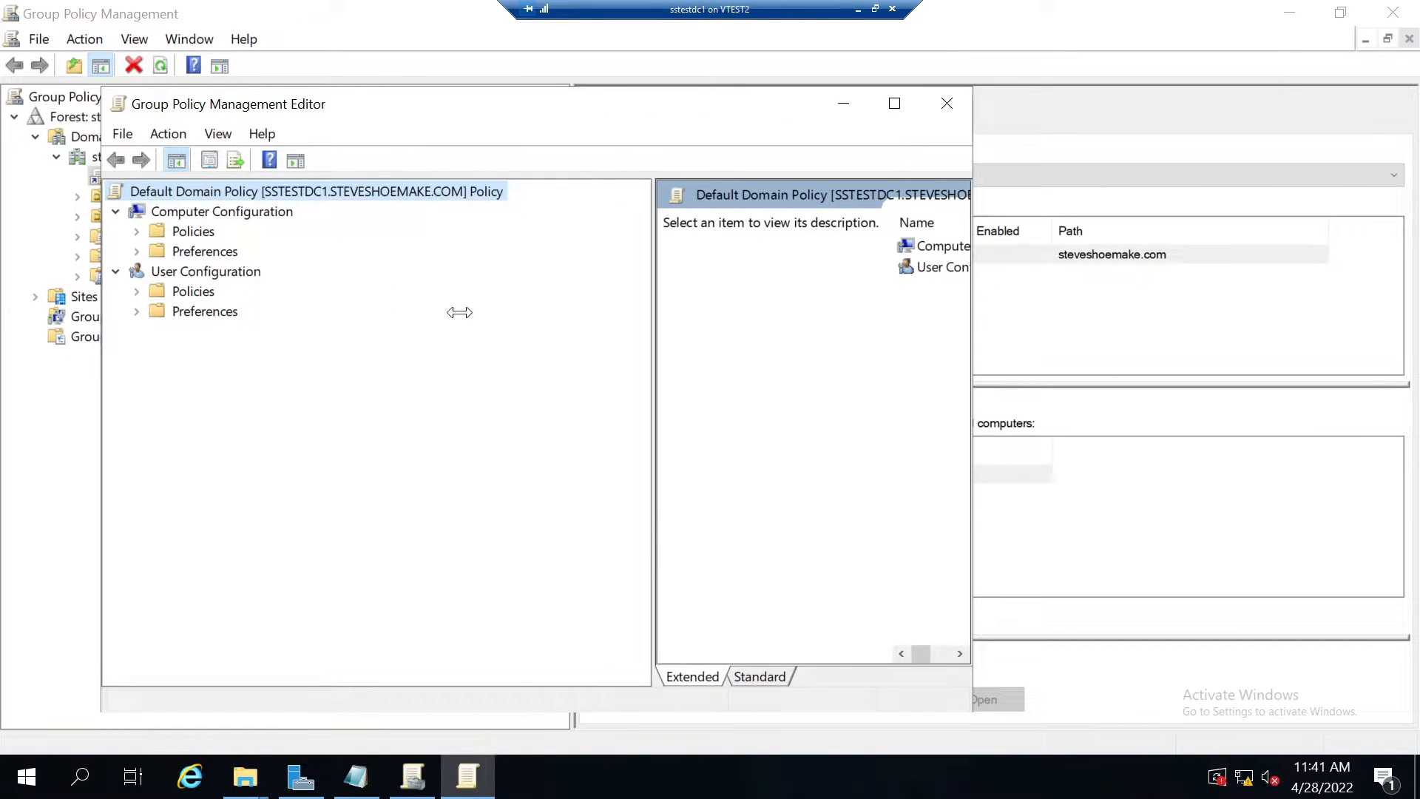
click(136, 231)
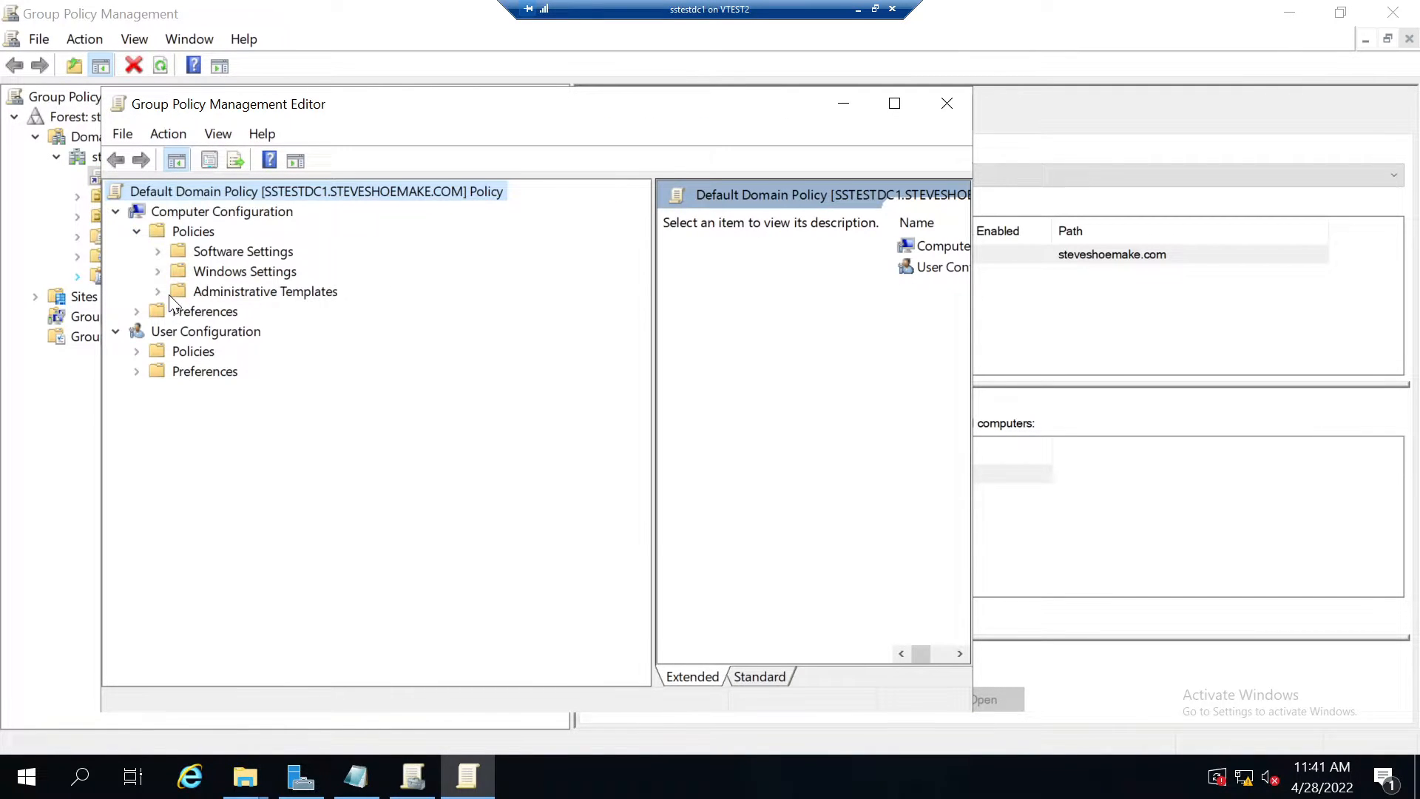
click(158, 291)
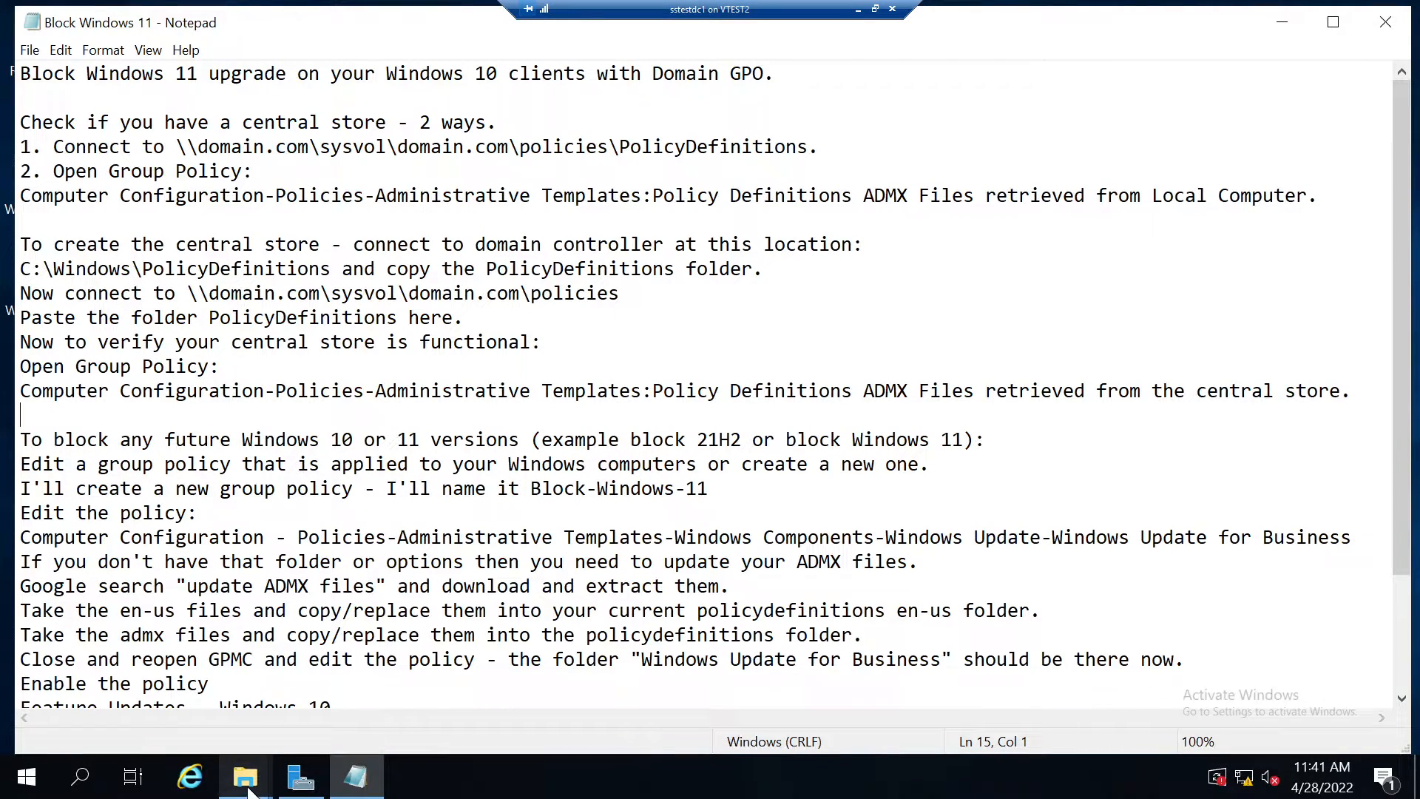
Copy PolicyDefinitions from C:\Windows and paste it into SYSVOL\steveshoemake.com\Policies.
click(244, 777)
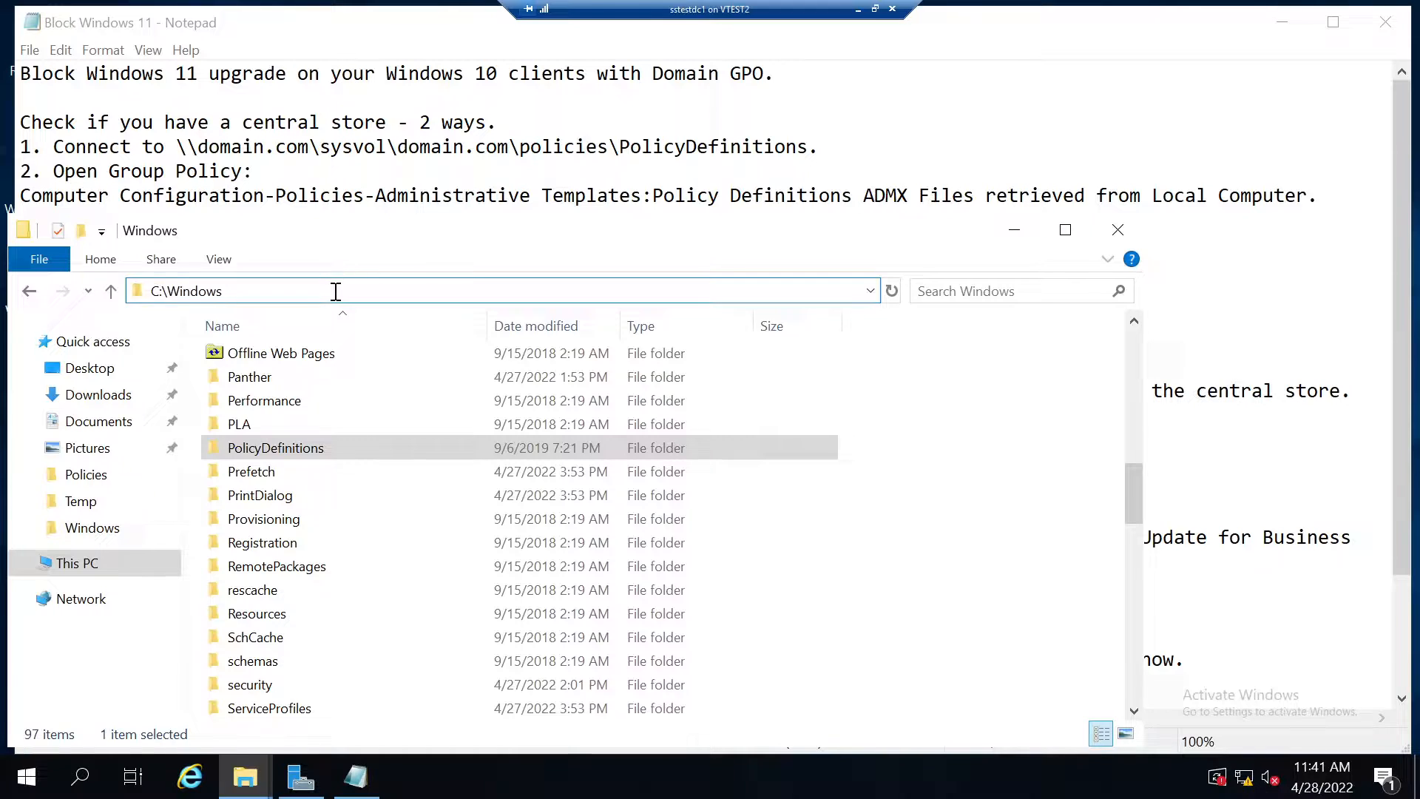
mouse_move(275, 447)
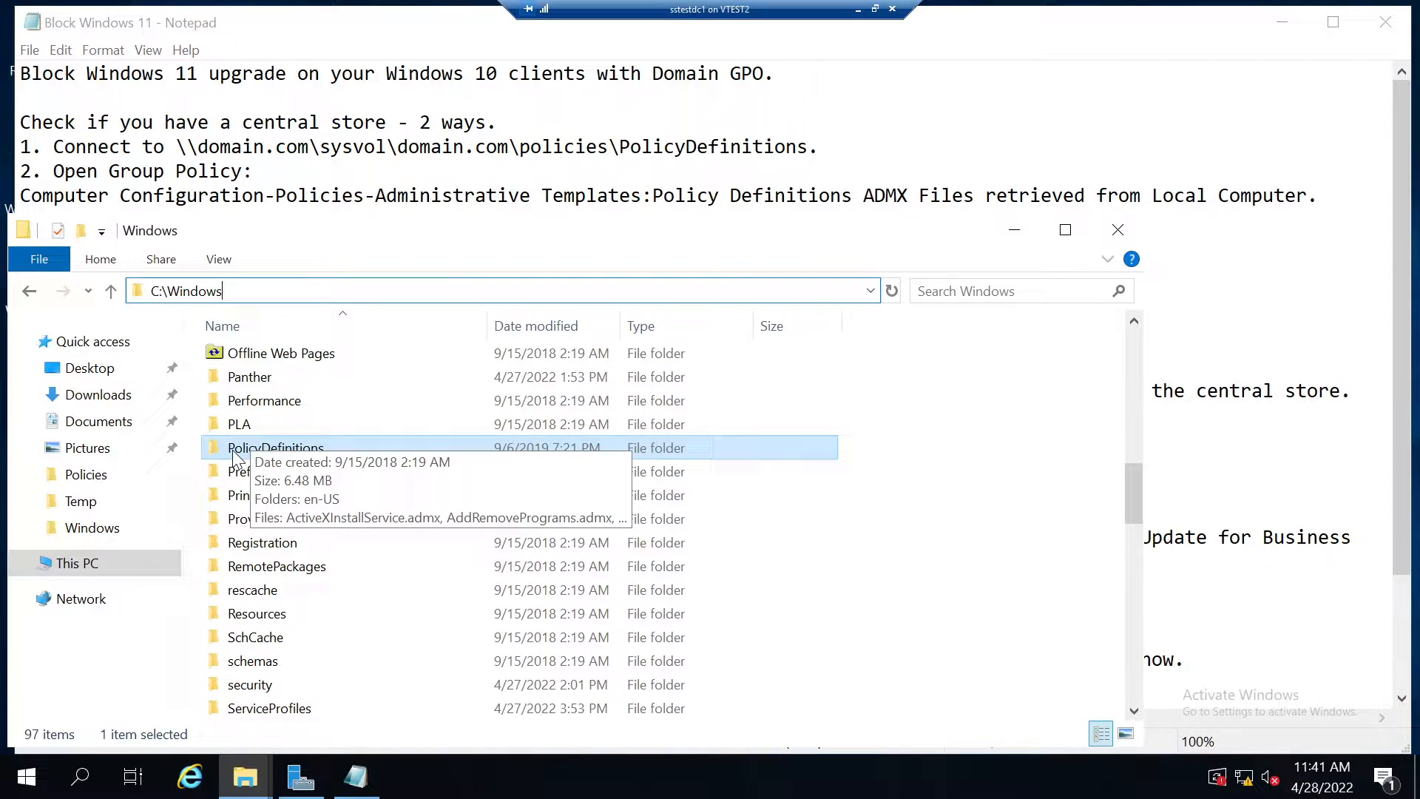
right_click(275, 446)
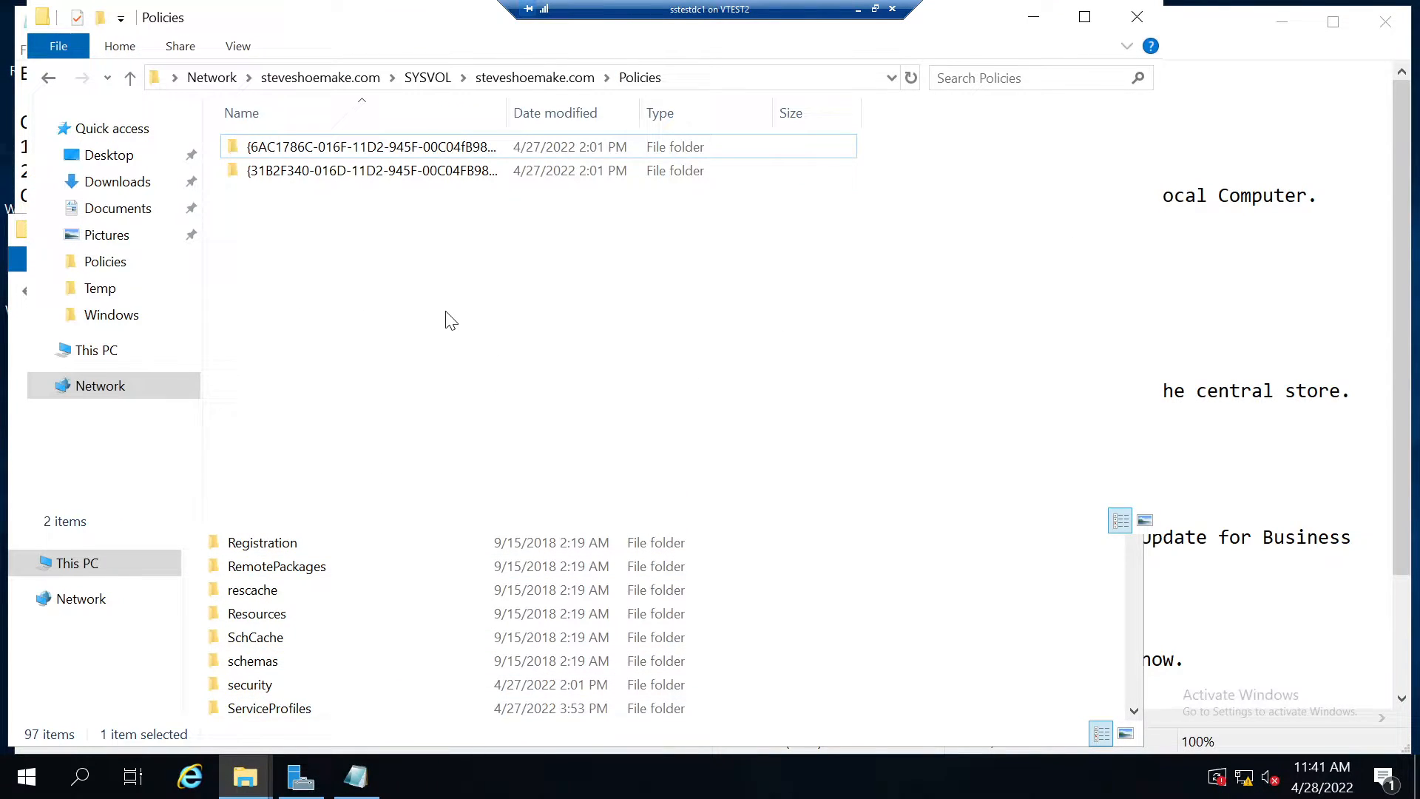
right_click(451, 320)
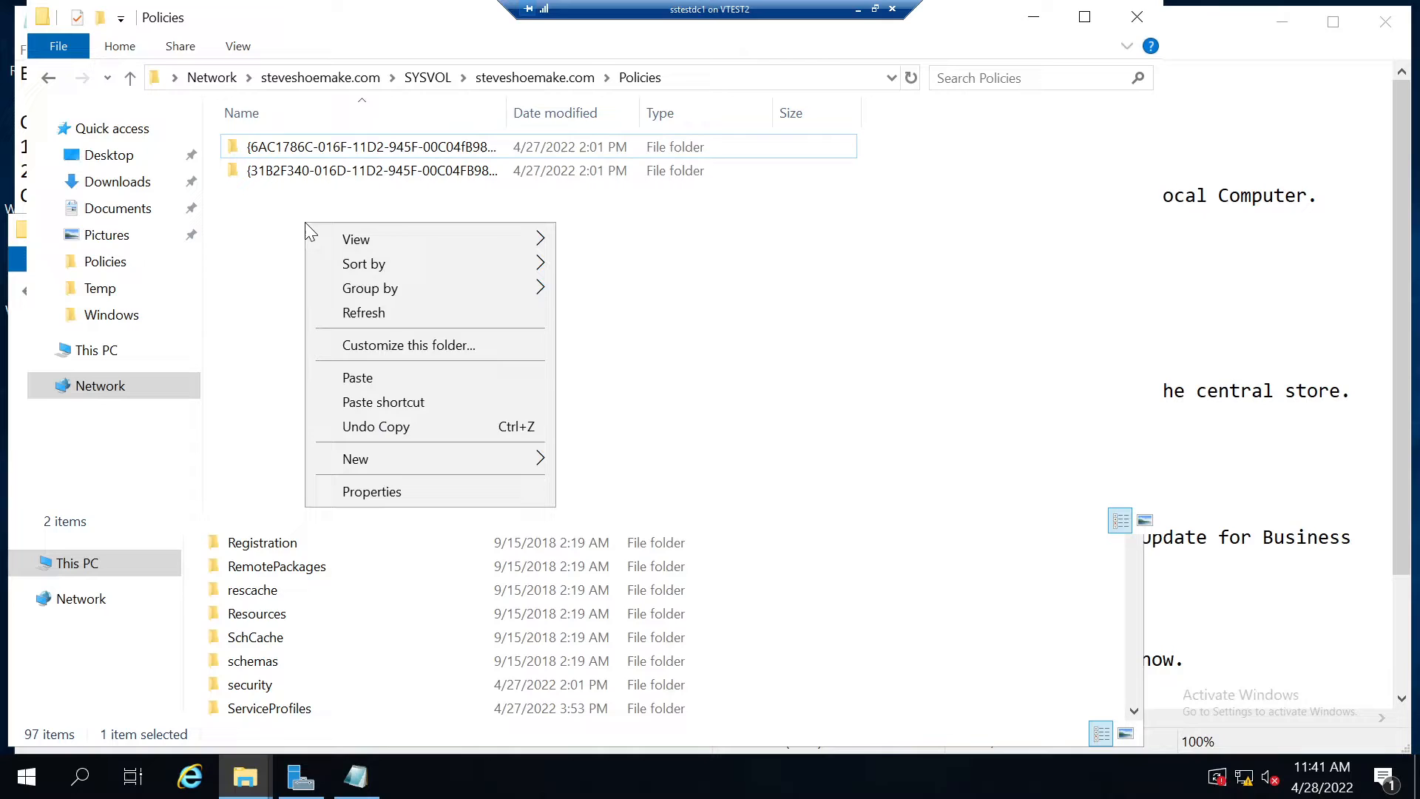
click(356, 377)
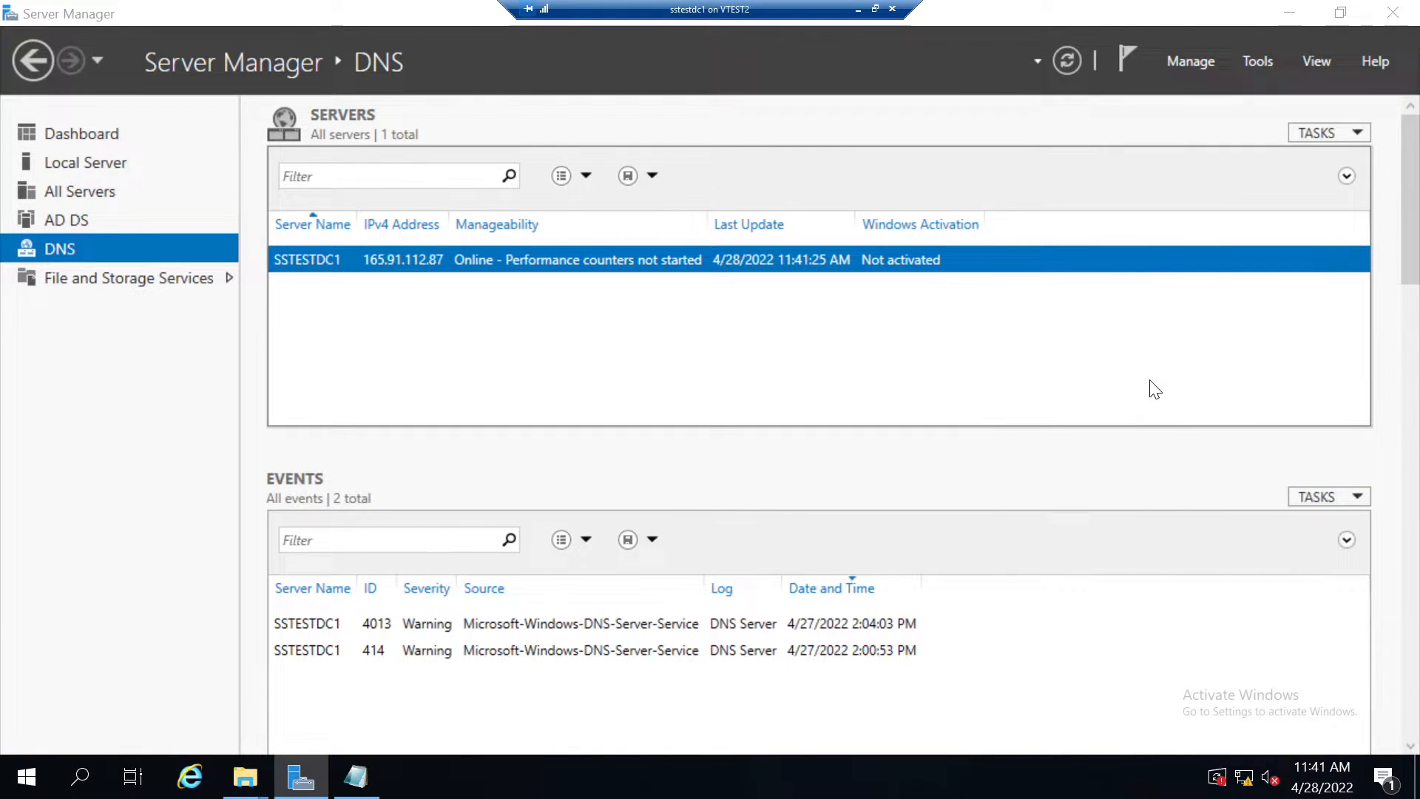
Reopen Default Domain Policy and expand Administrative Templates to verify it now reads from the central store.
right_click(176, 176)
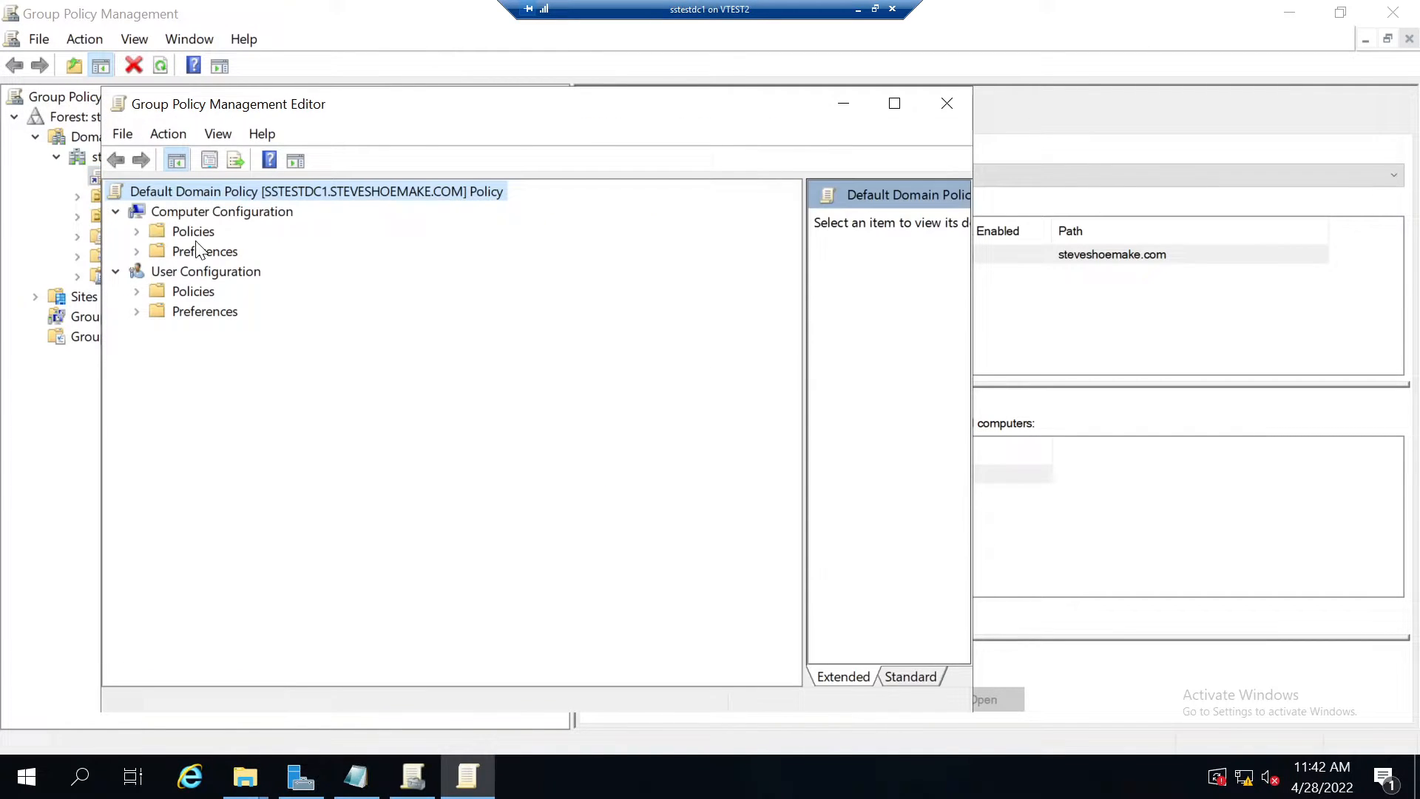
click(136, 231)
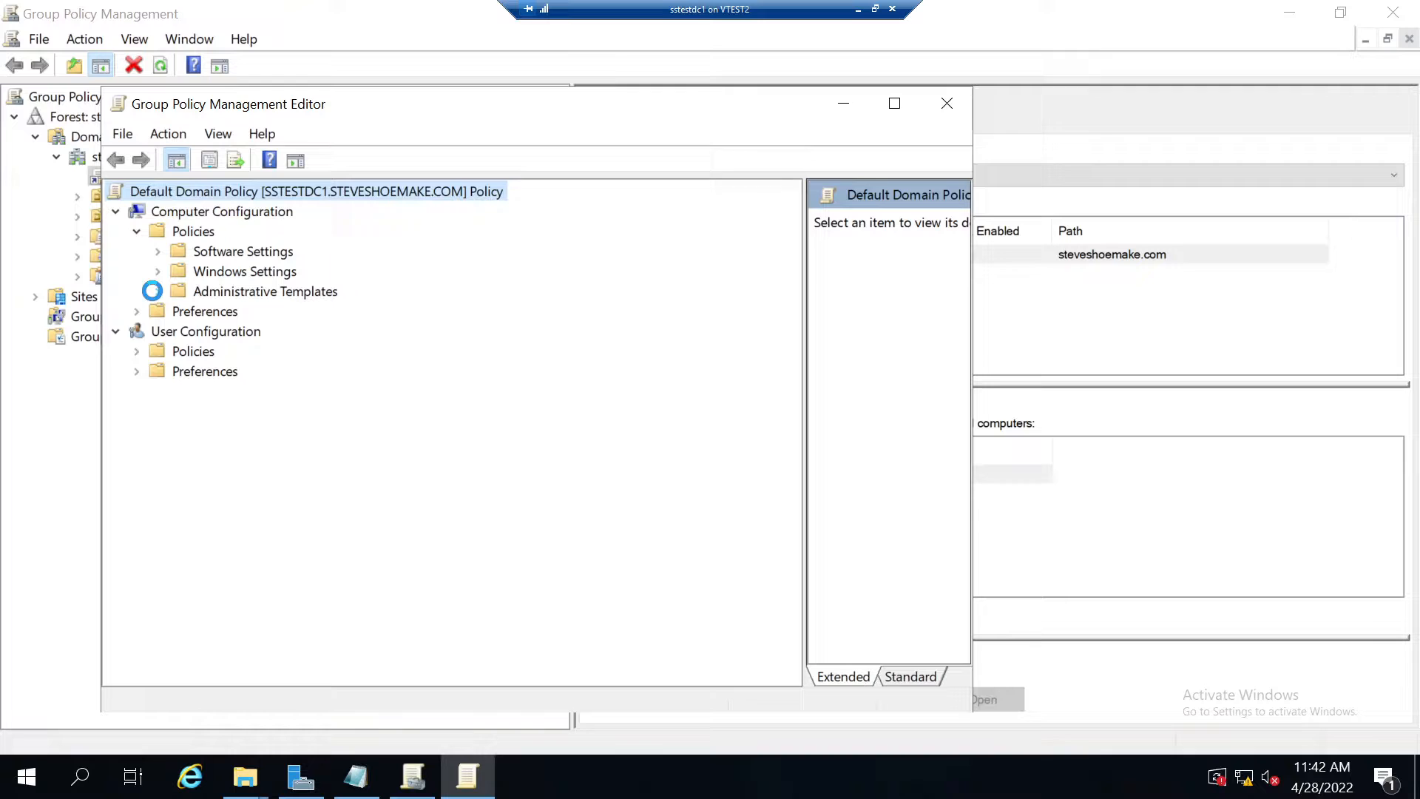
click(159, 291)
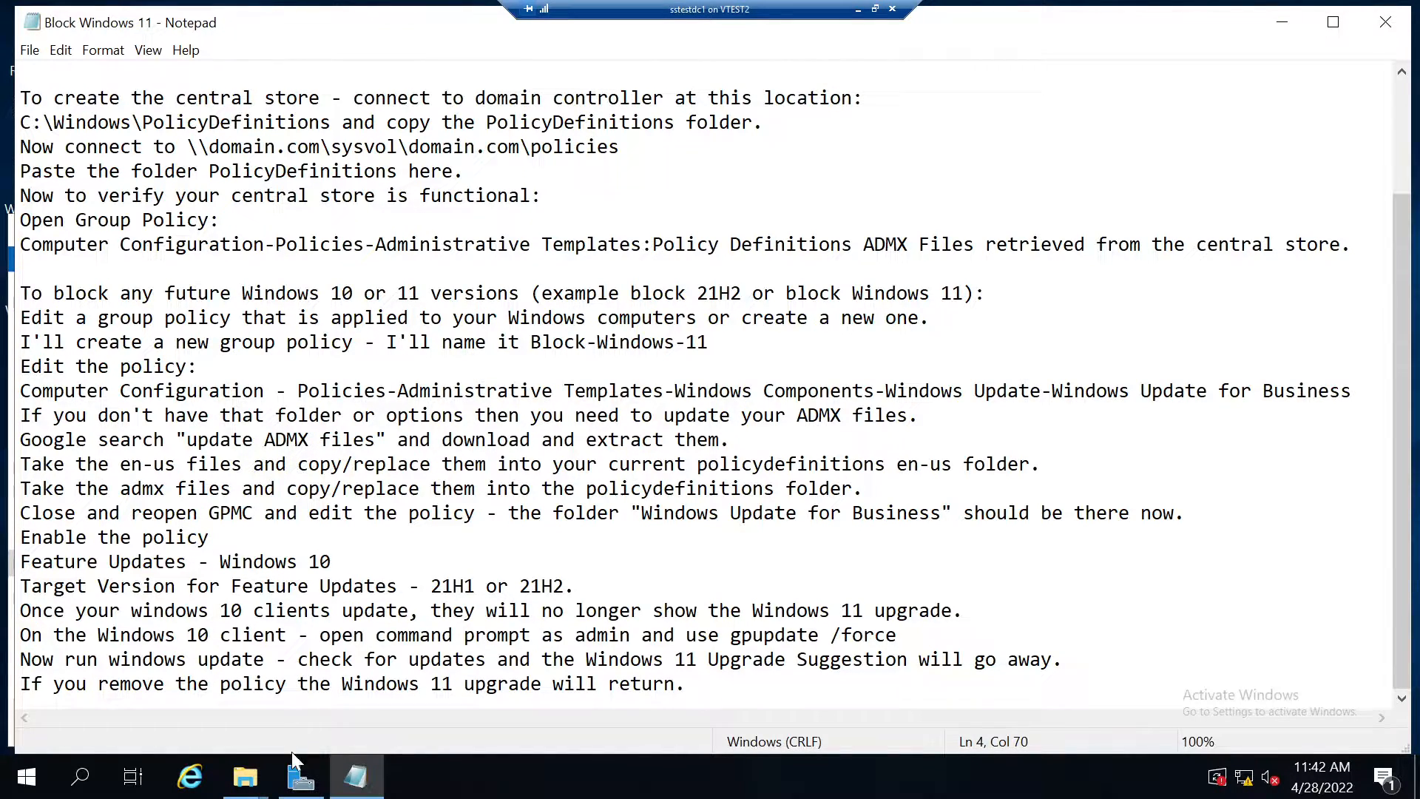
Launch Group Policy Management and expand Headquarters > Desktop Computers to reveal Windows Desktops.
click(1256, 61)
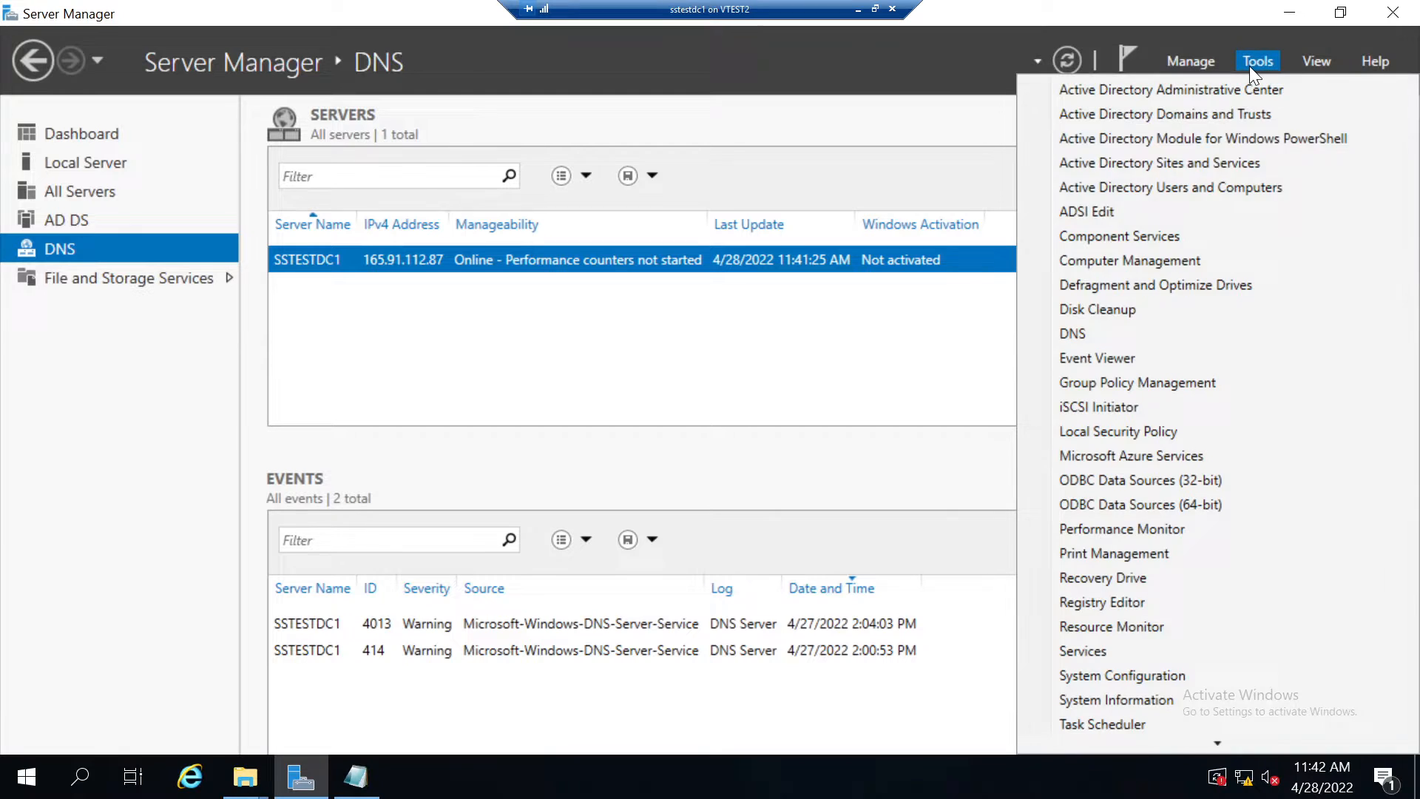
click(1139, 381)
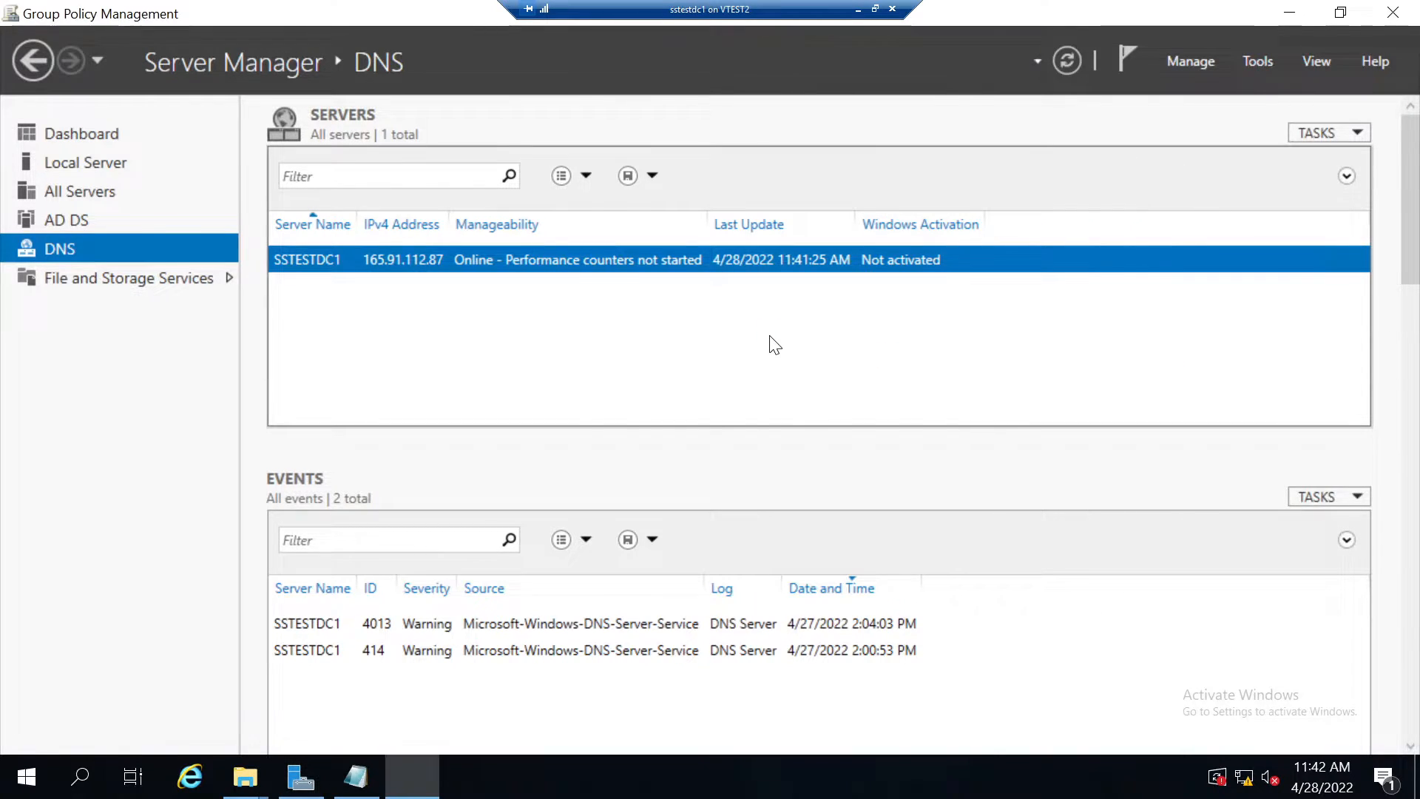
click(411, 776)
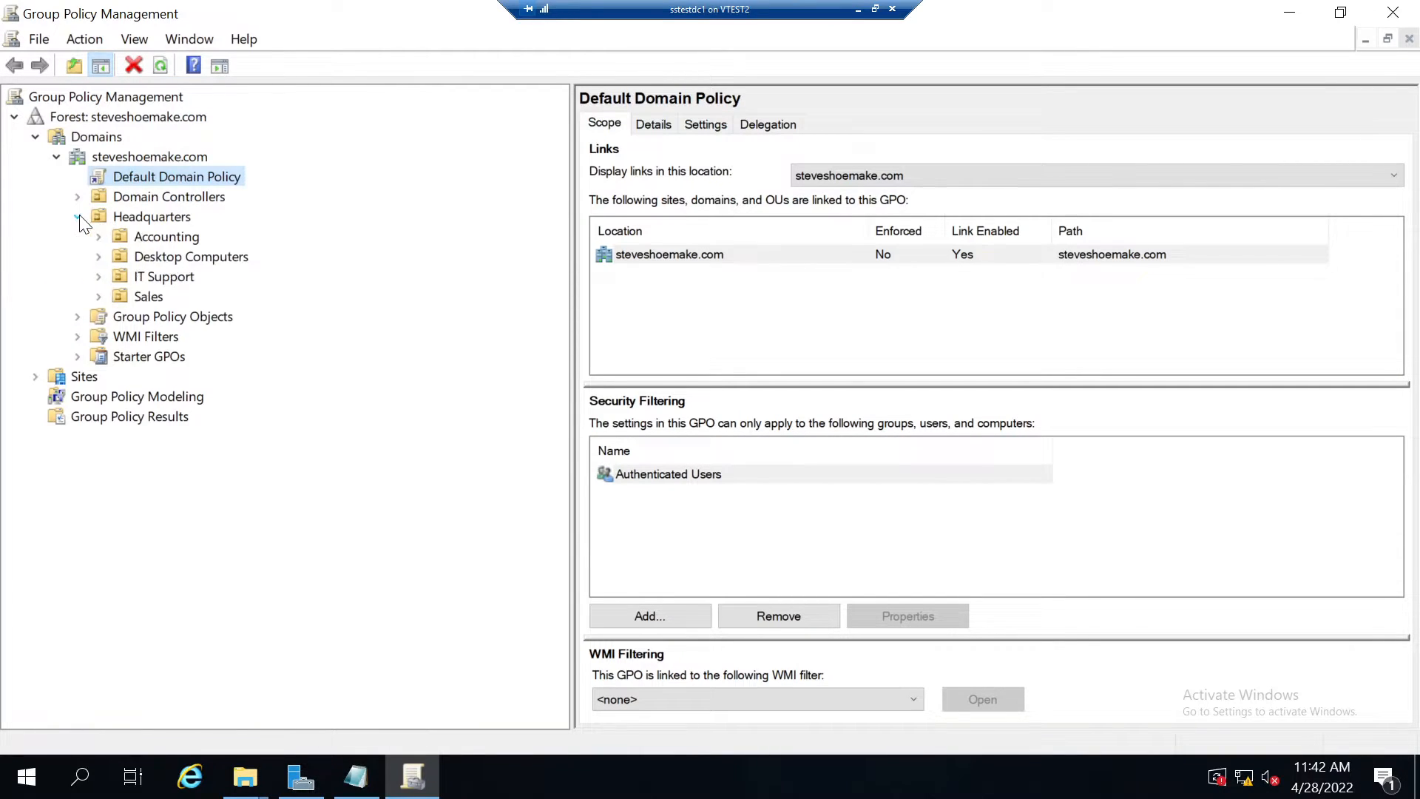
click(99, 256)
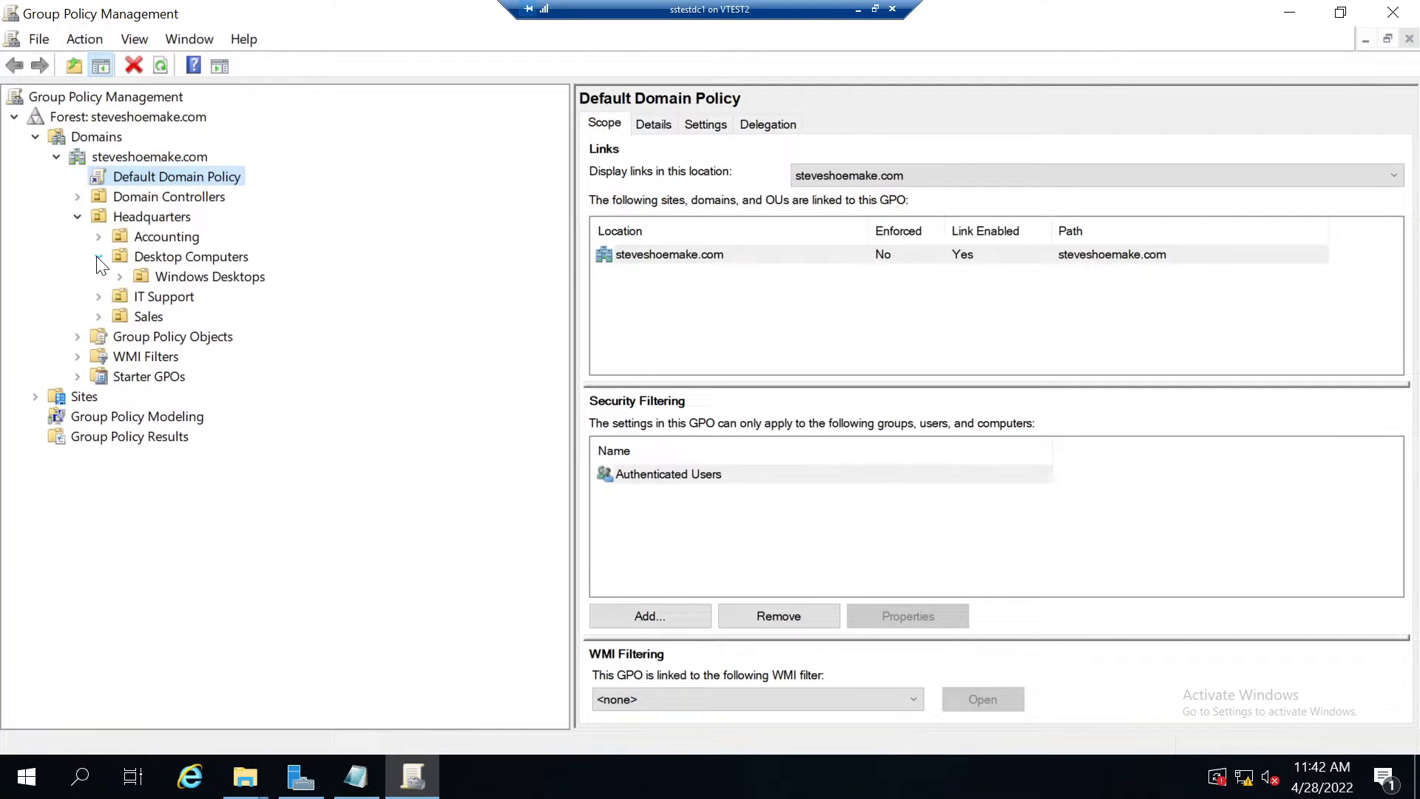
Create a GPO named Block-Windows-11 linked to the Windows Desktops OU.
click(208, 277)
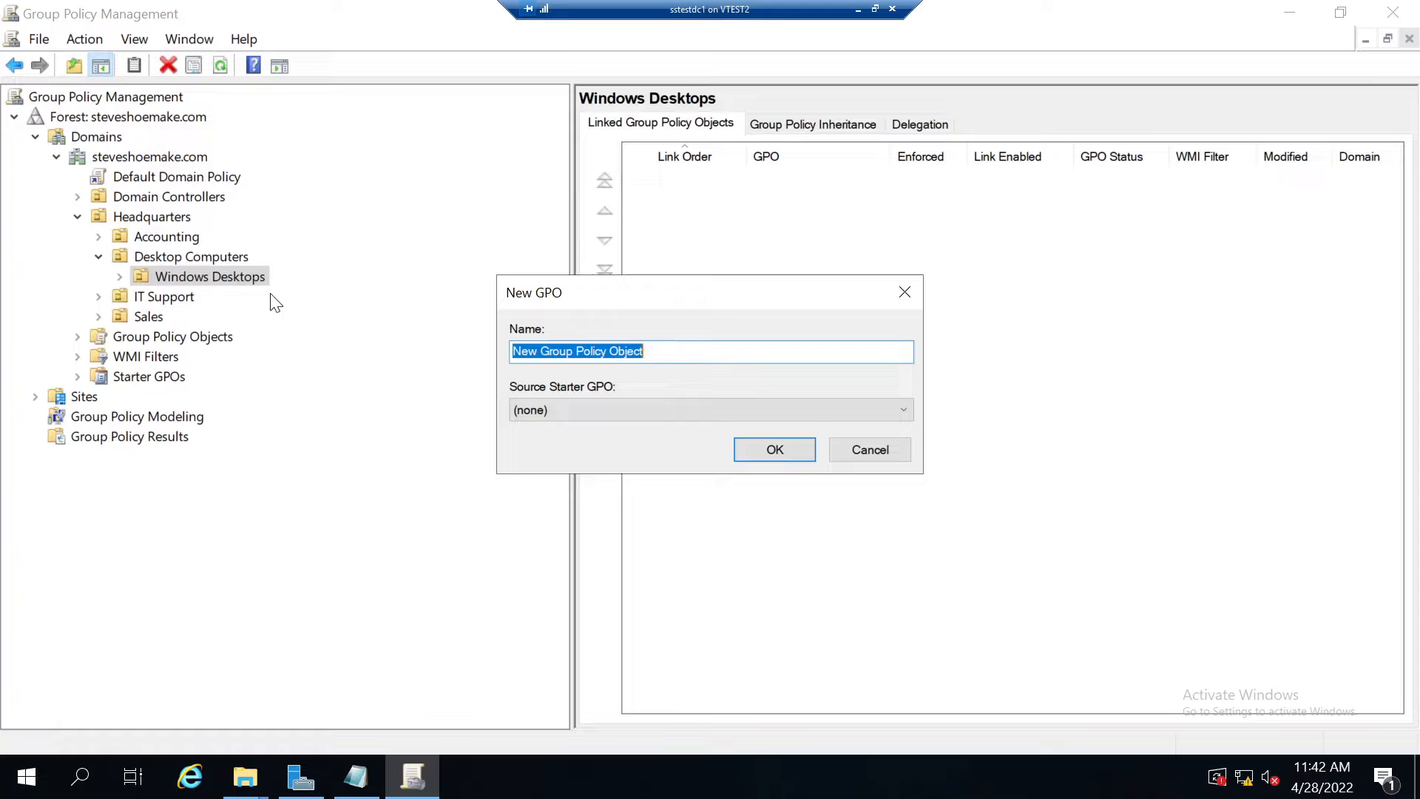
text(Block)
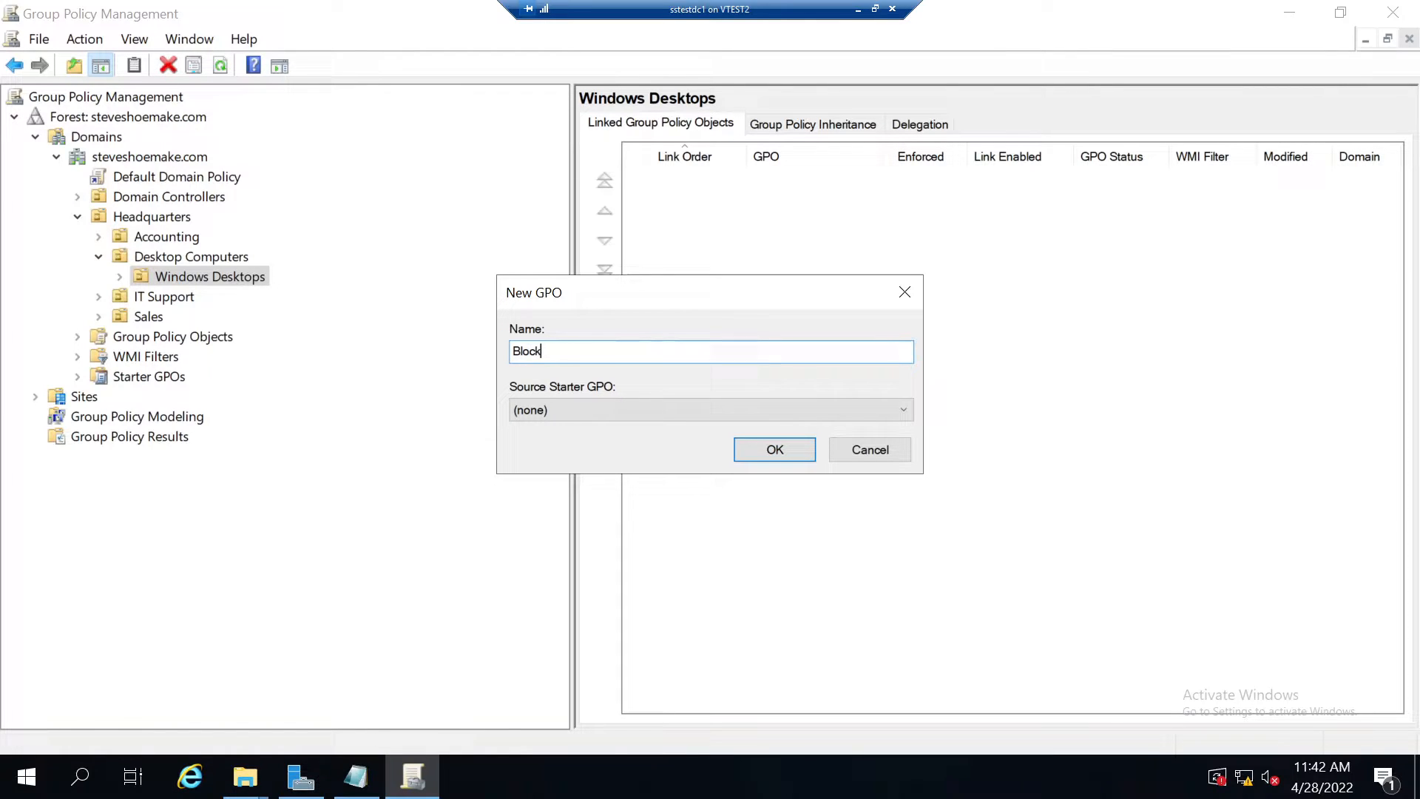
text(-Windows)
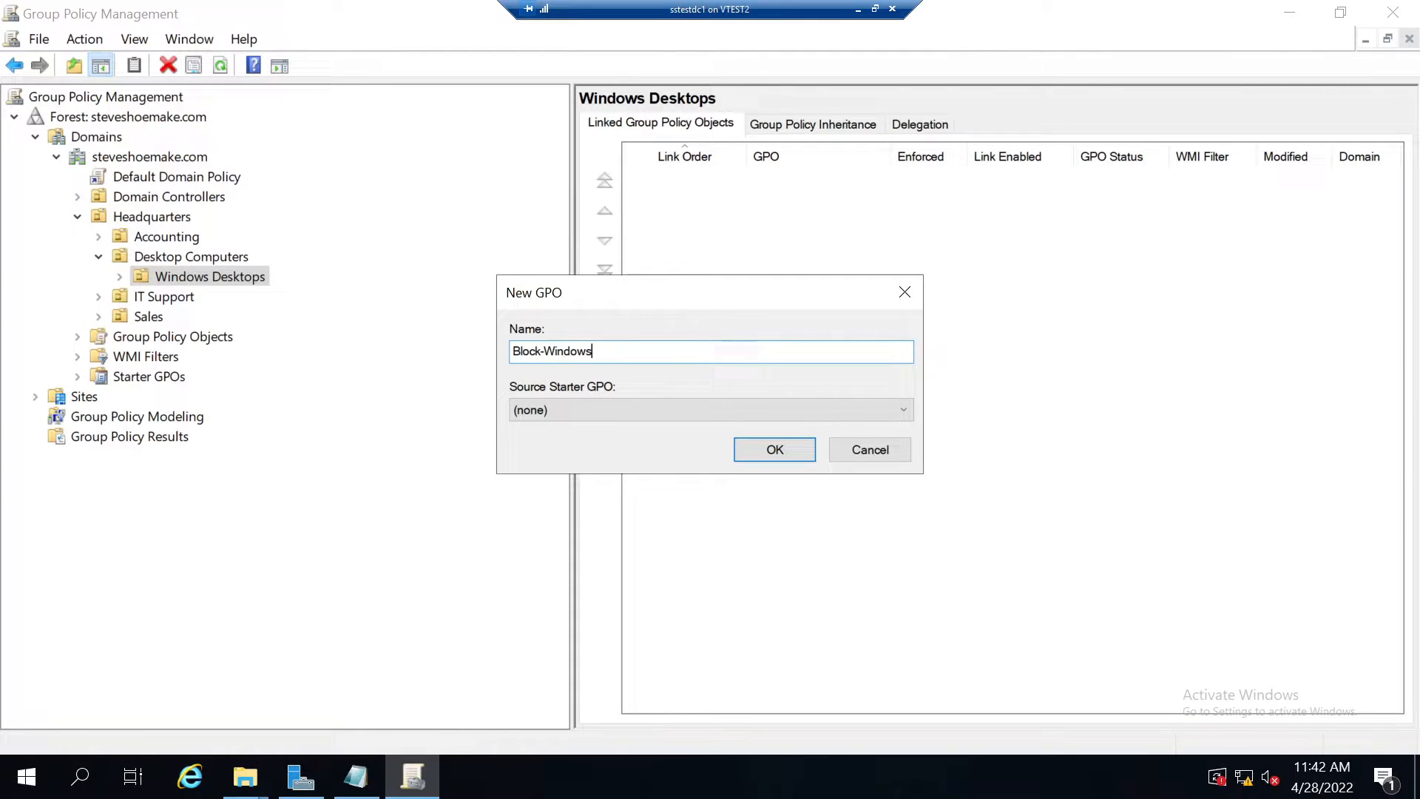
text(-11)
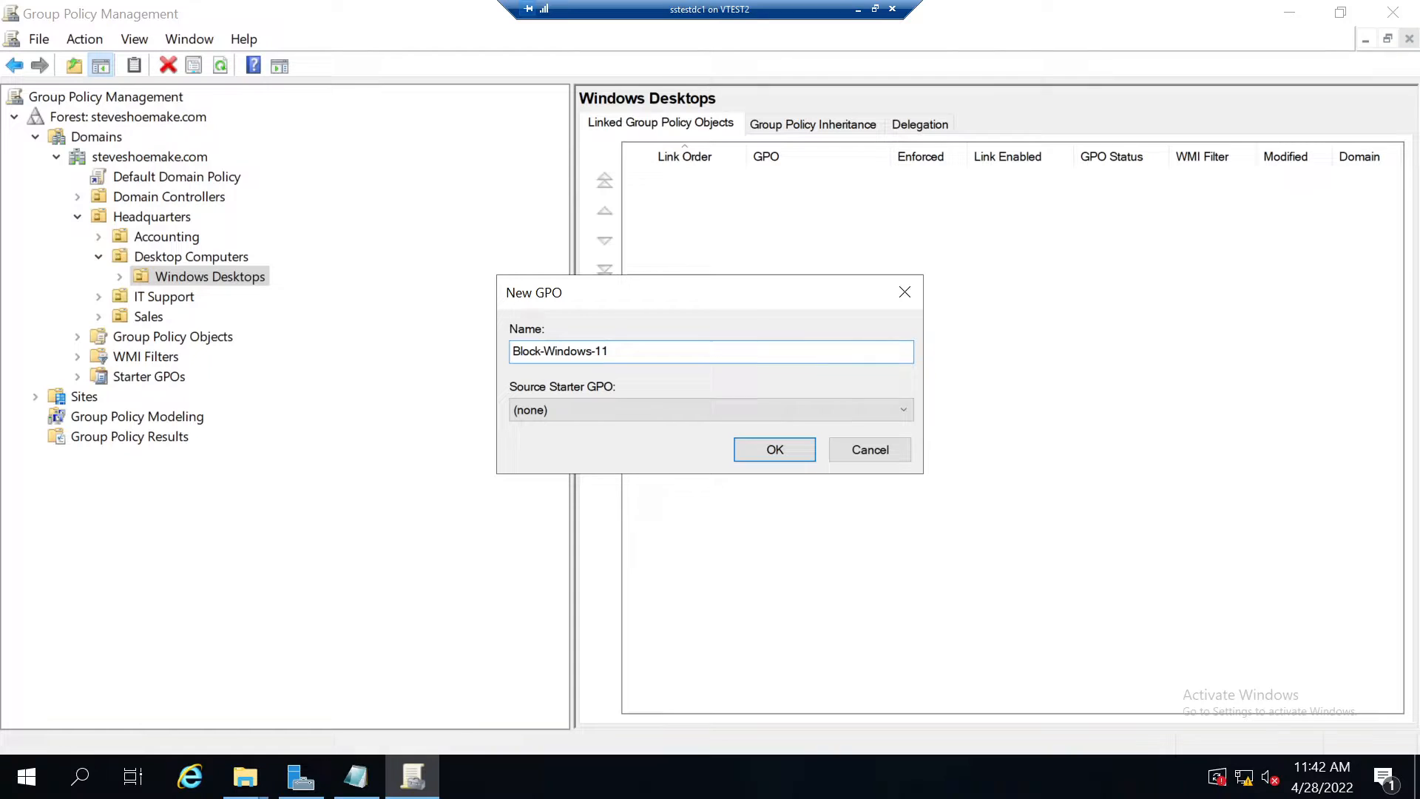
click(773, 450)
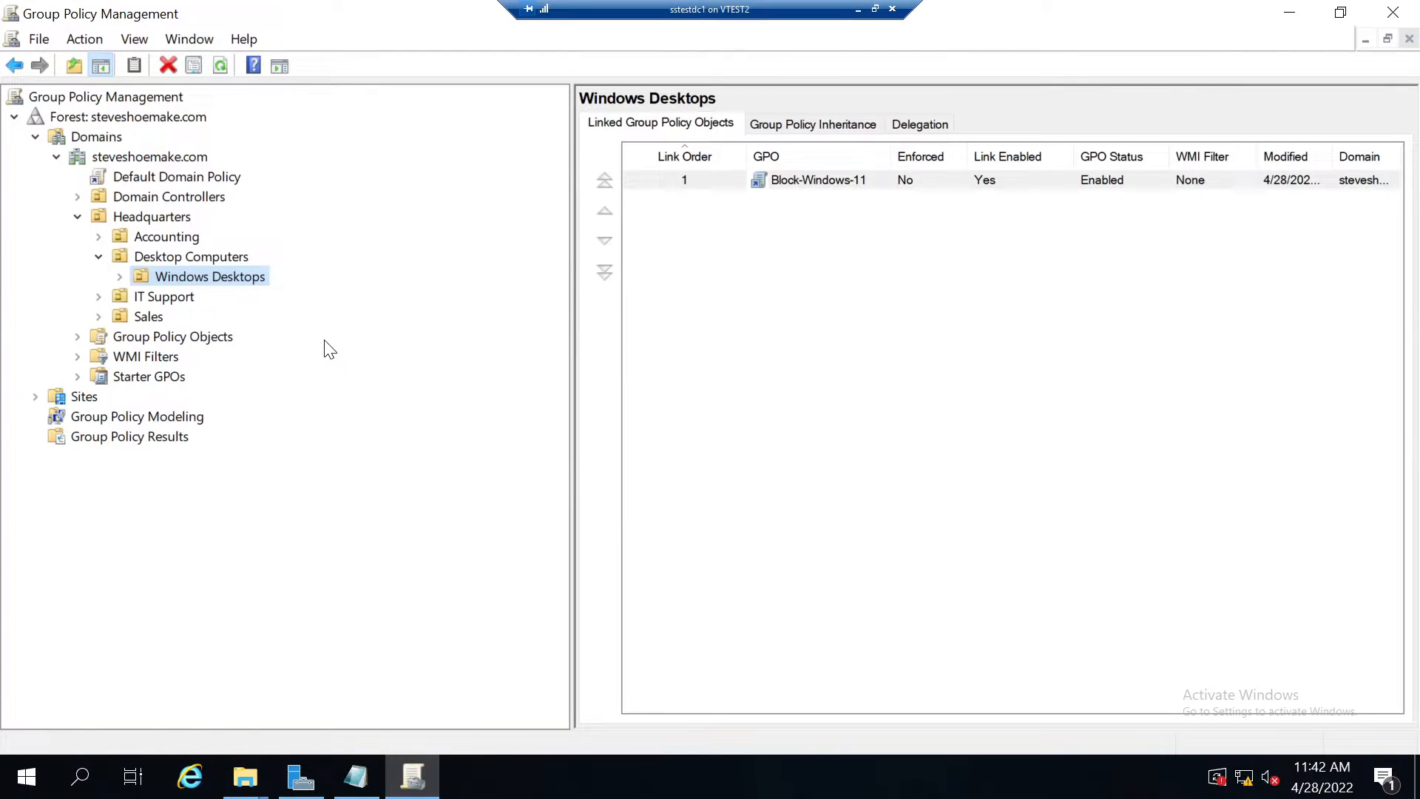
Edit Block-Windows-11 and expand Windows Components > Windows Update down to Windows Update for Business.
right_click(818, 179)
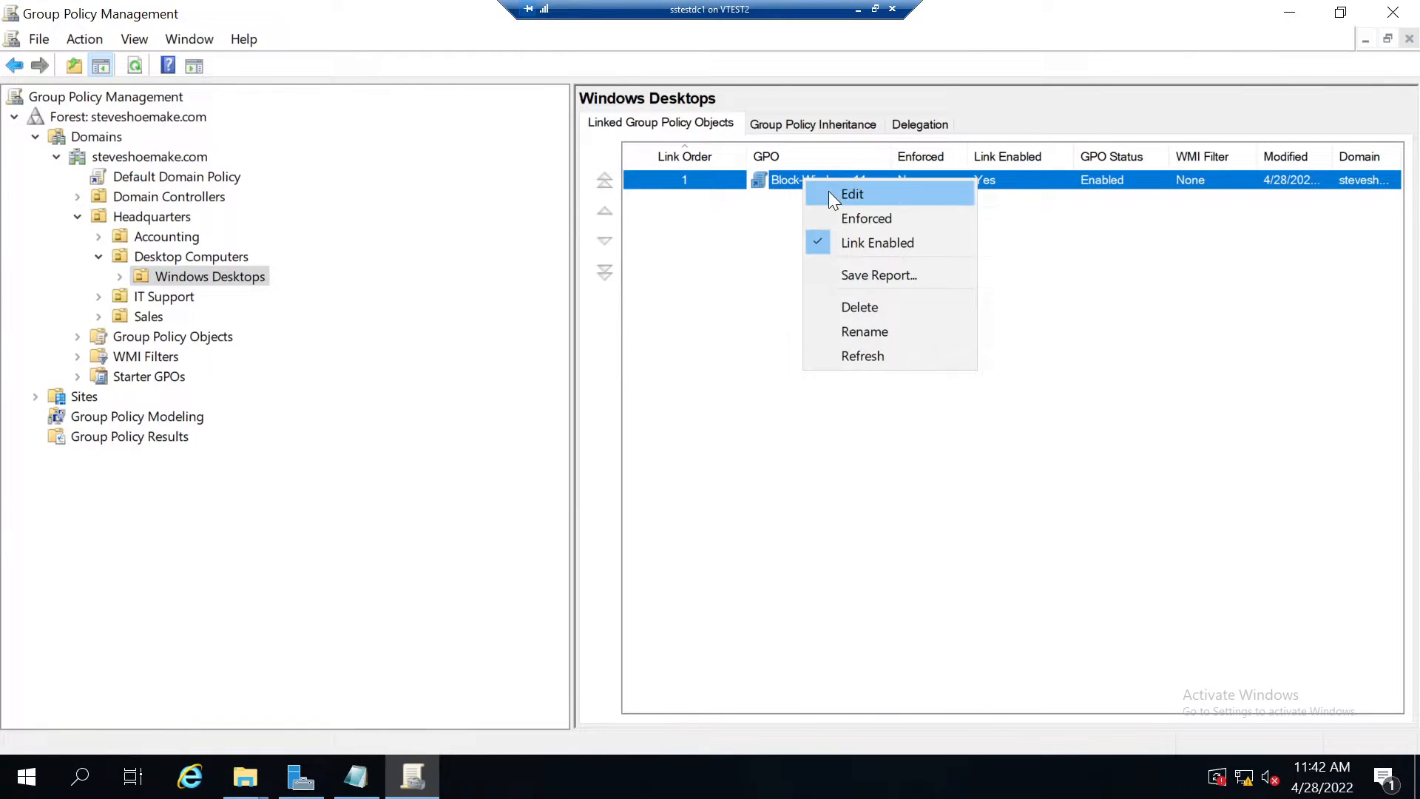
click(852, 193)
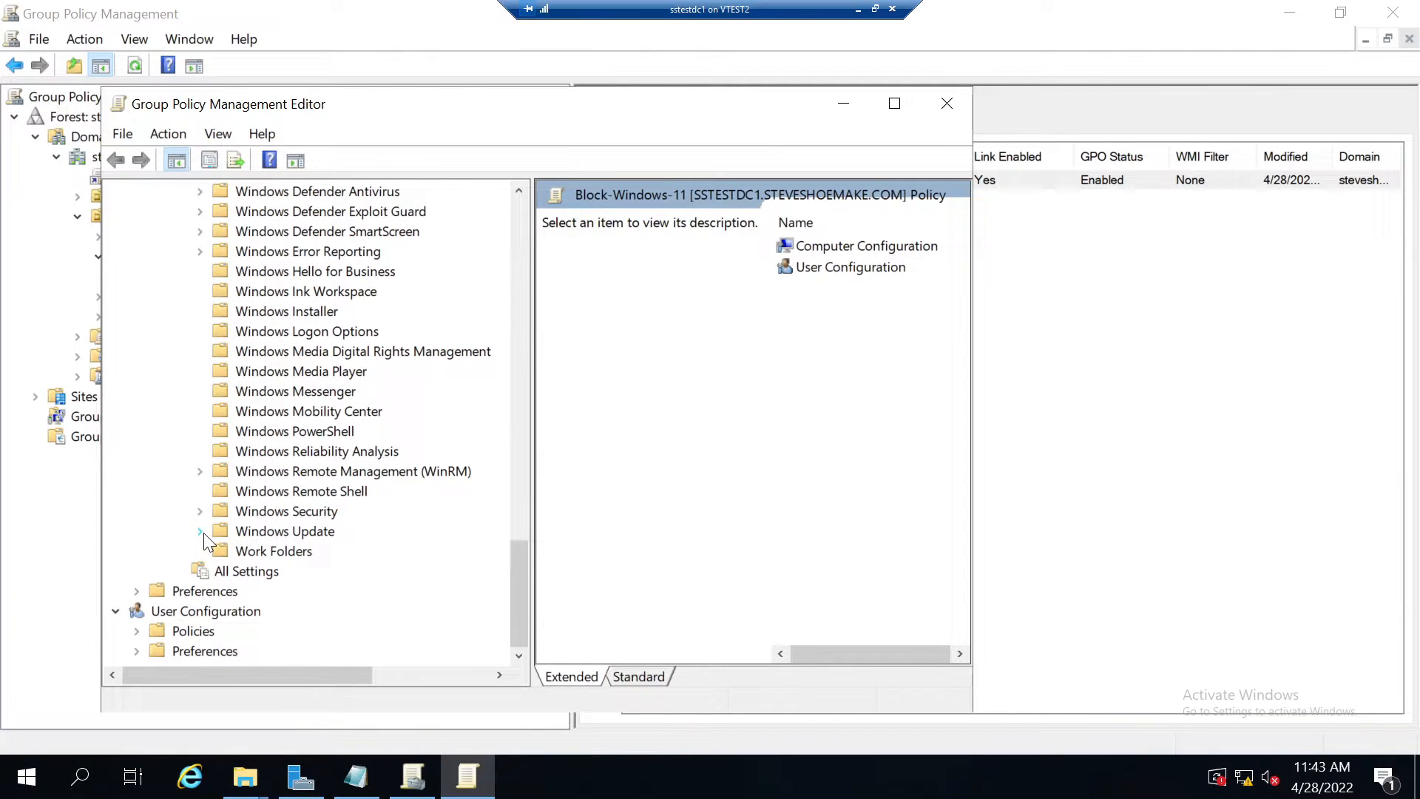
click(199, 531)
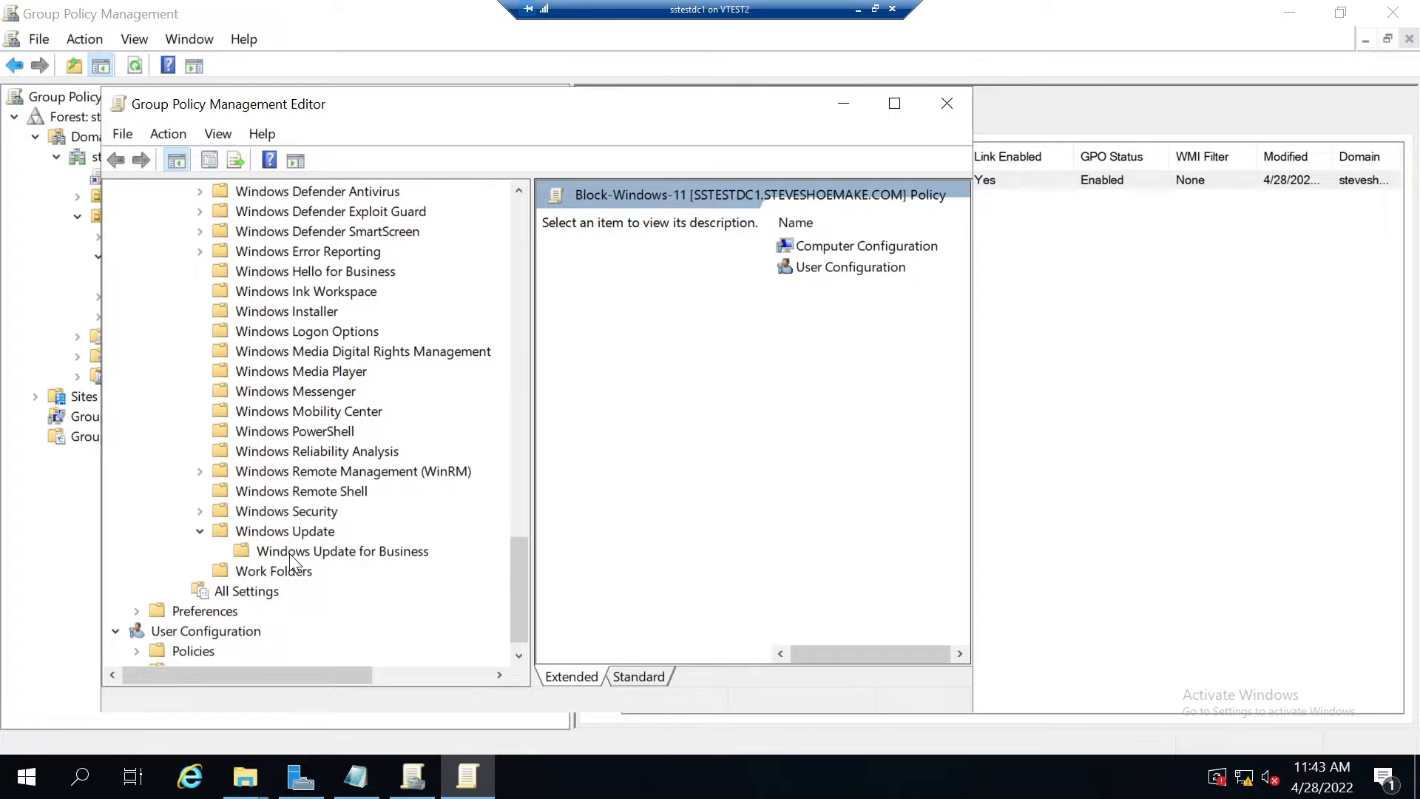
click(342, 550)
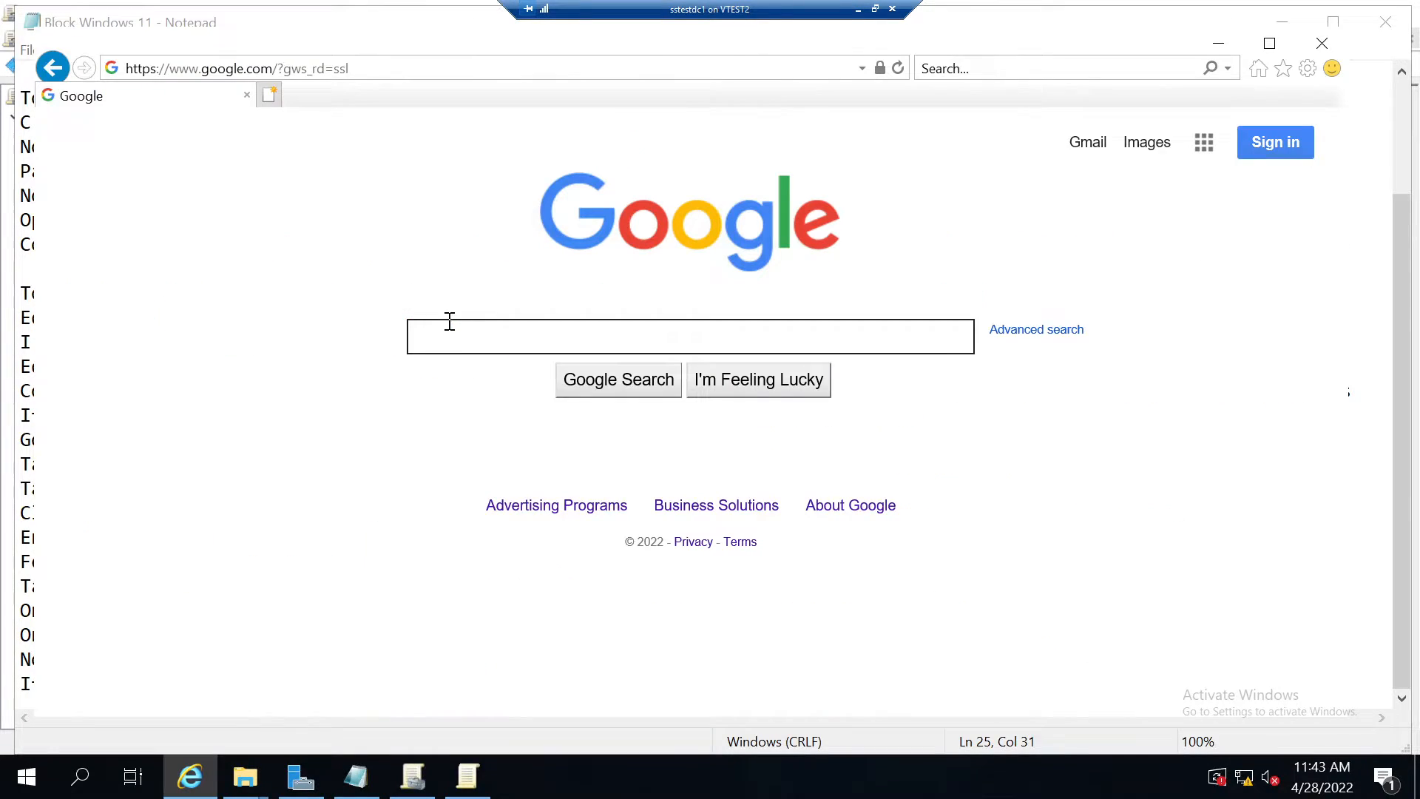
Google 'Update ADMX files' and save the Windows 10 November 2021 Administrative Templates installer.
text(Update ADMX file)
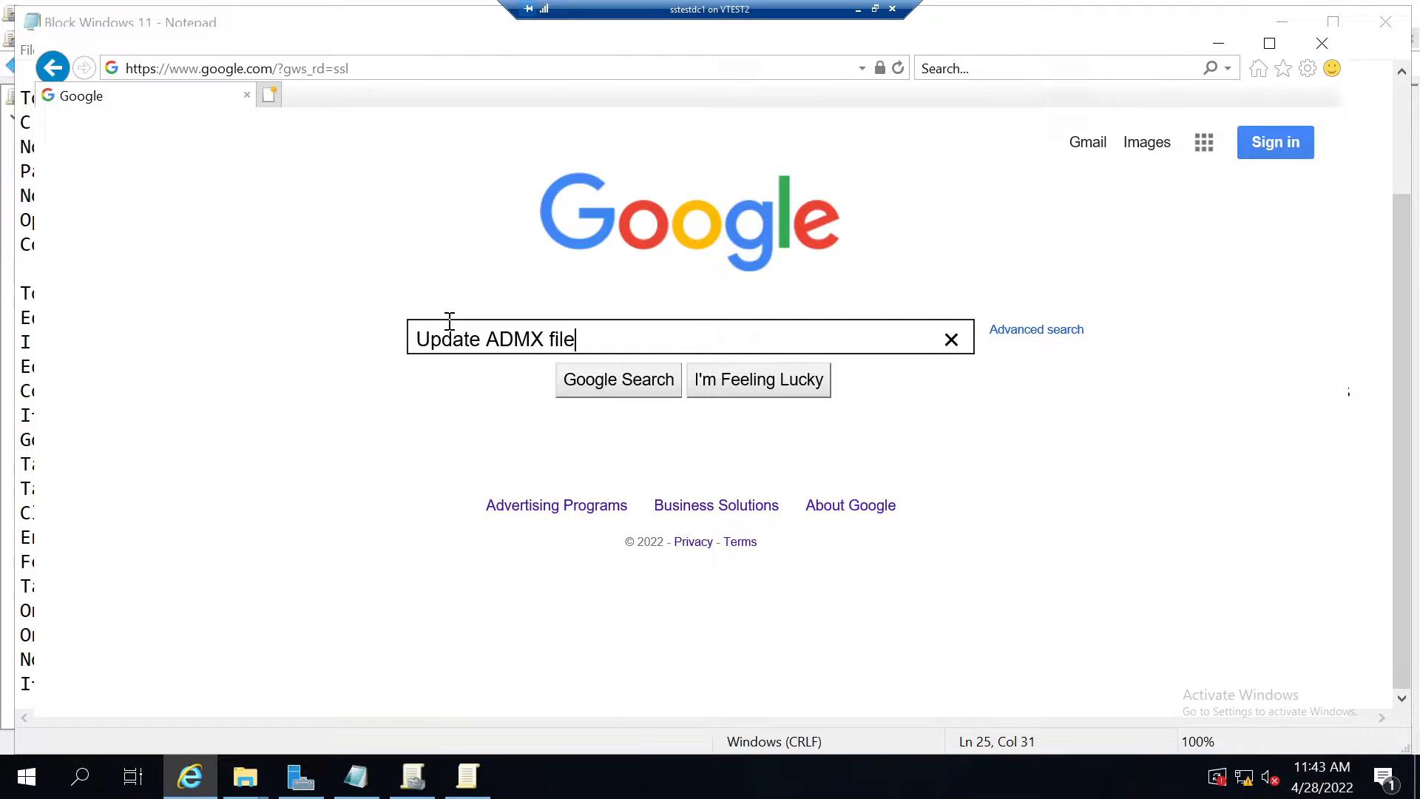
click(619, 380)
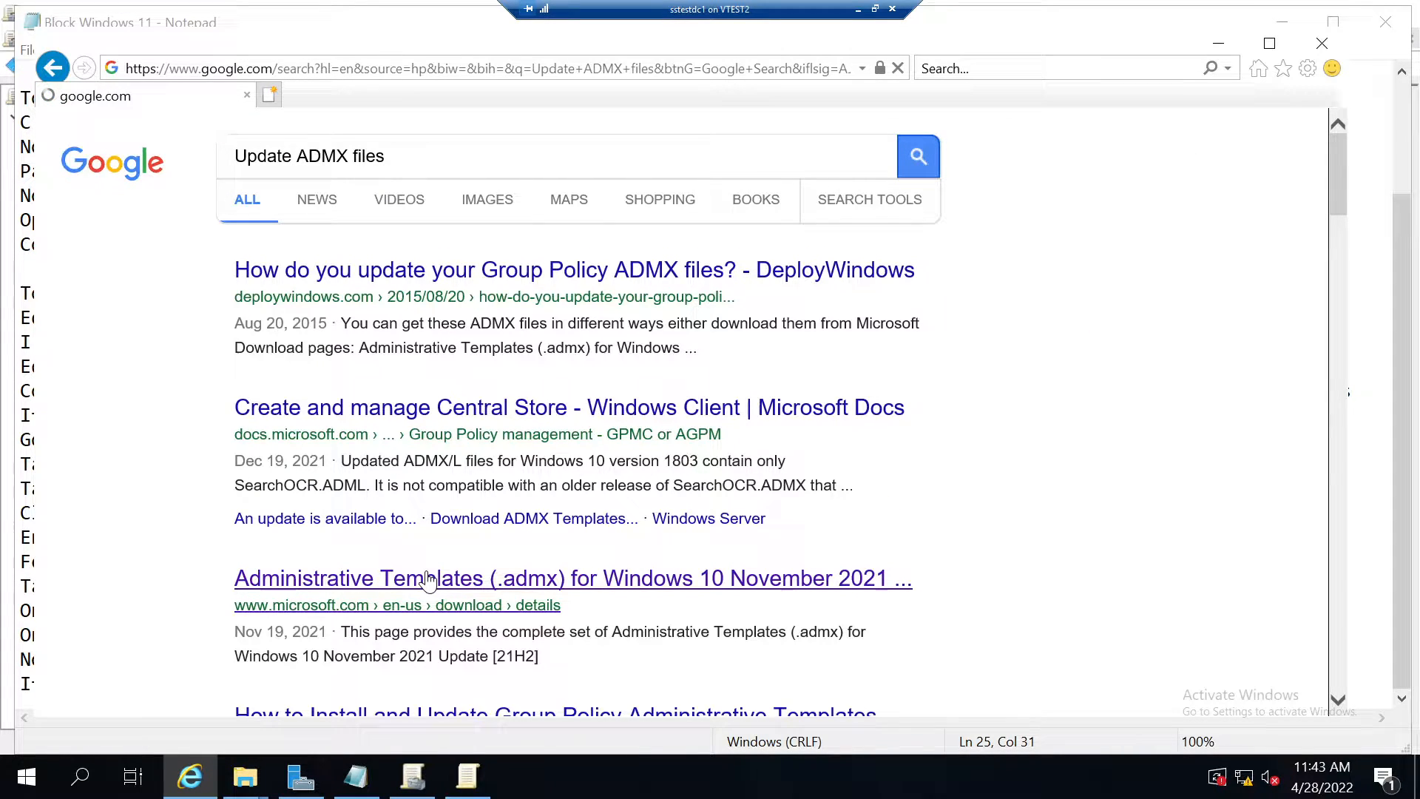
click(573, 578)
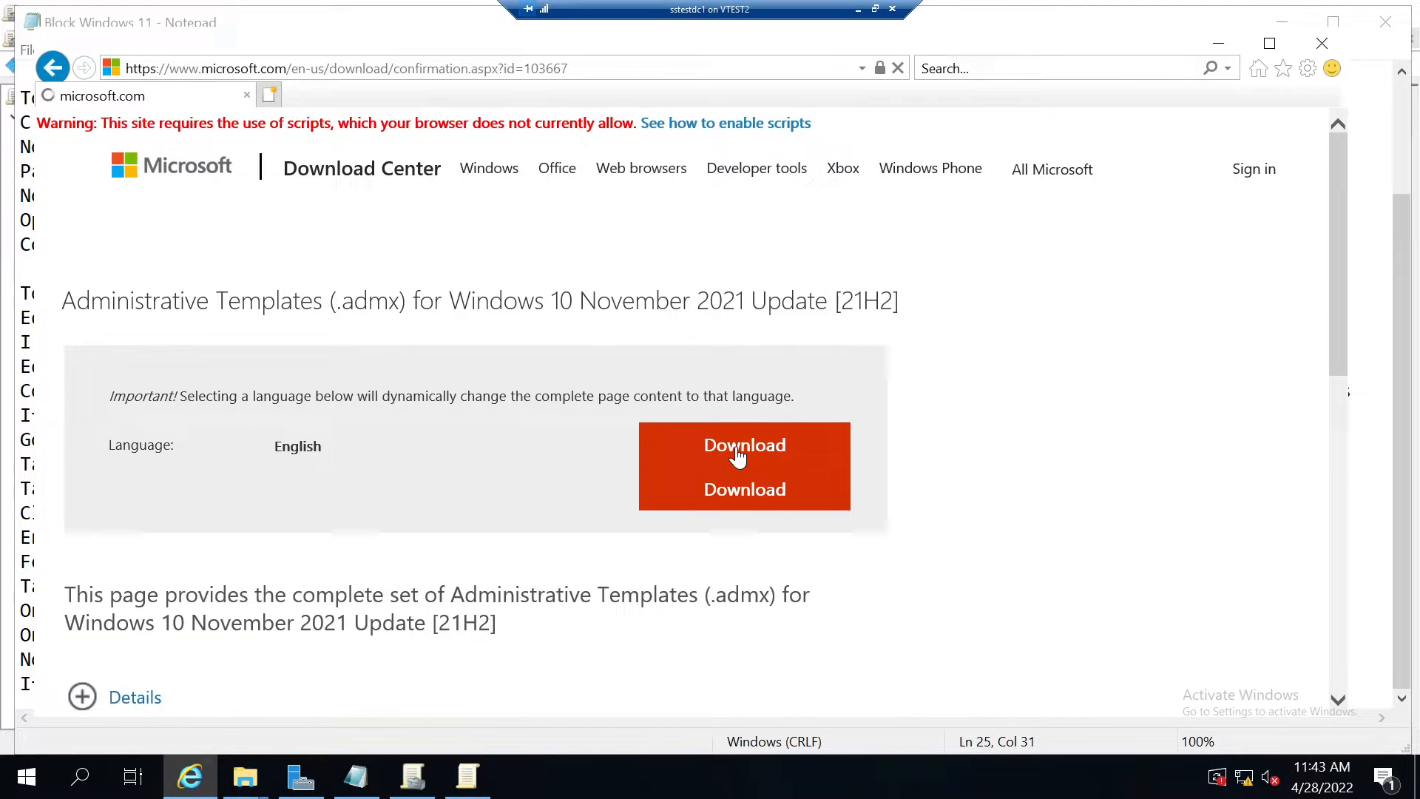
click(744, 445)
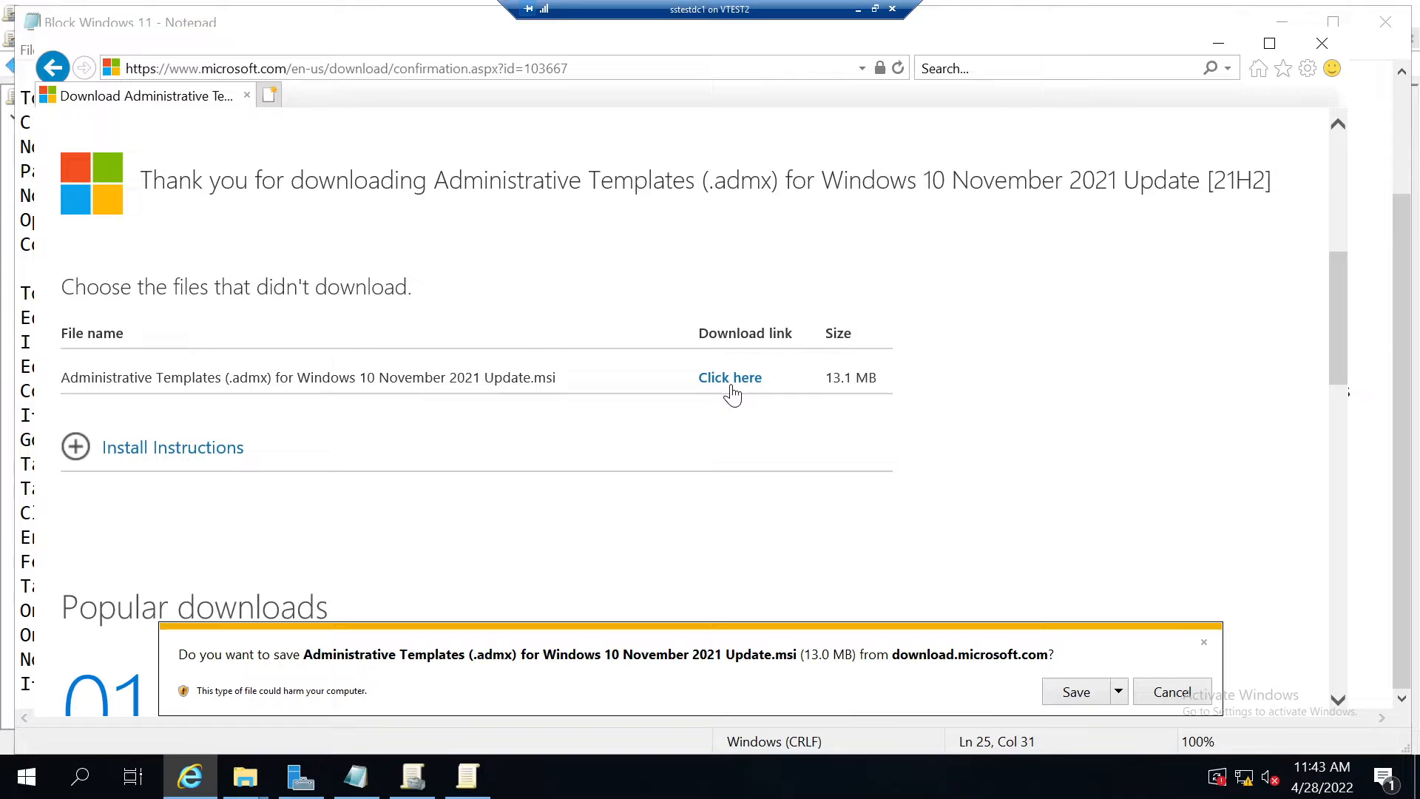
click(1117, 691)
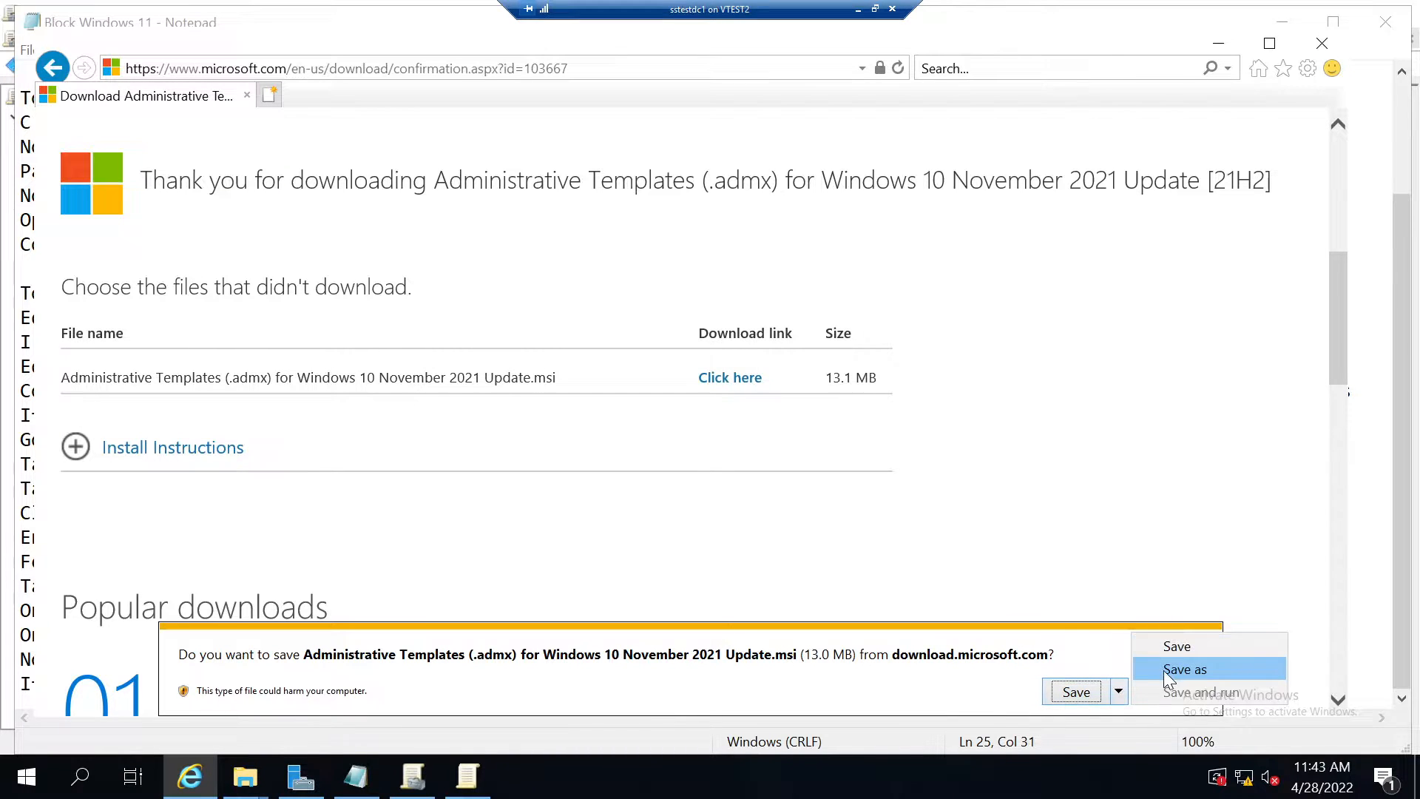
click(1184, 669)
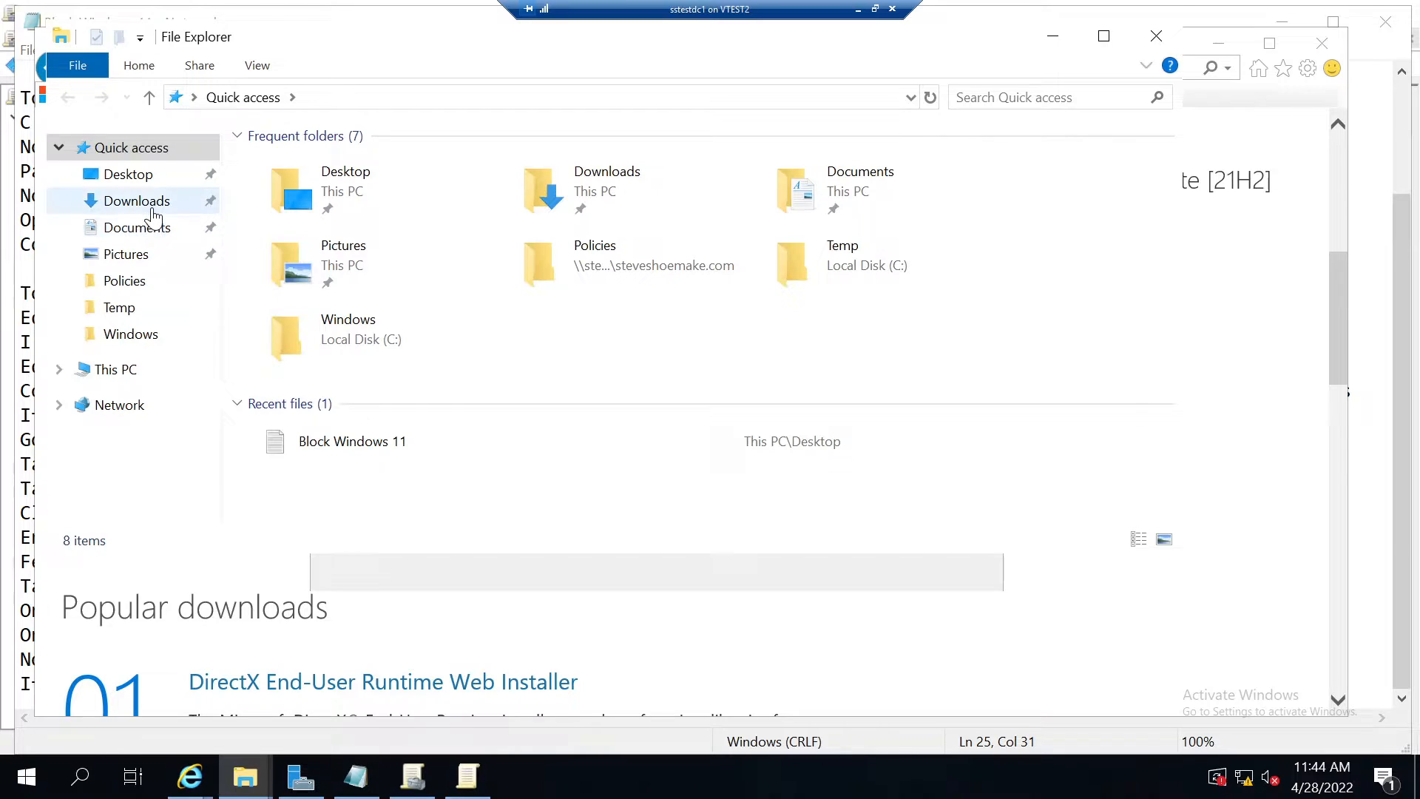
Run the .msi from Downloads through welcome, license, extraction folder and Finish.
click(137, 200)
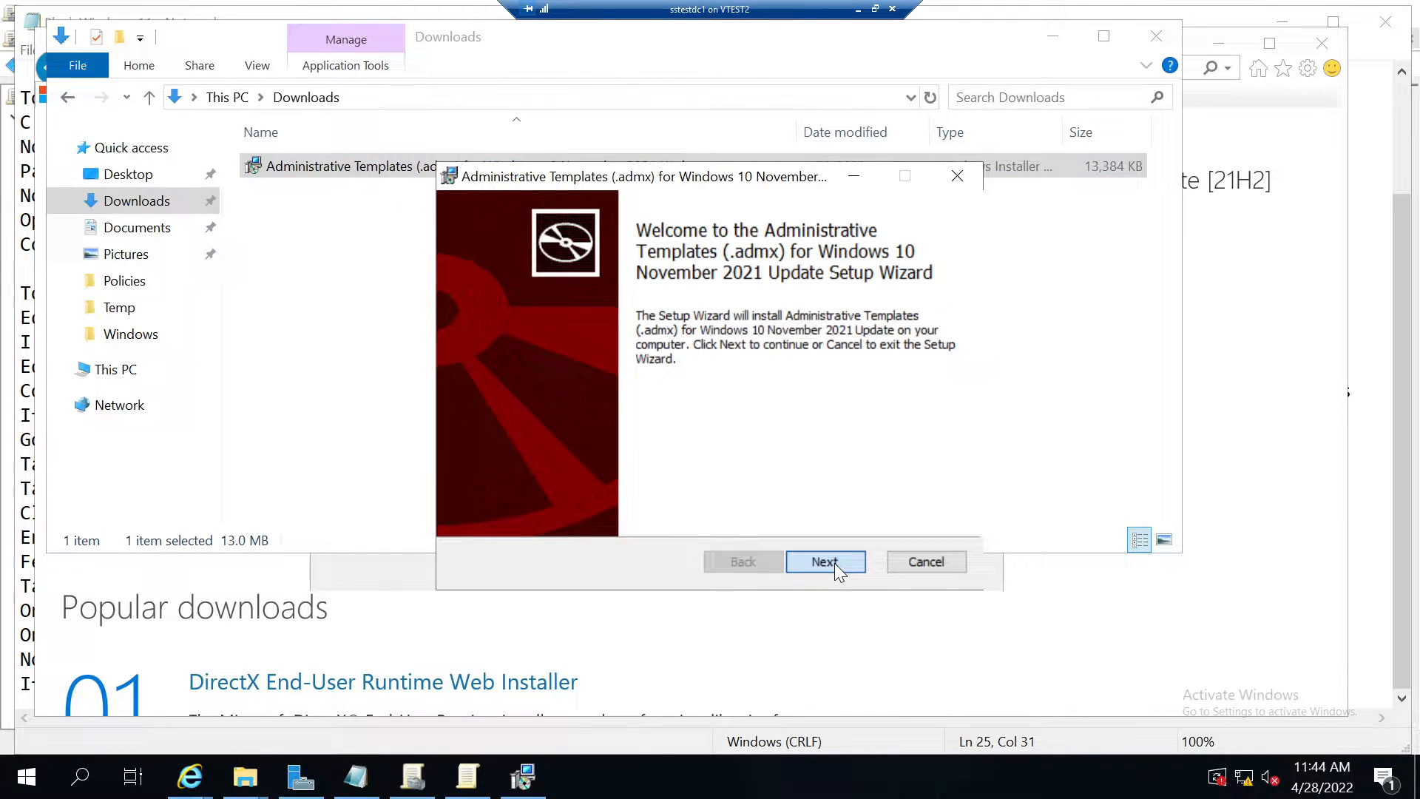
click(823, 562)
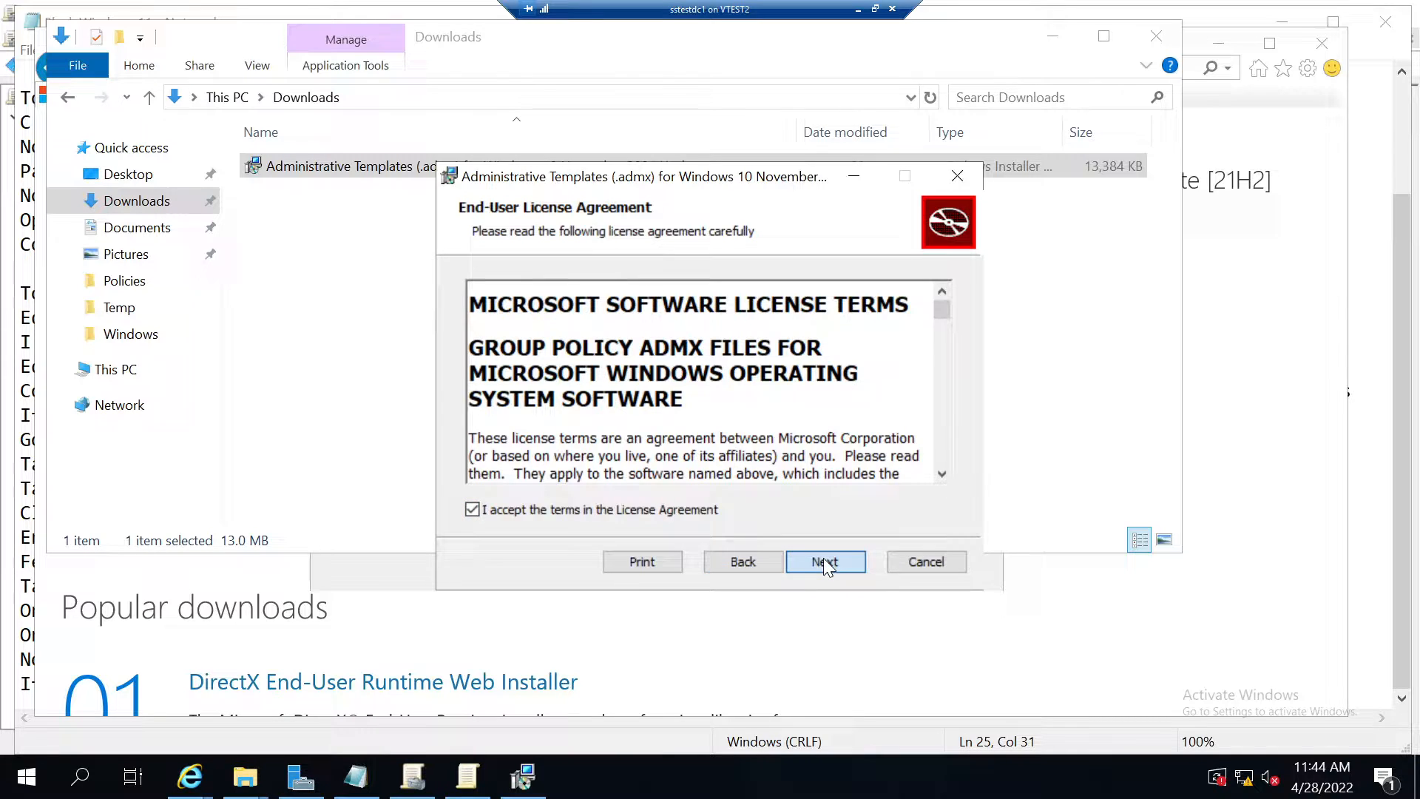
click(825, 562)
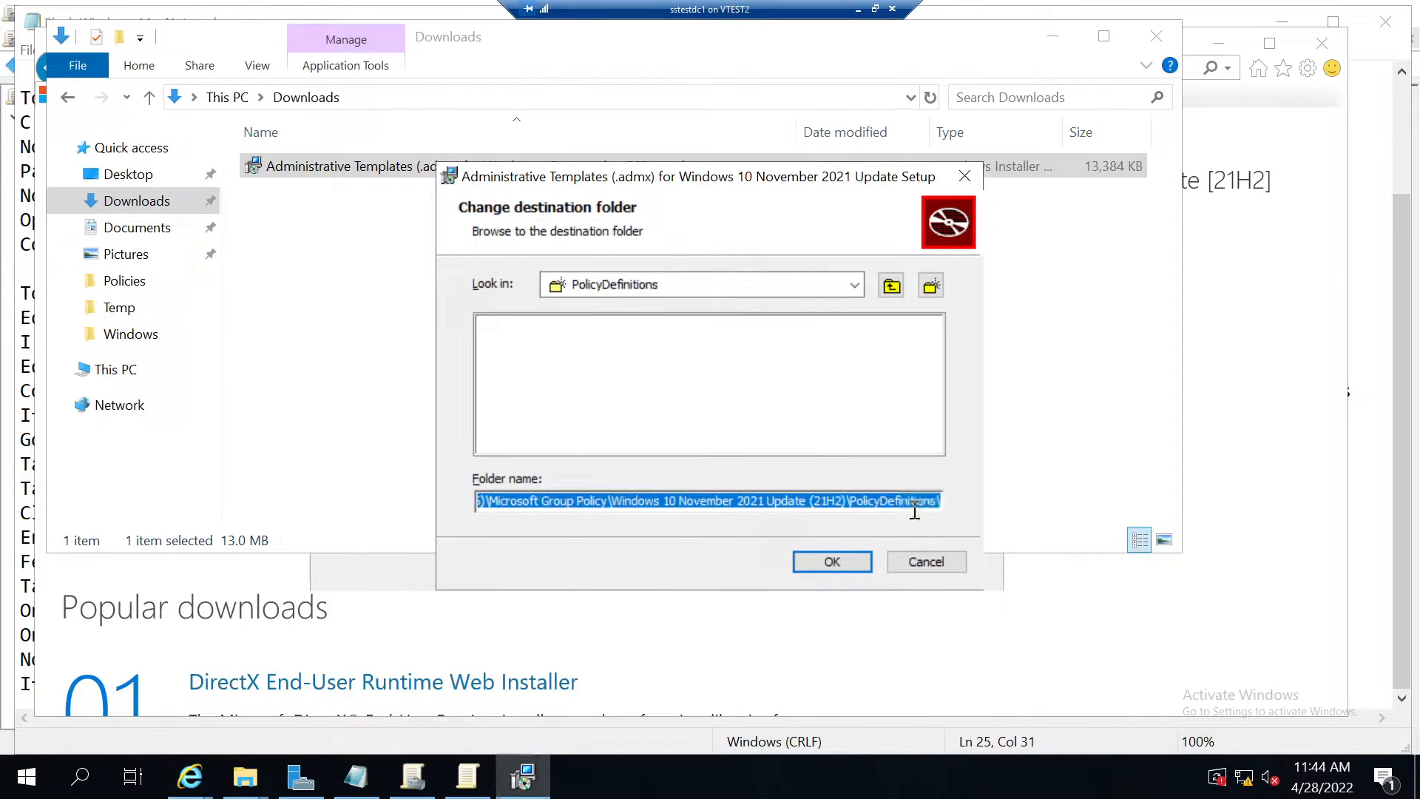
click(890, 284)
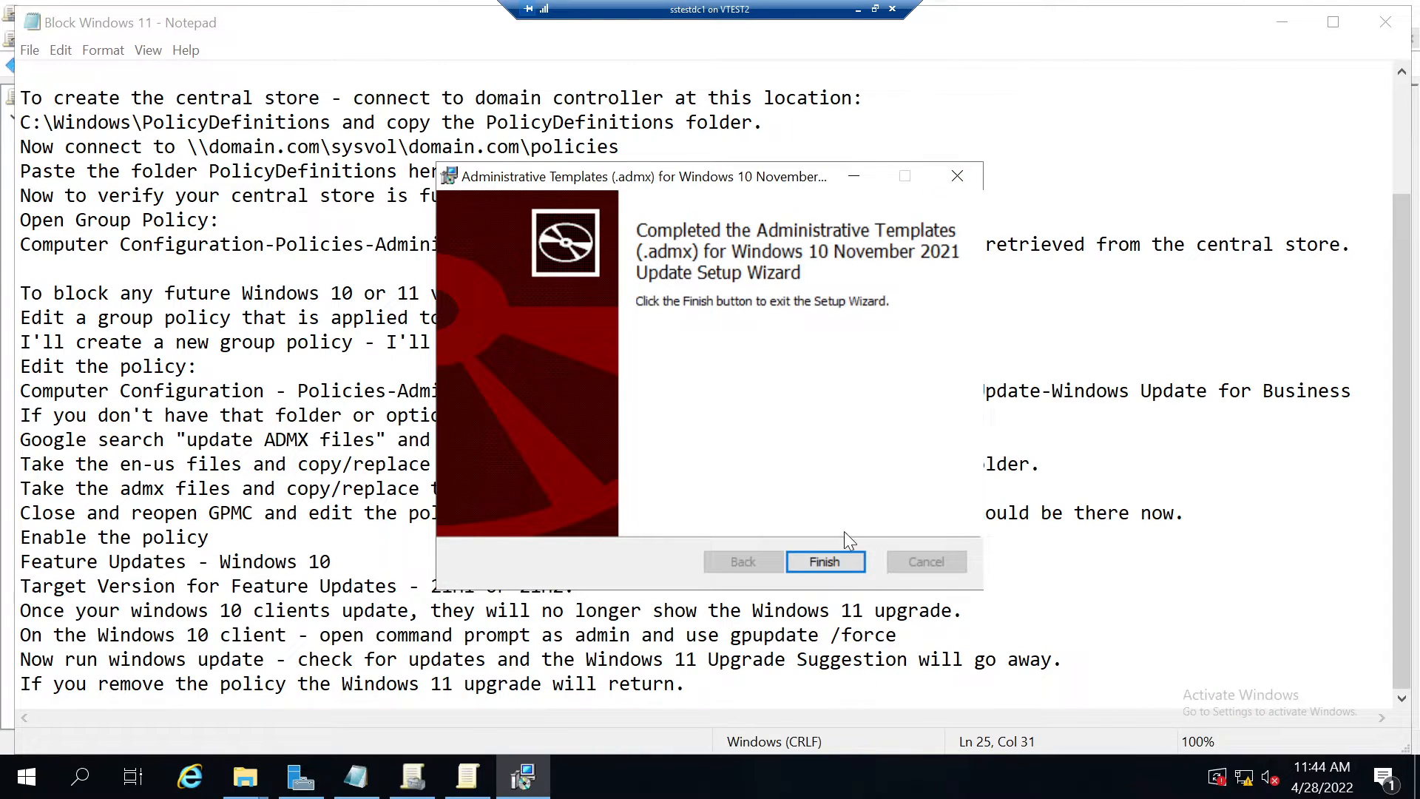
click(824, 562)
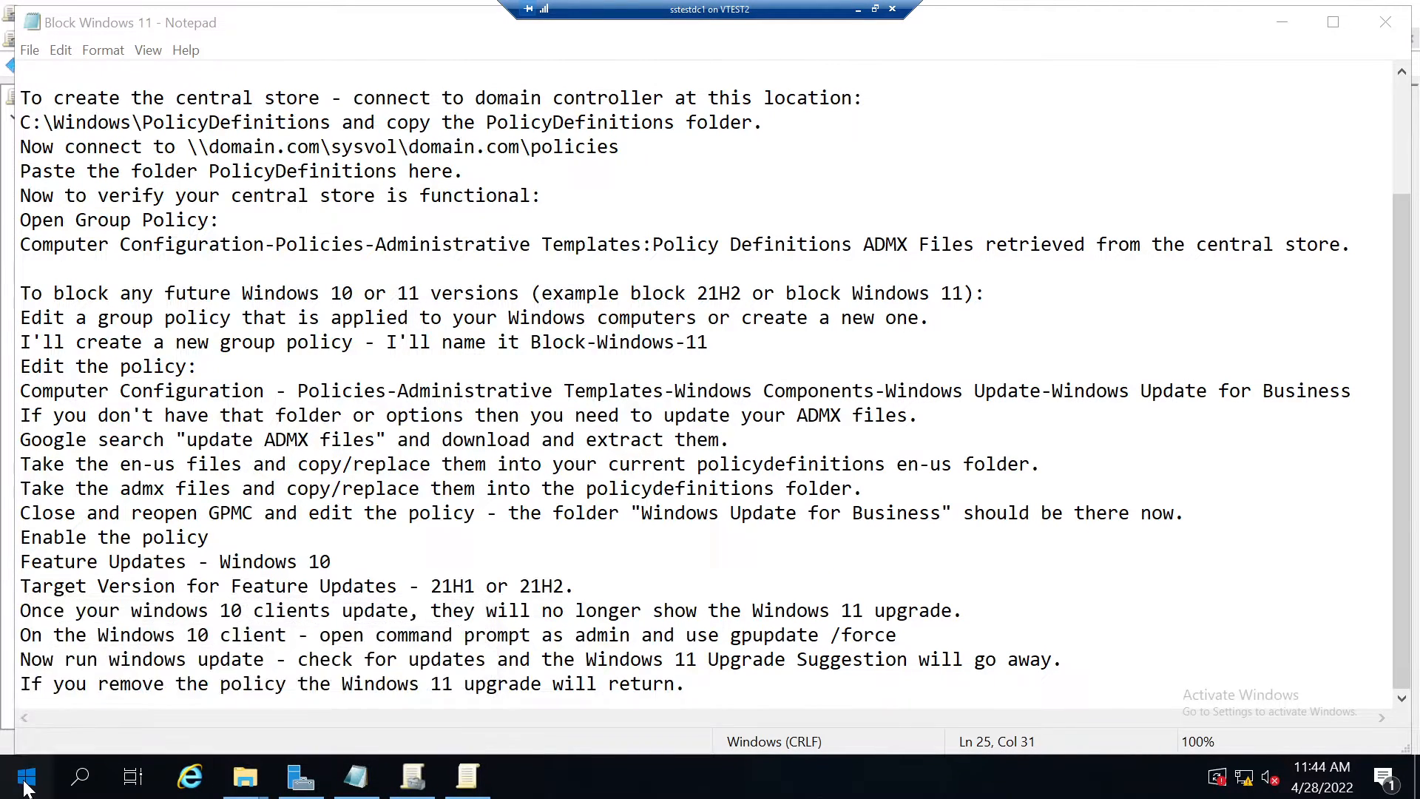
Browse to C:\Temp and copy the extracted en-US language folder.
click(244, 777)
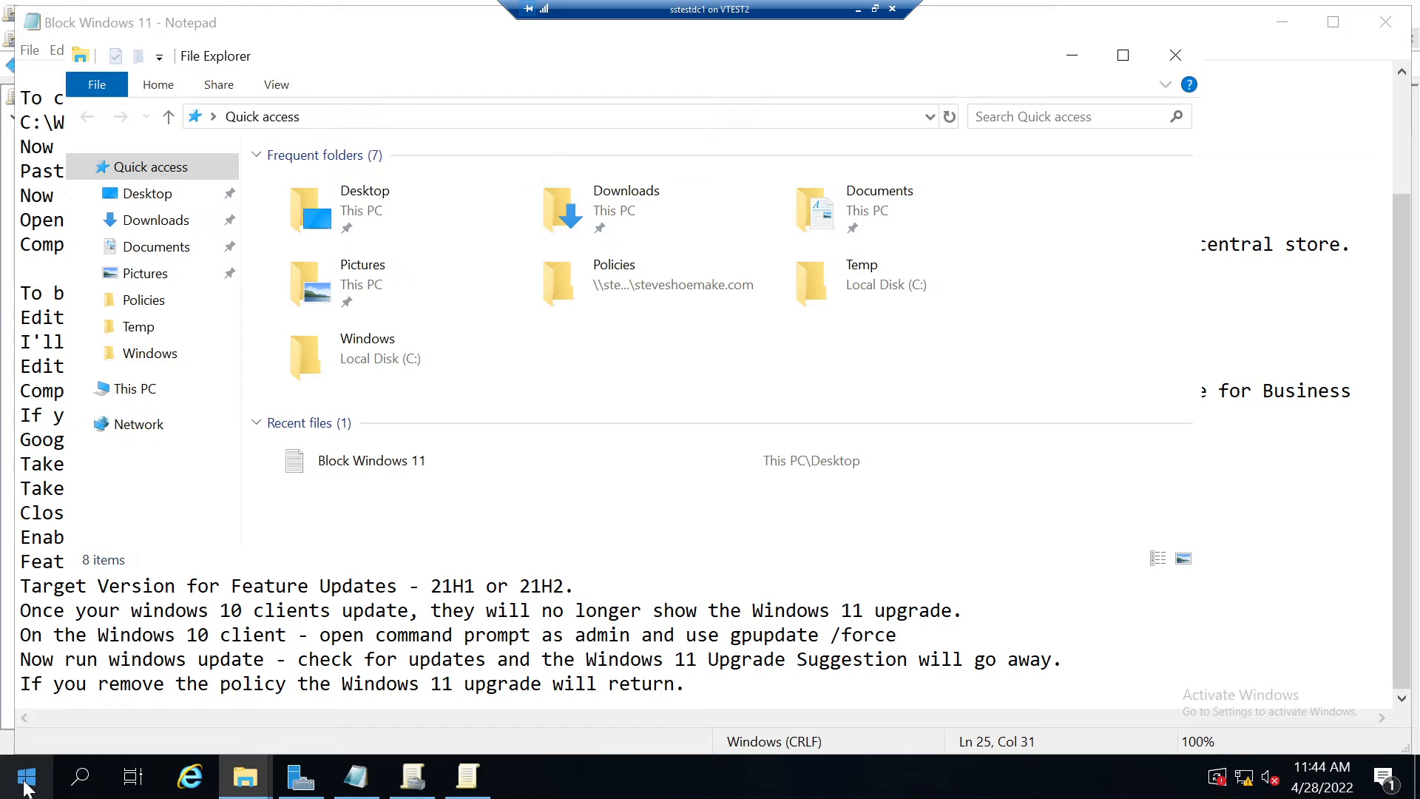
click(134, 387)
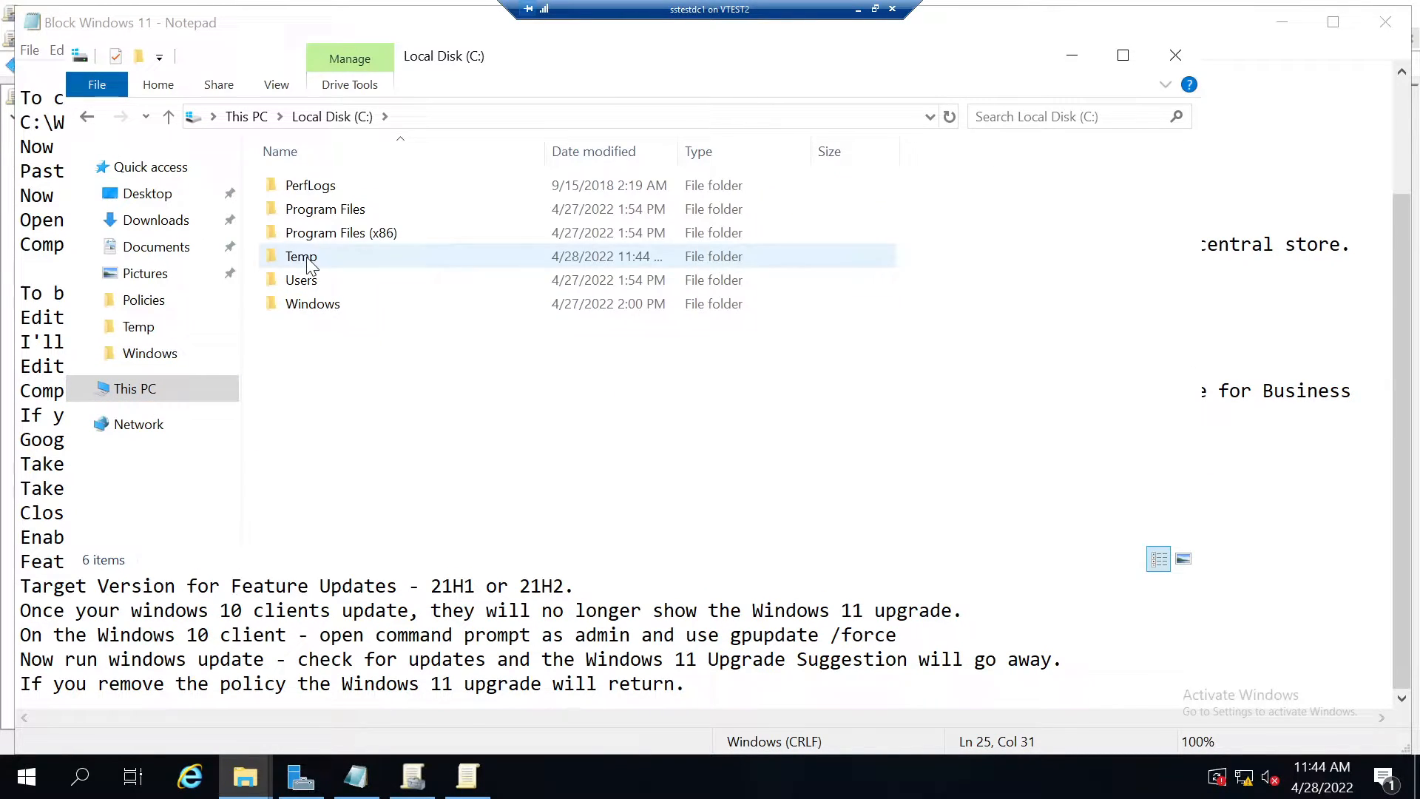
double_click(302, 256)
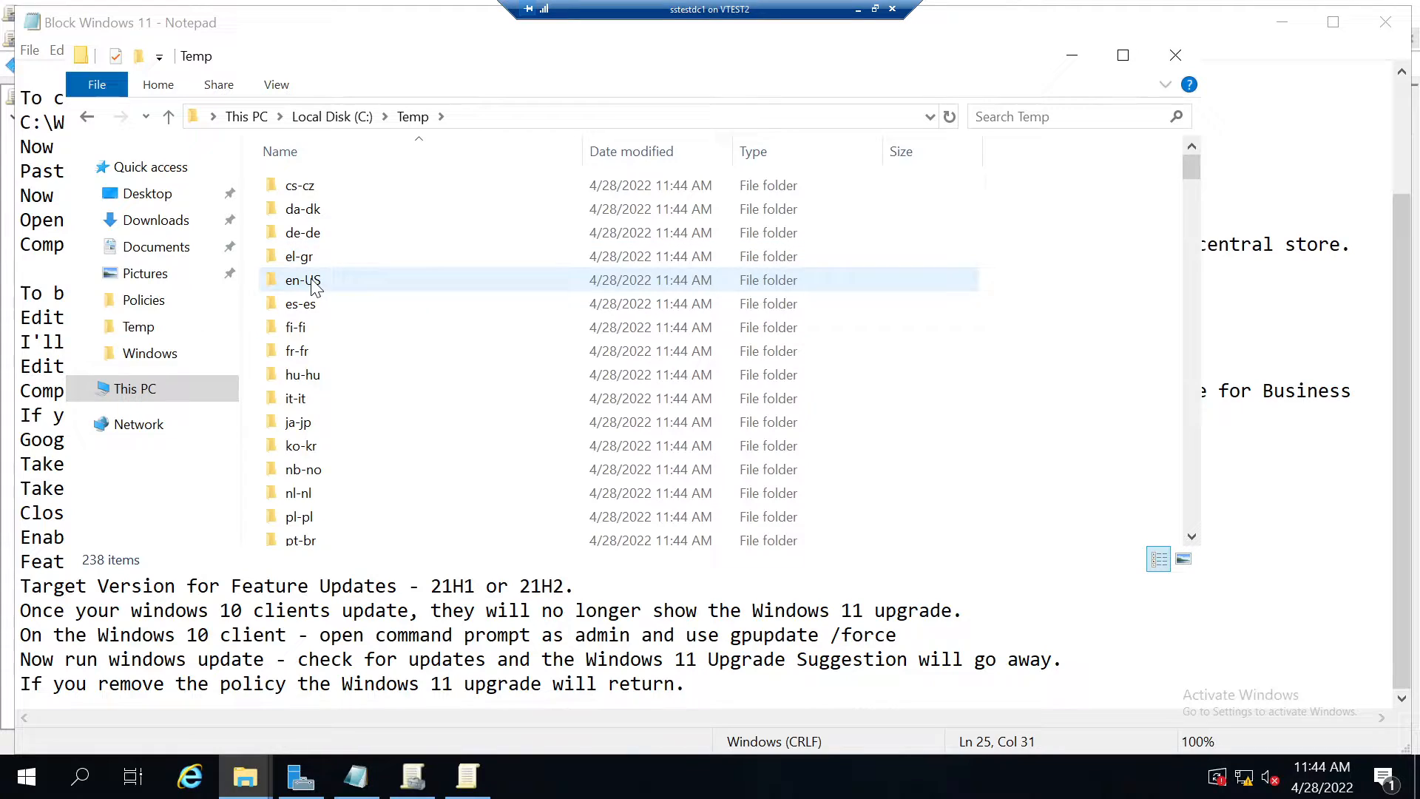
click(302, 280)
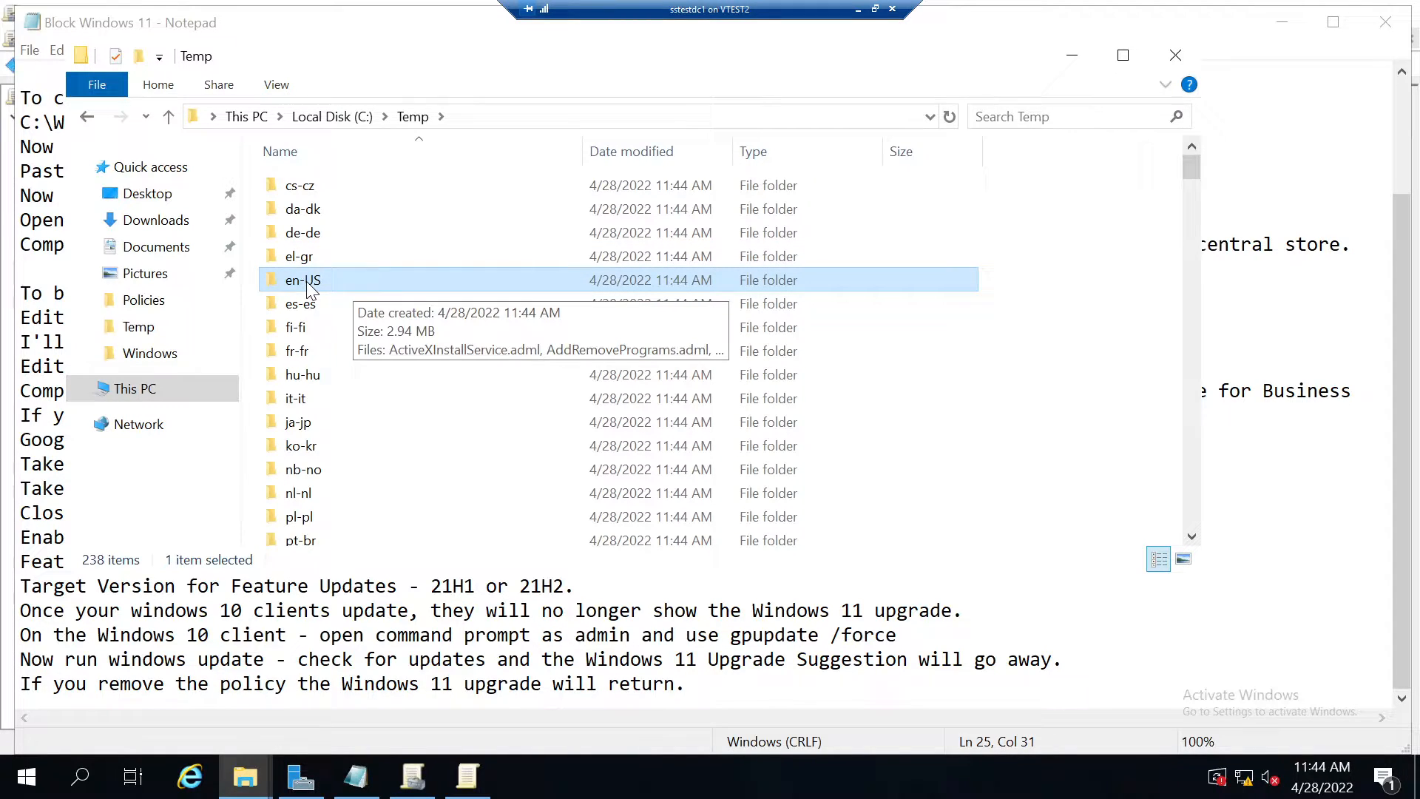
right_click(303, 279)
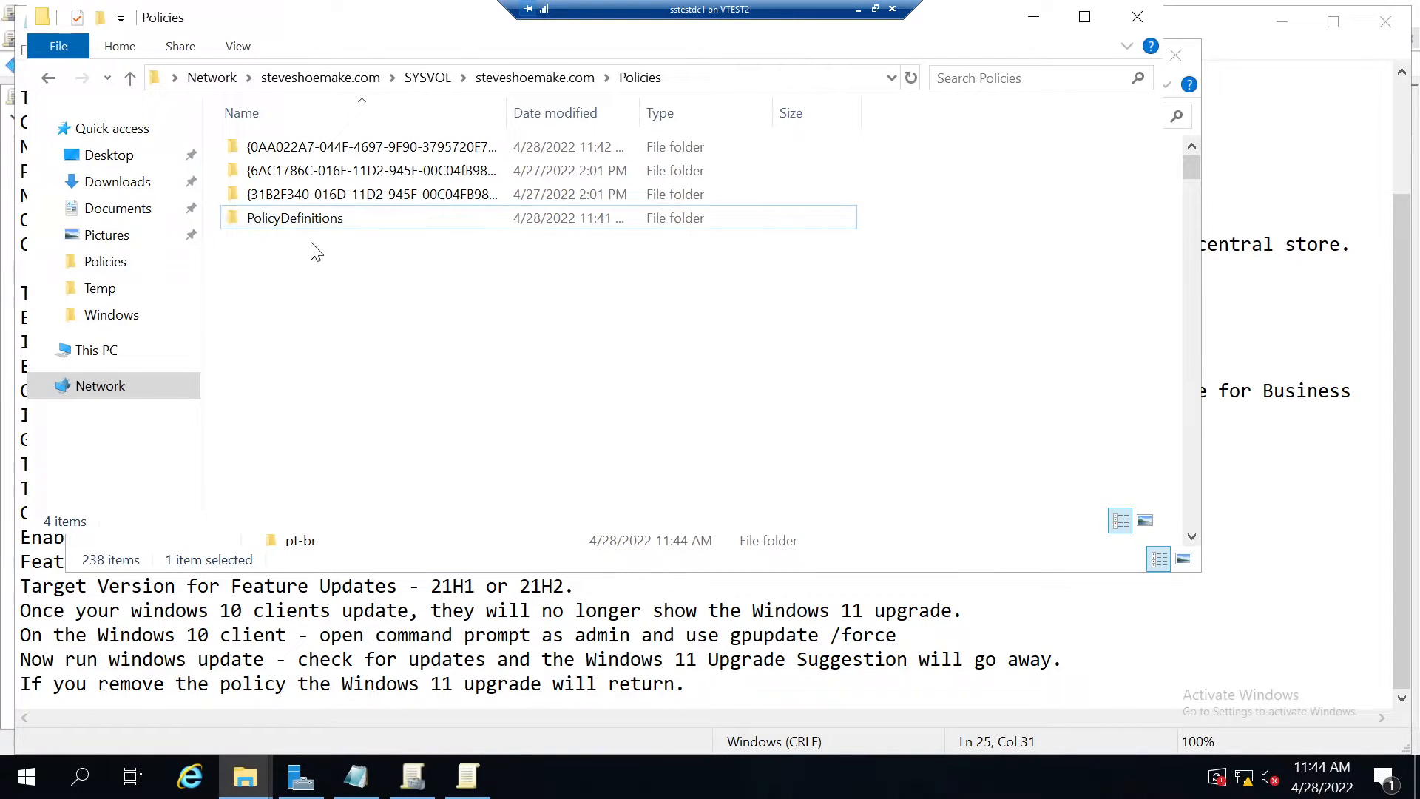
Paste it into SYSVOL PolicyDefinitions, replacing same-named files in the destination.
double_click(293, 217)
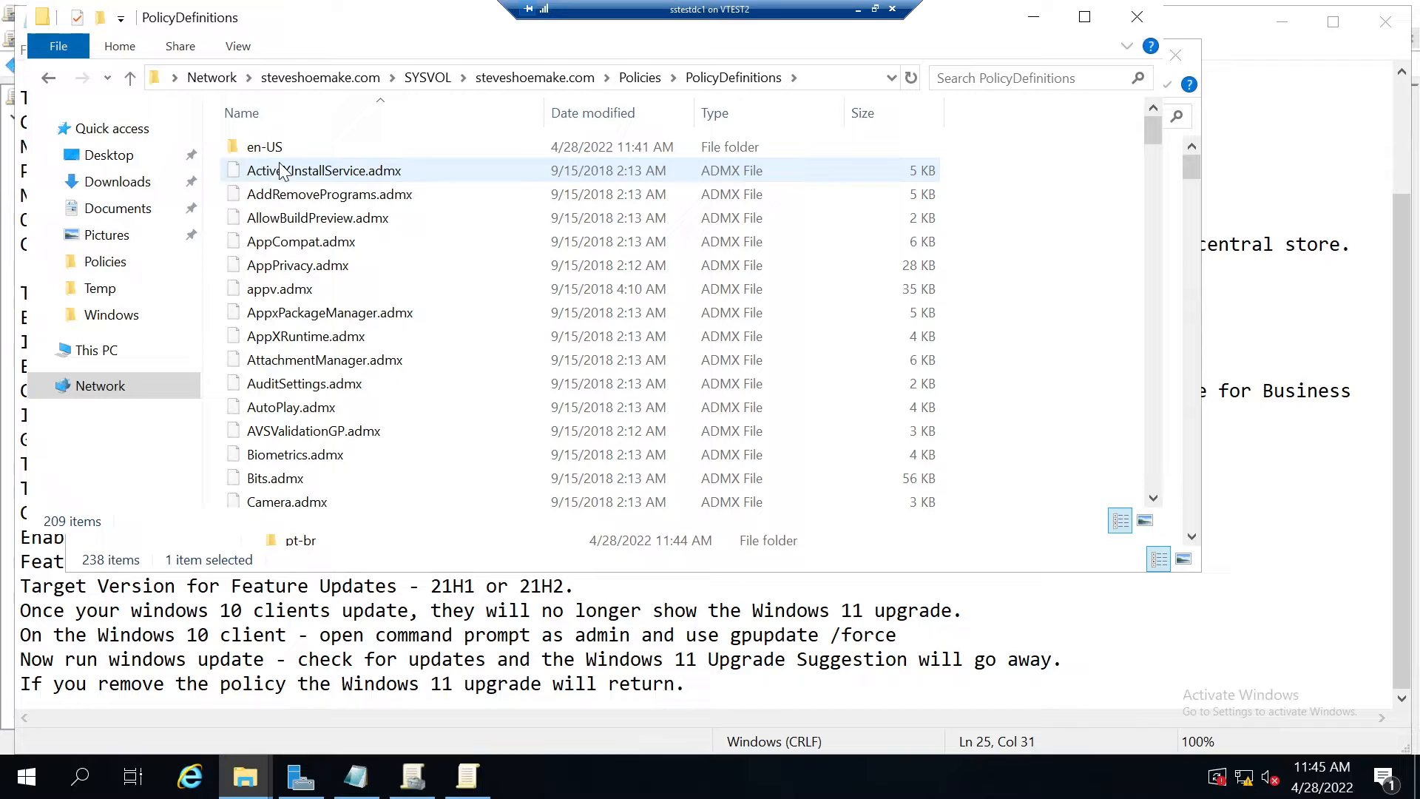
click(305, 335)
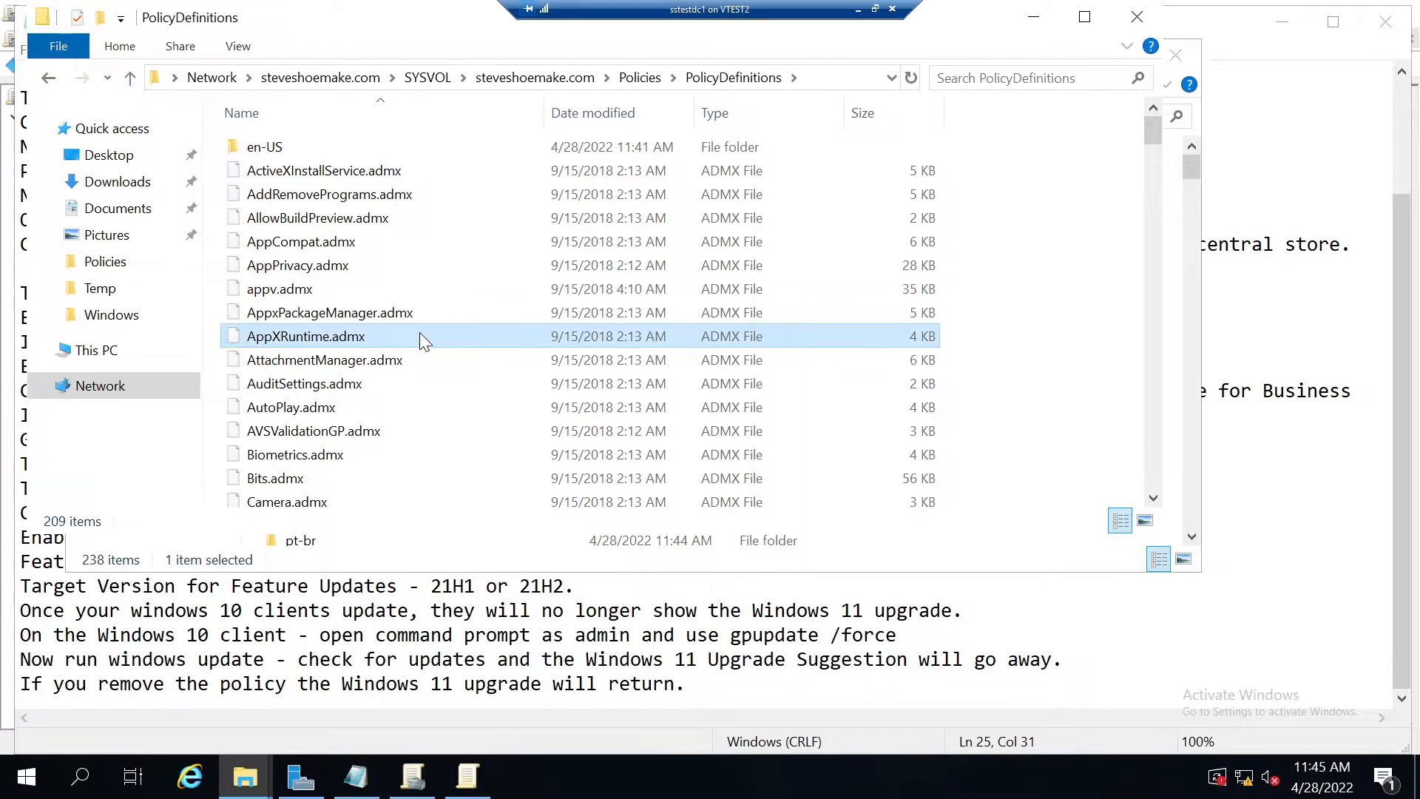
right_click(304, 336)
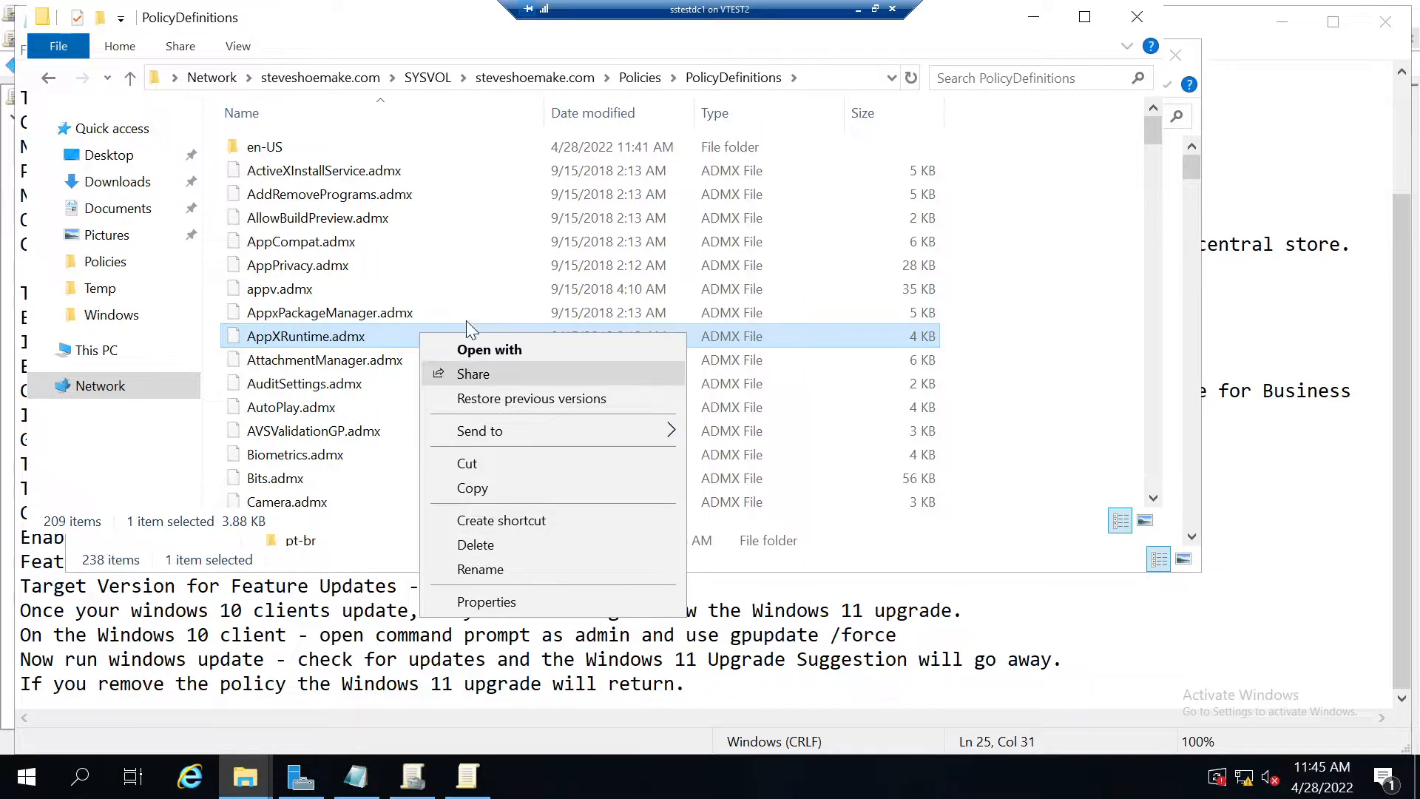
click(525, 463)
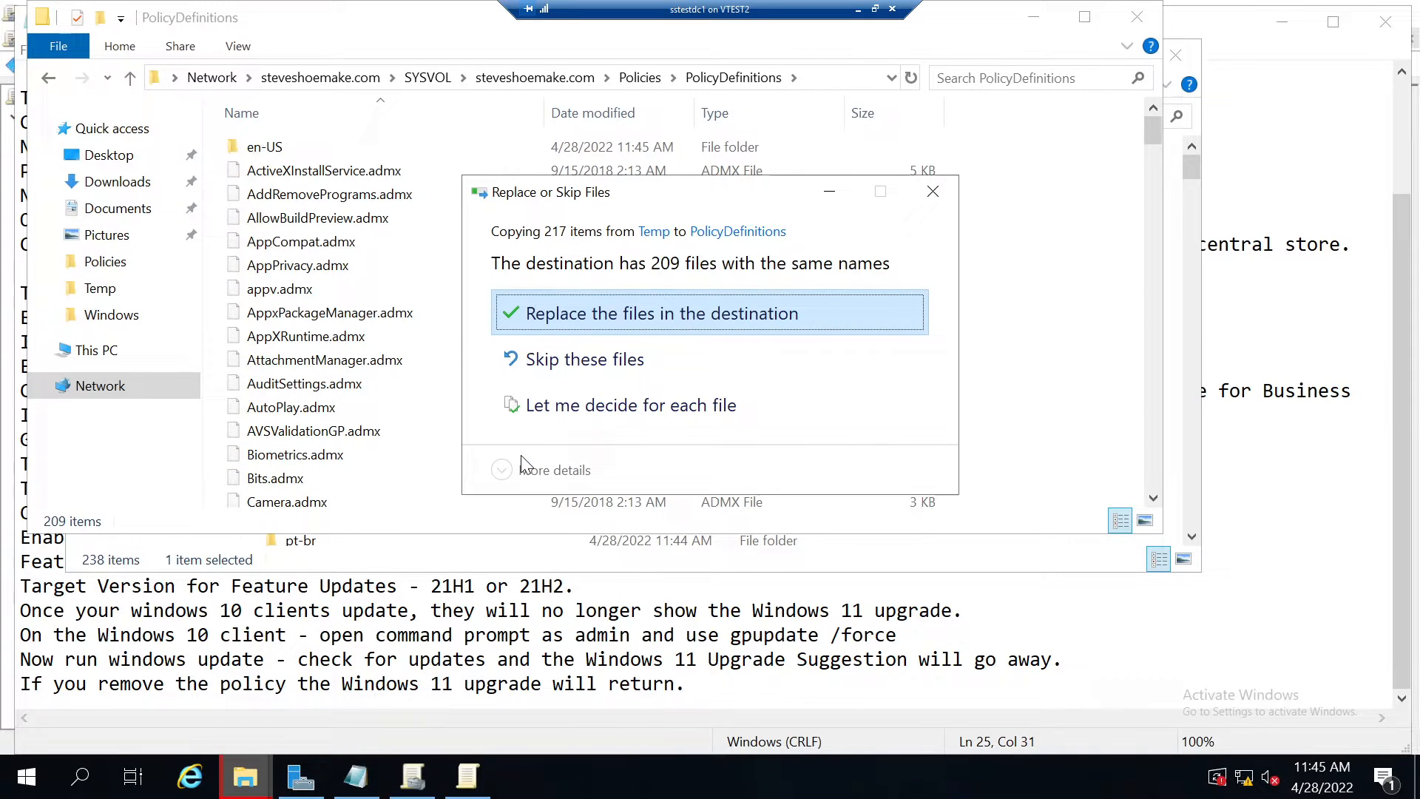
click(708, 312)
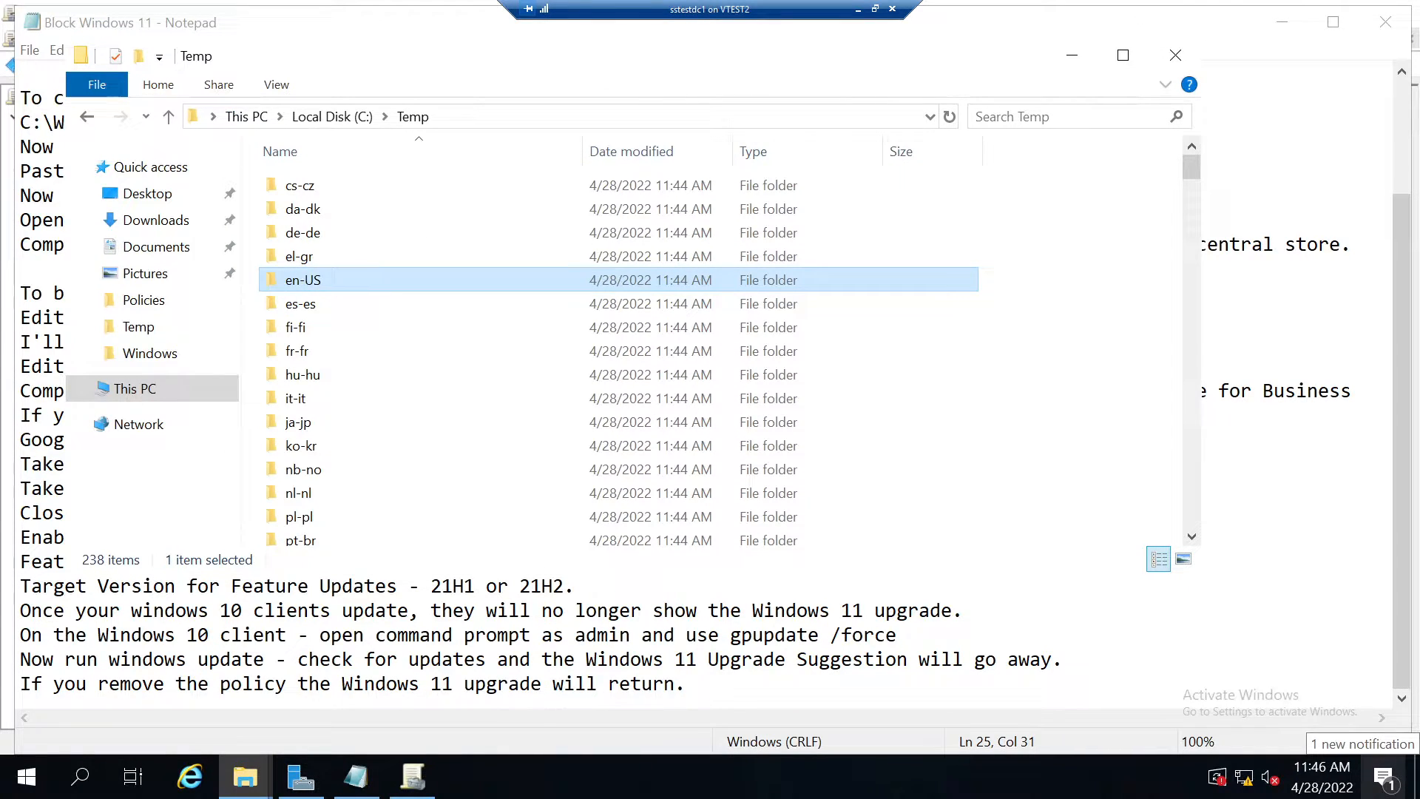
mouse_move(244, 776)
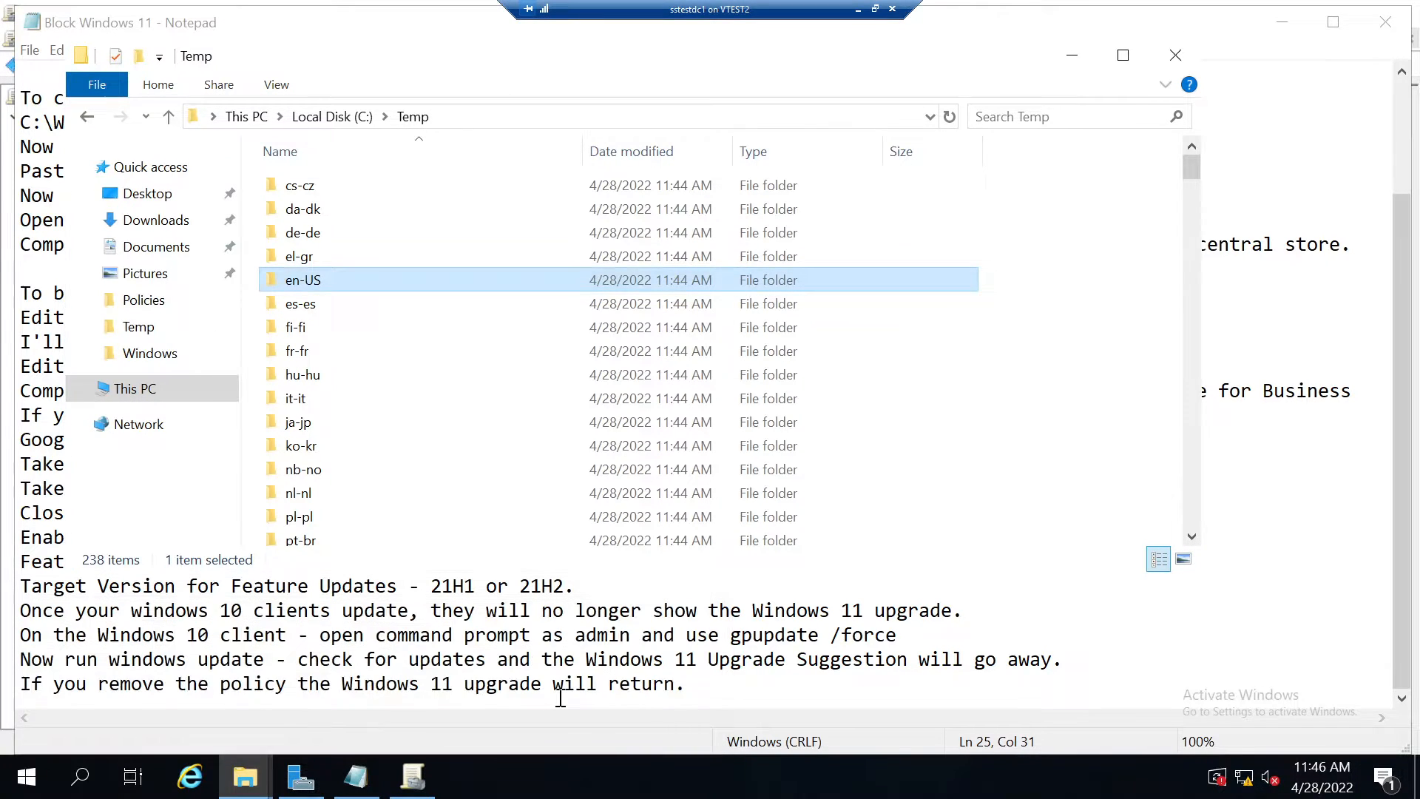
mouse_move(452, 370)
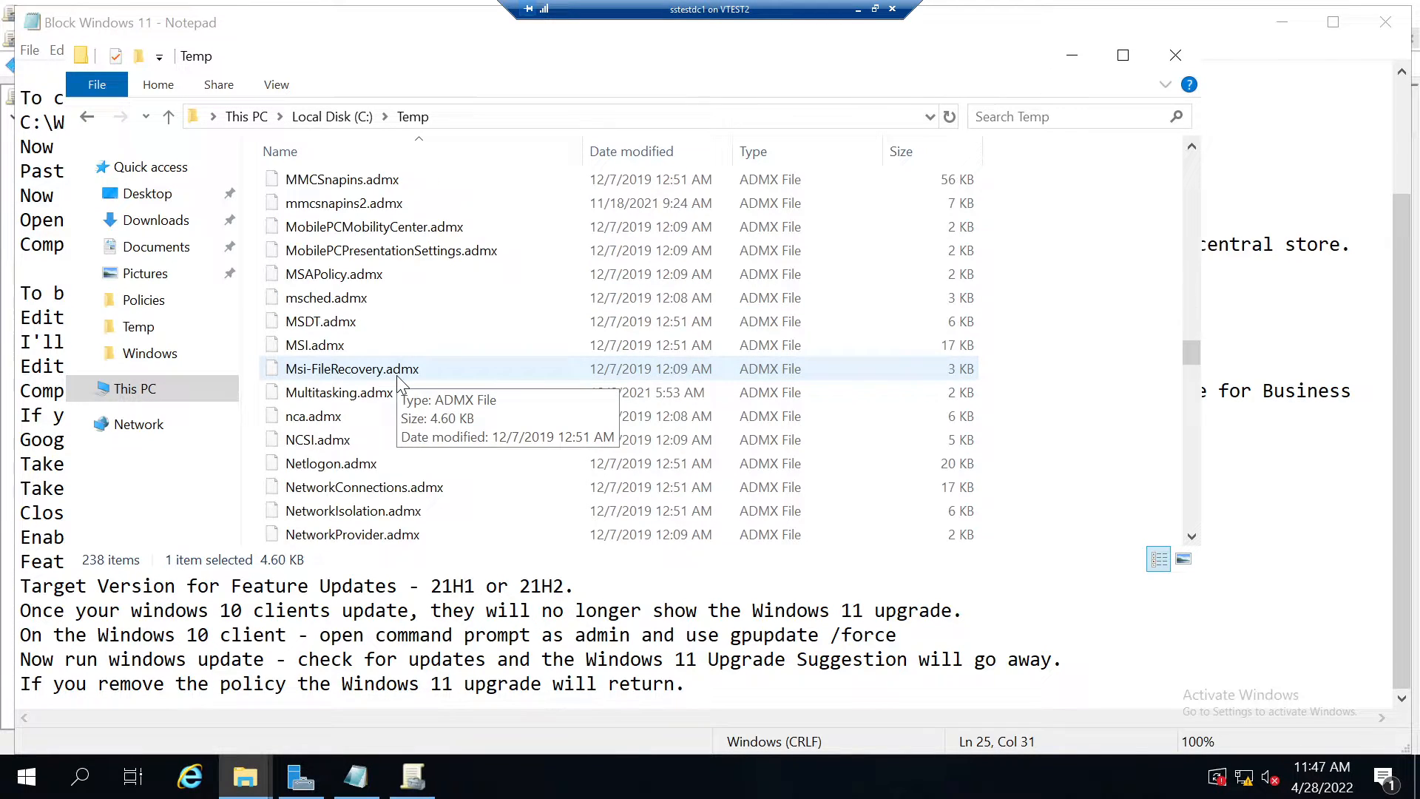
Copy all .admx files from C:\Temp and paste them into SYSVOL Policies\PolicyDefinitions.
scroll(down, 3)
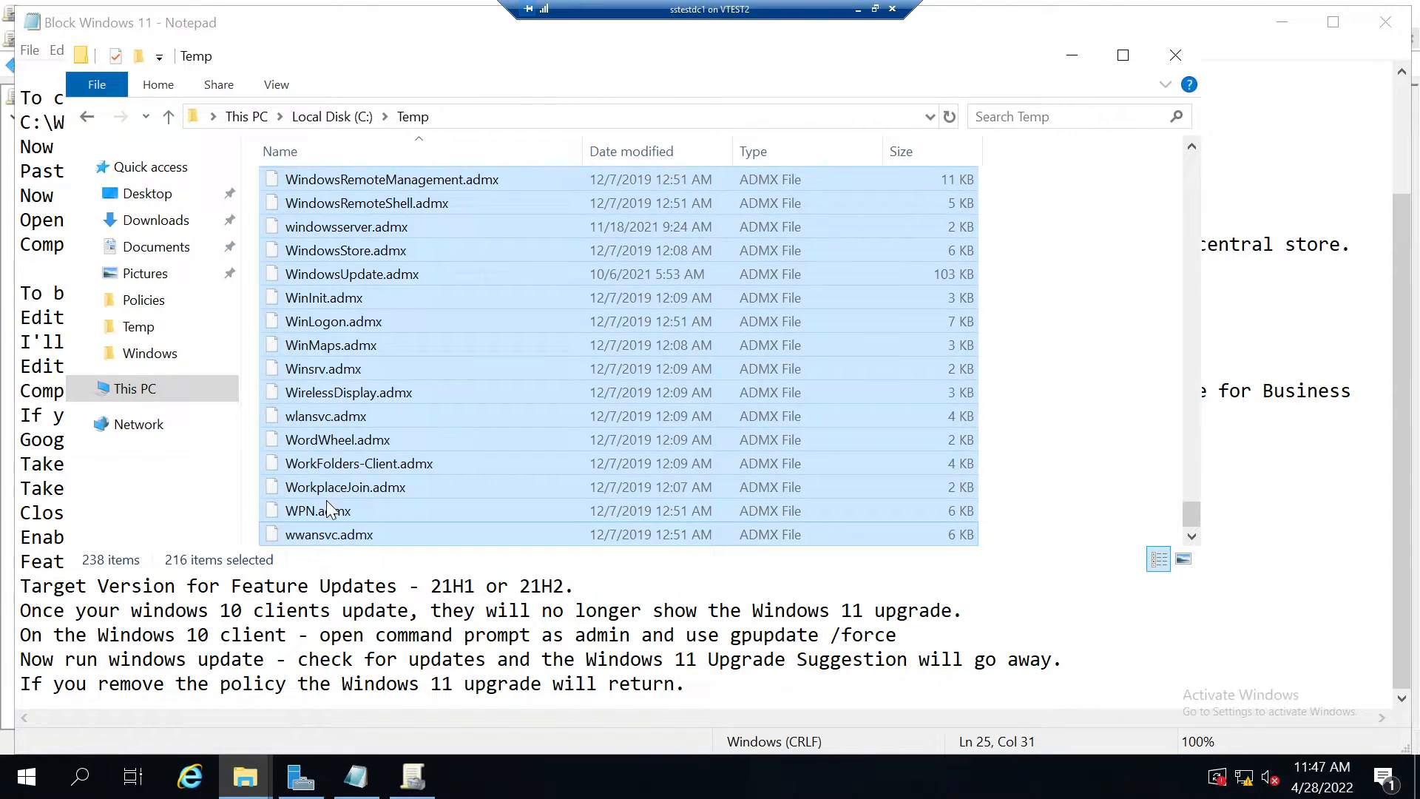
right_click(321, 368)
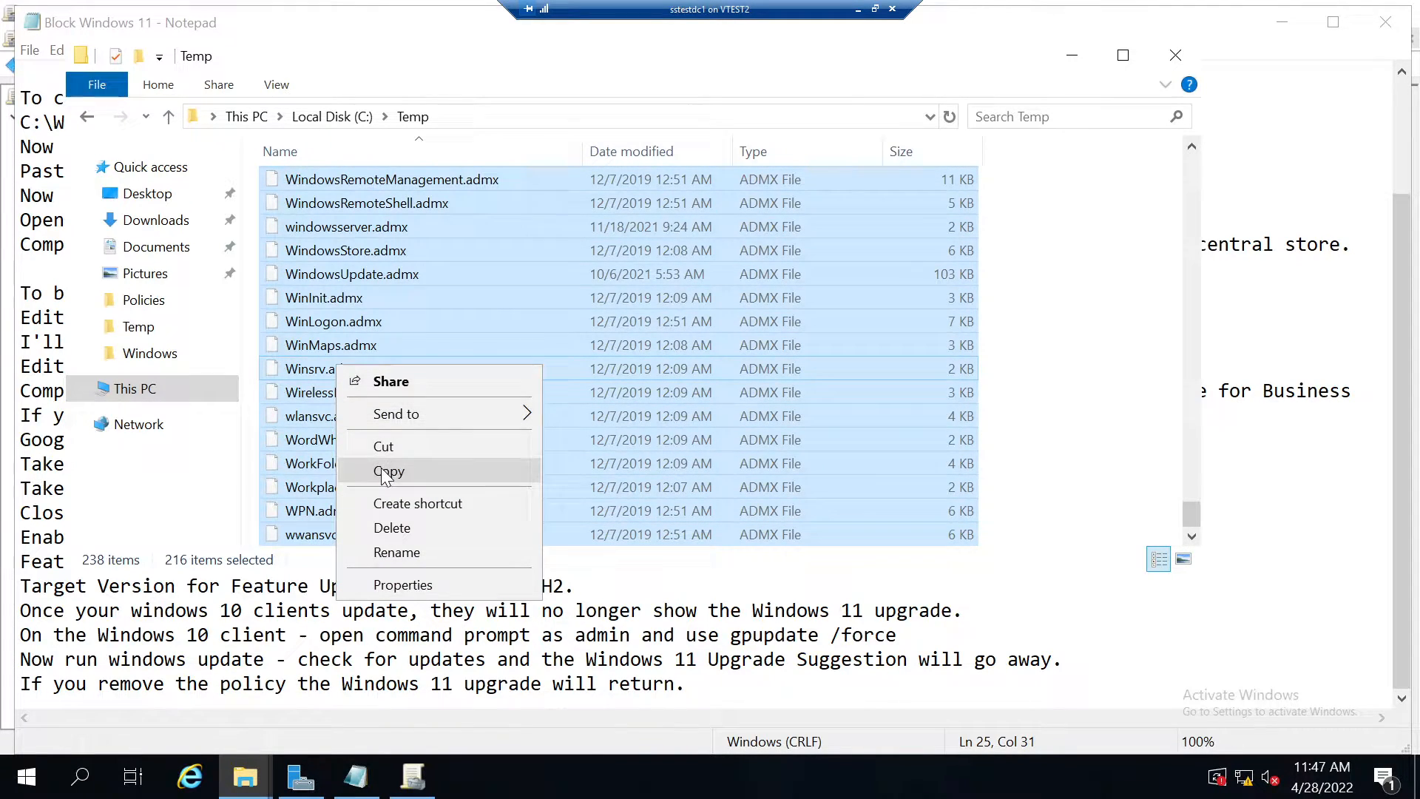
mouse_move(244, 776)
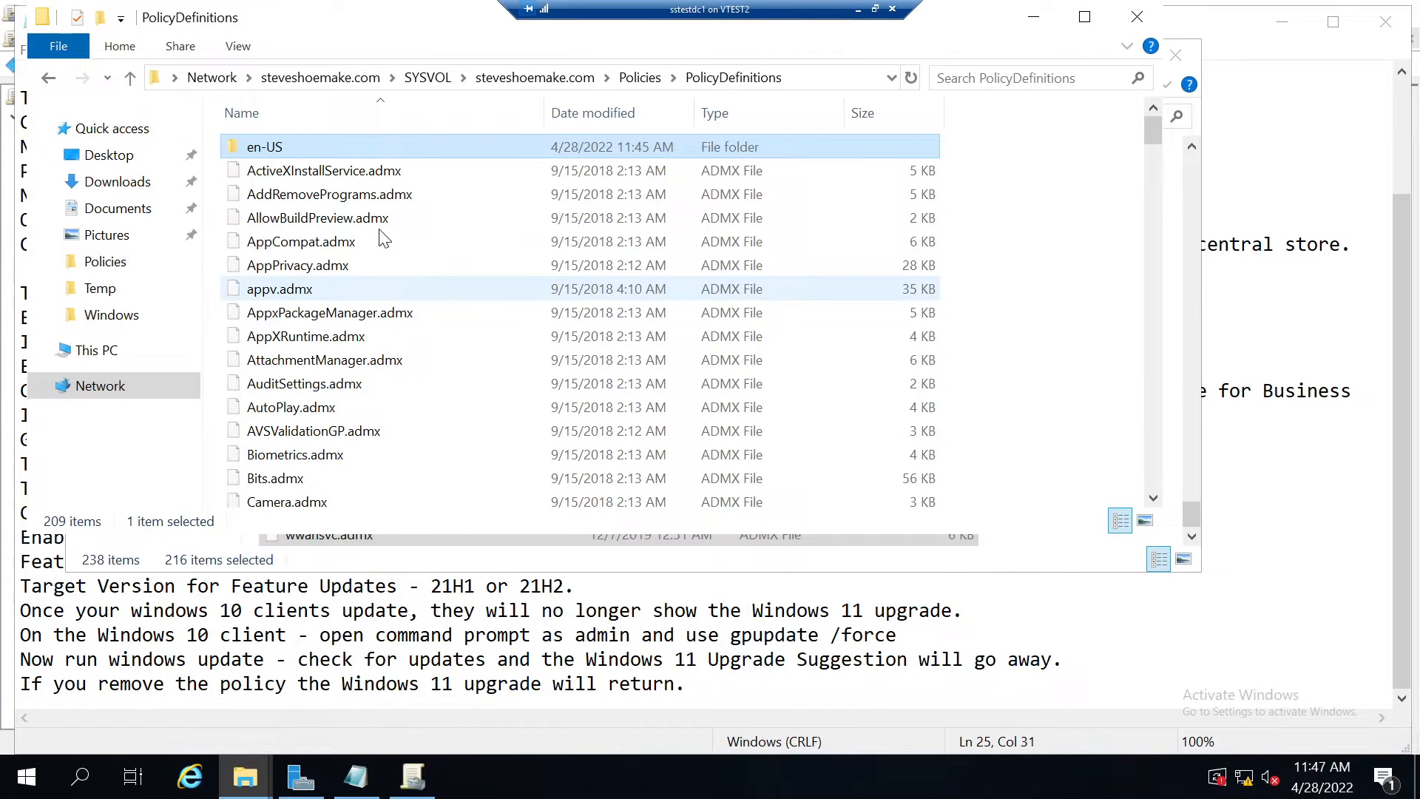
right_click(305, 236)
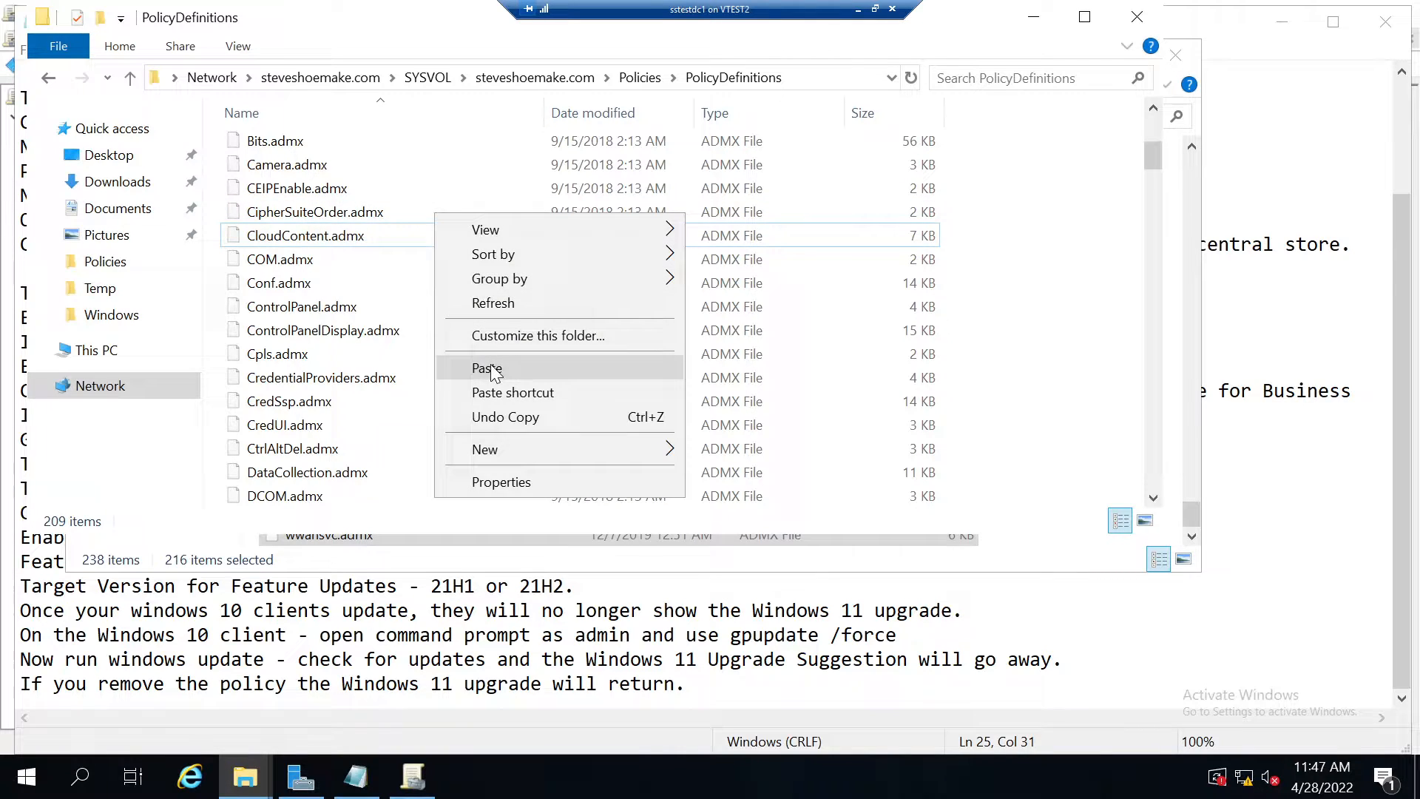
click(486, 368)
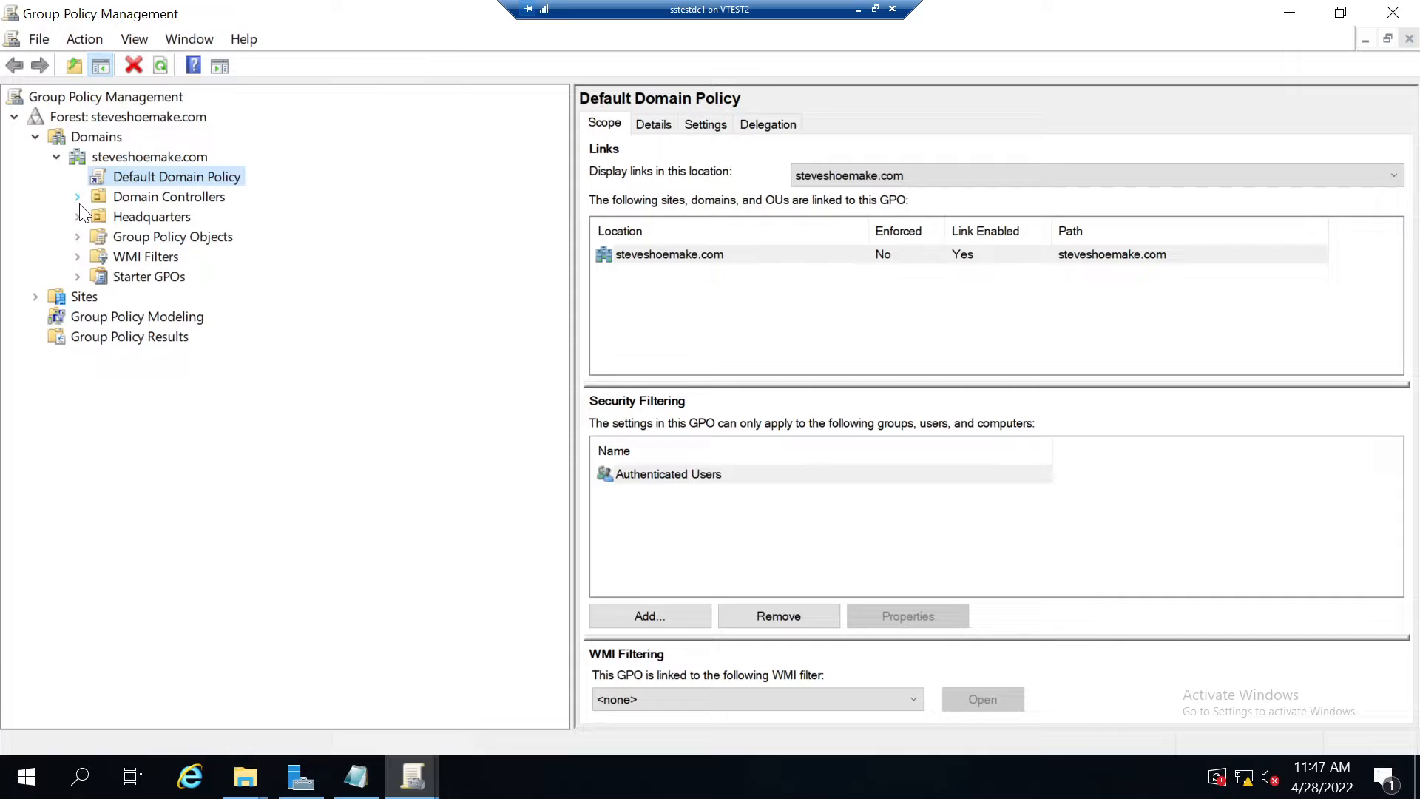
Expand Headquarters > Desktop Computers > Windows Desktops and open the linked Block-Windows-11 GPO for editing.
click(77, 216)
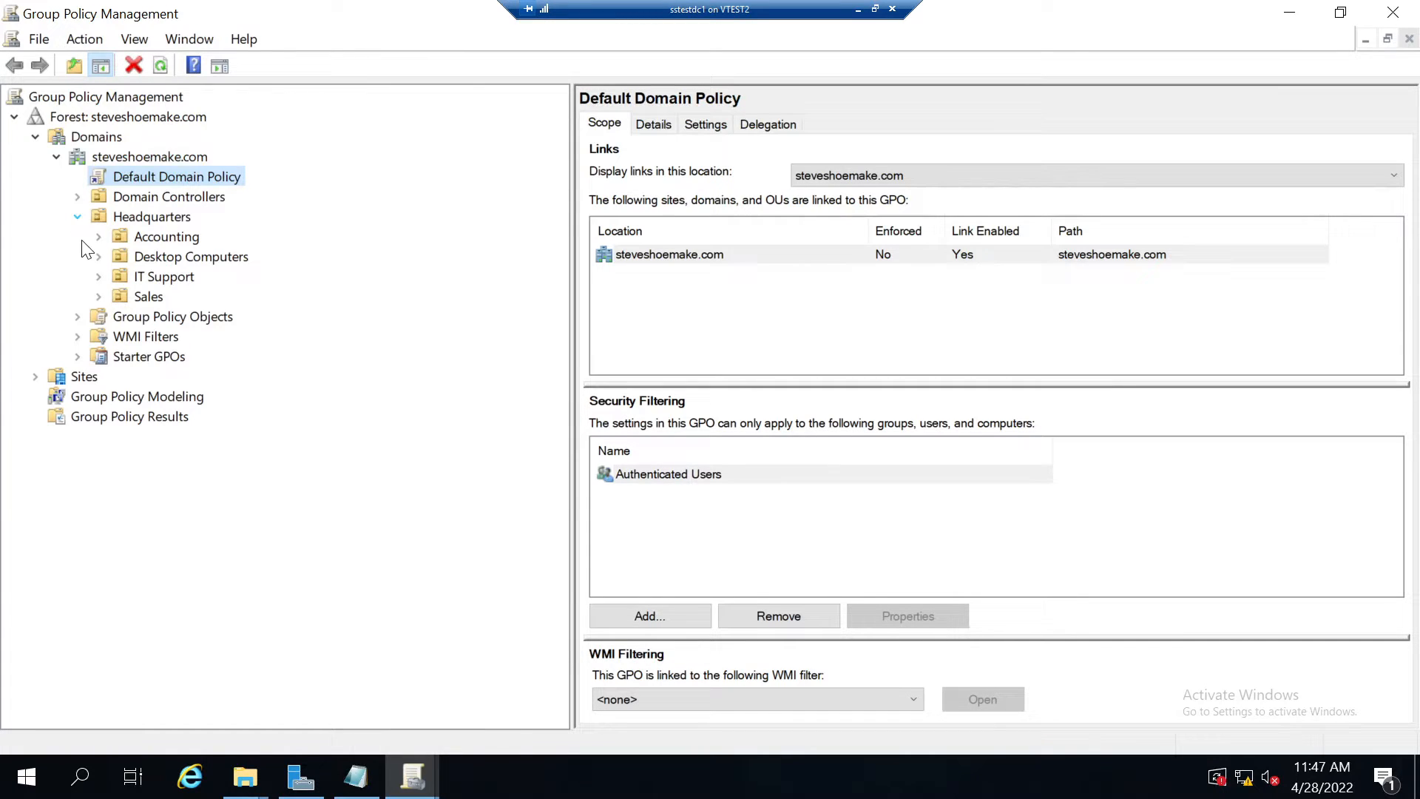
click(98, 256)
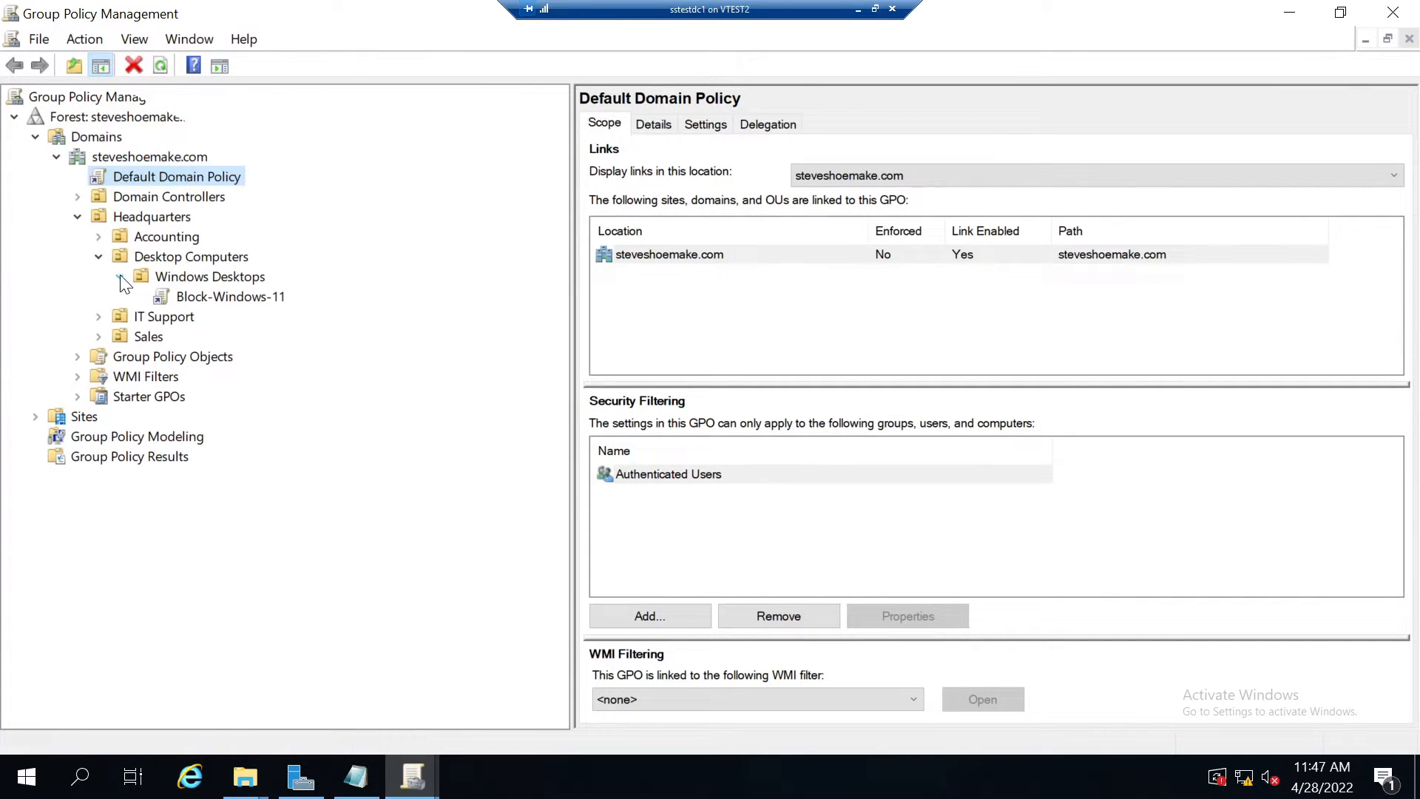
click(120, 276)
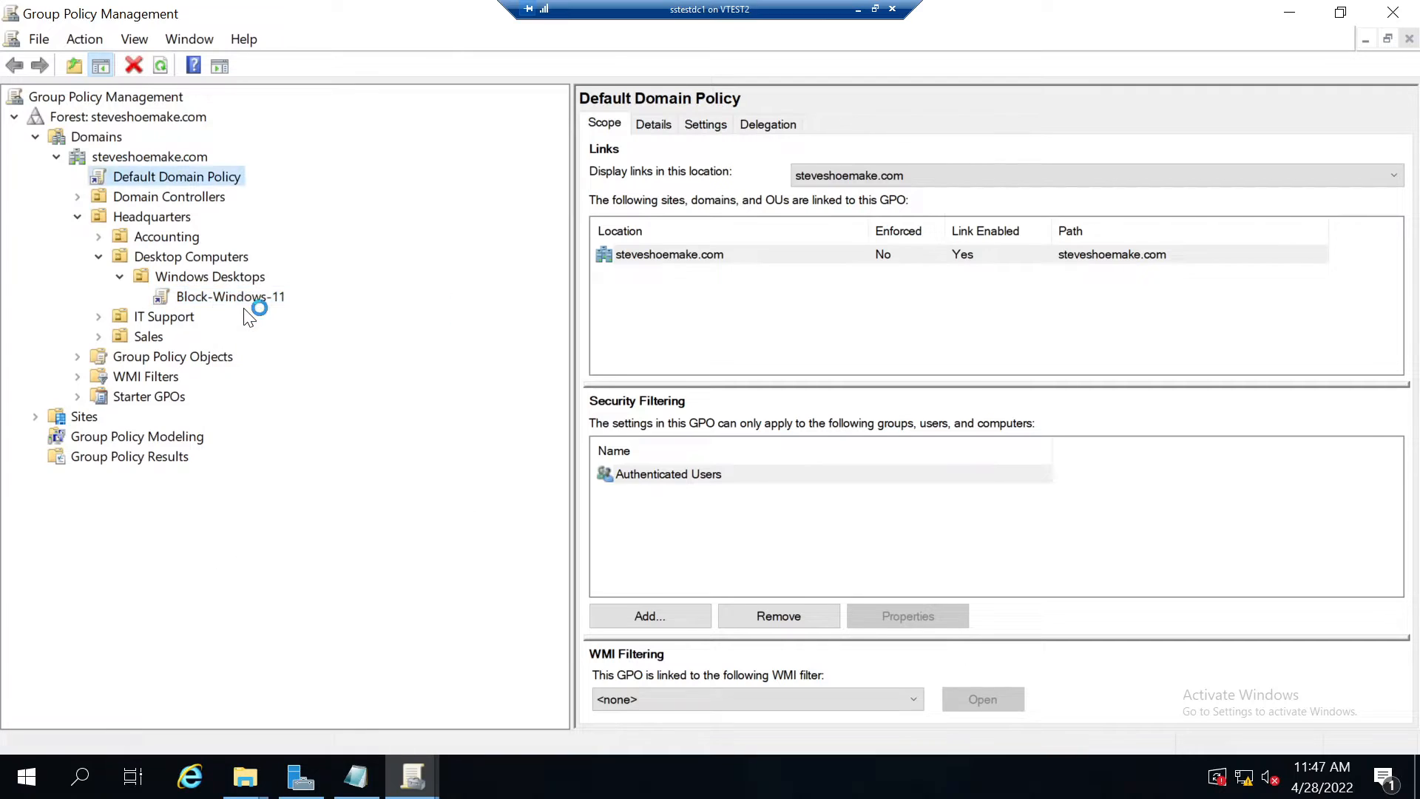
double_click(231, 295)
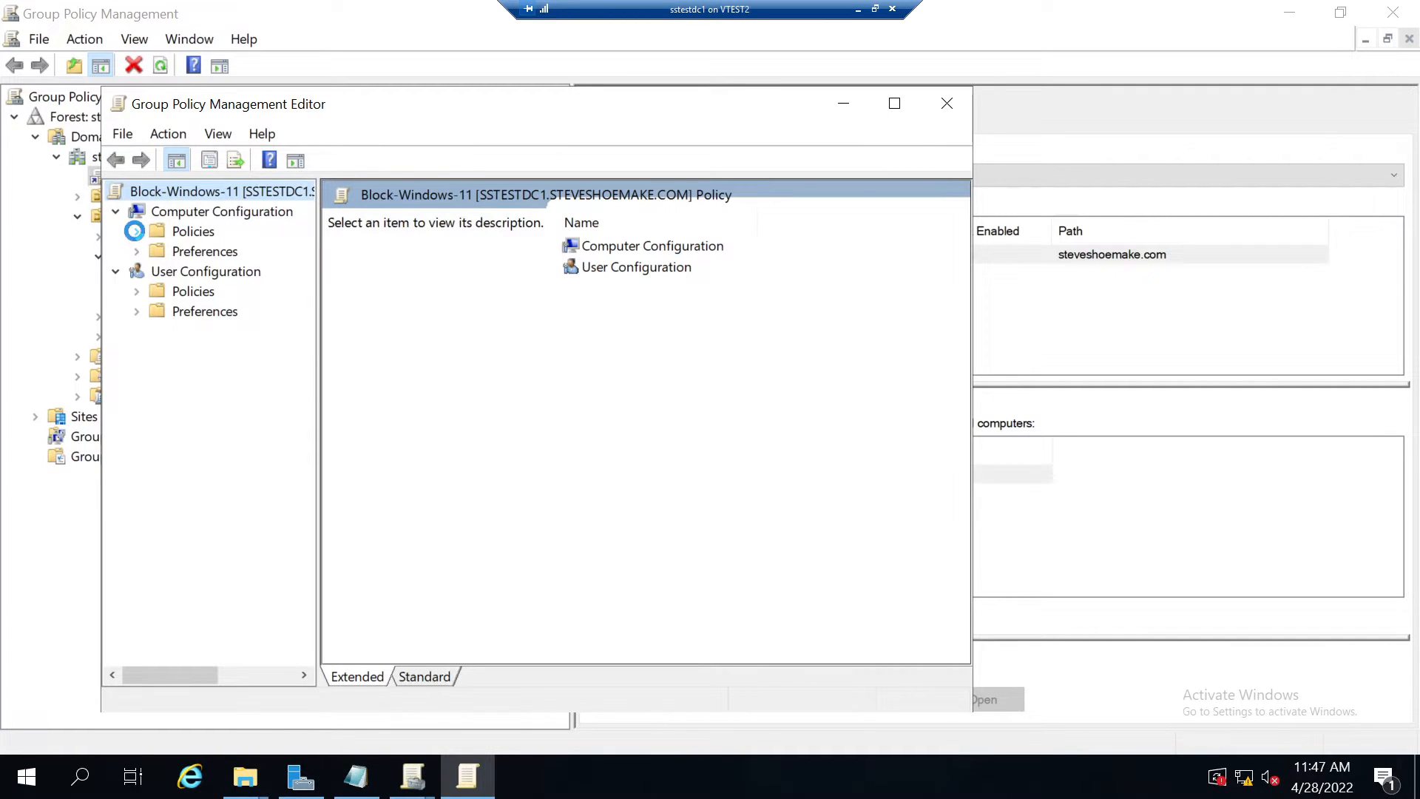
Locate 'Select the target Feature Update version' under Windows Update for Business and open it.
click(136, 230)
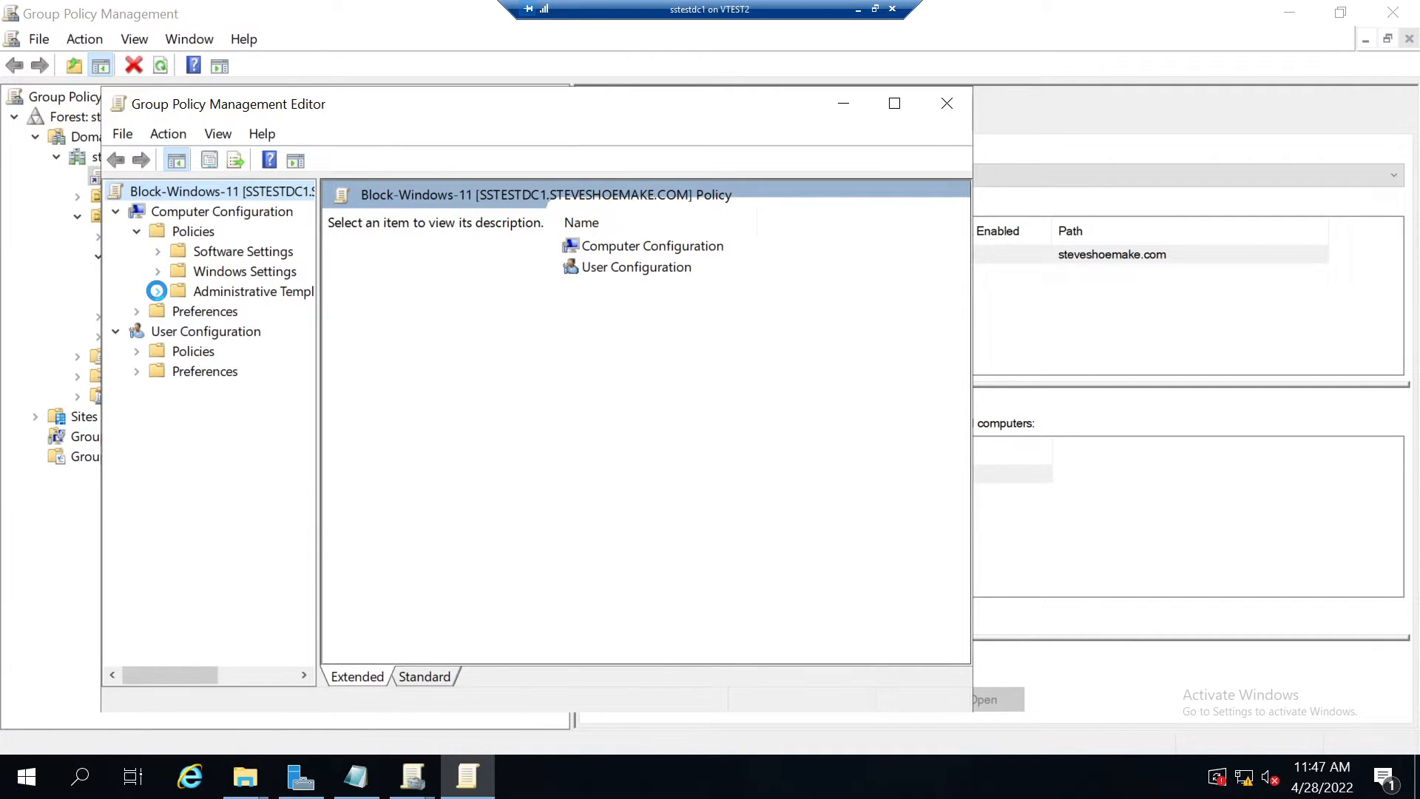
click(136, 292)
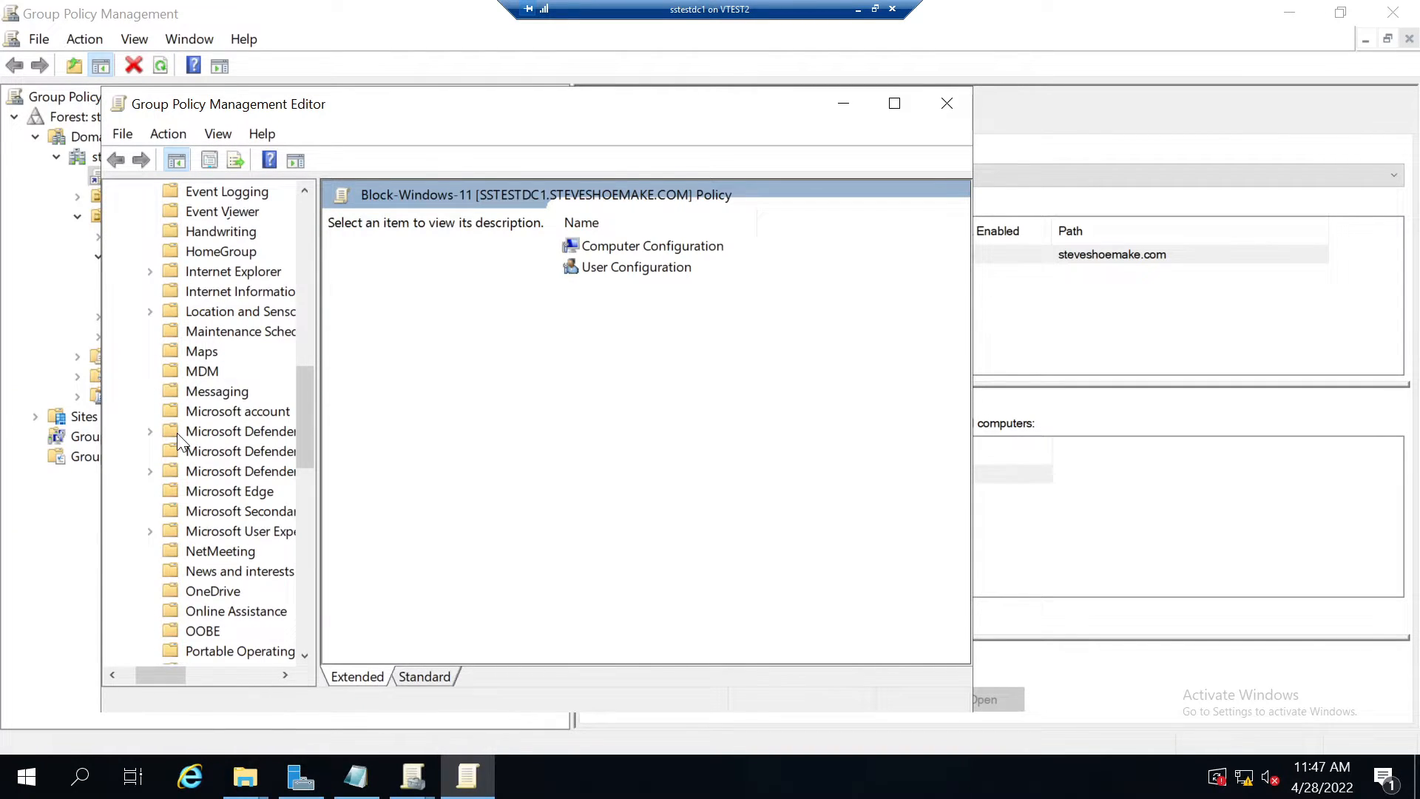
scroll(down, 3)
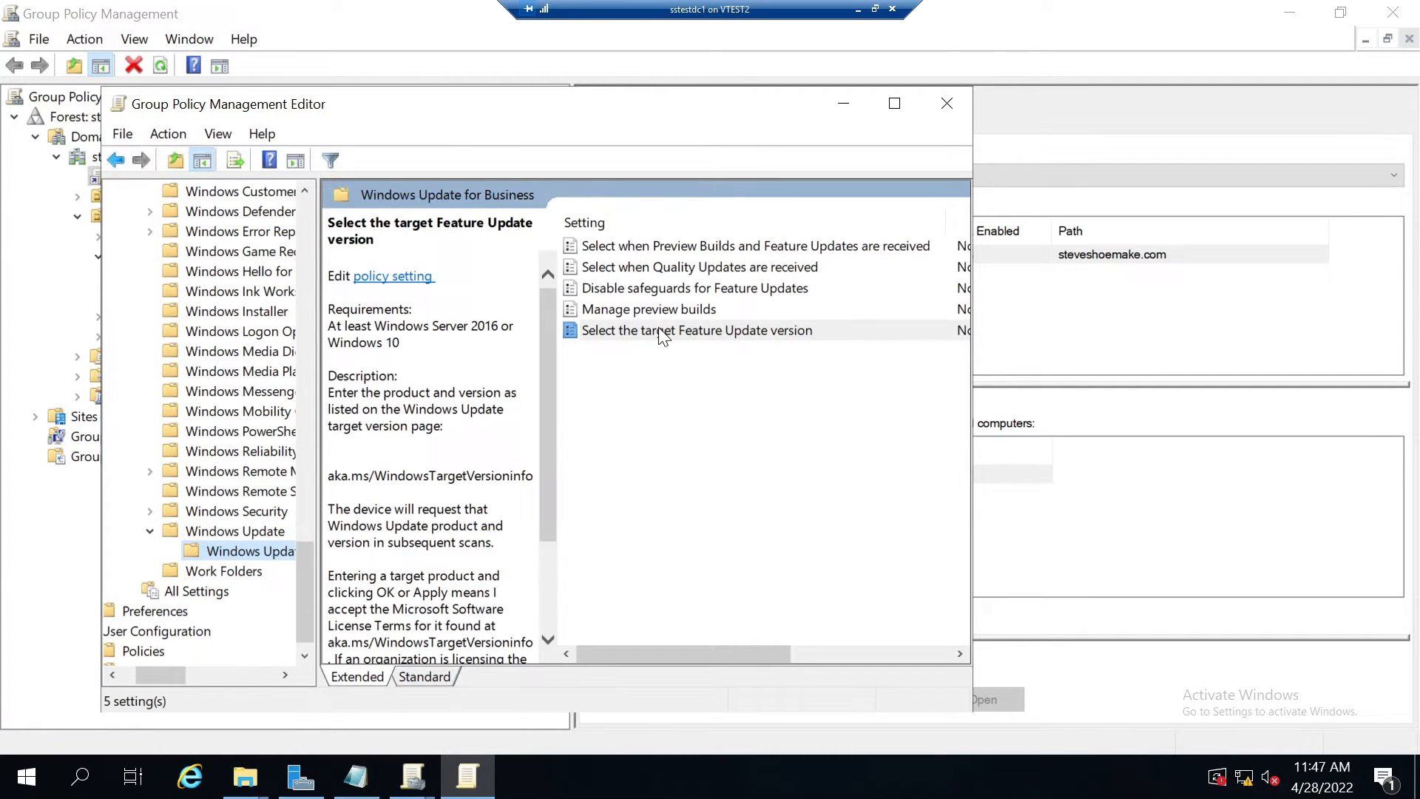
click(696, 330)
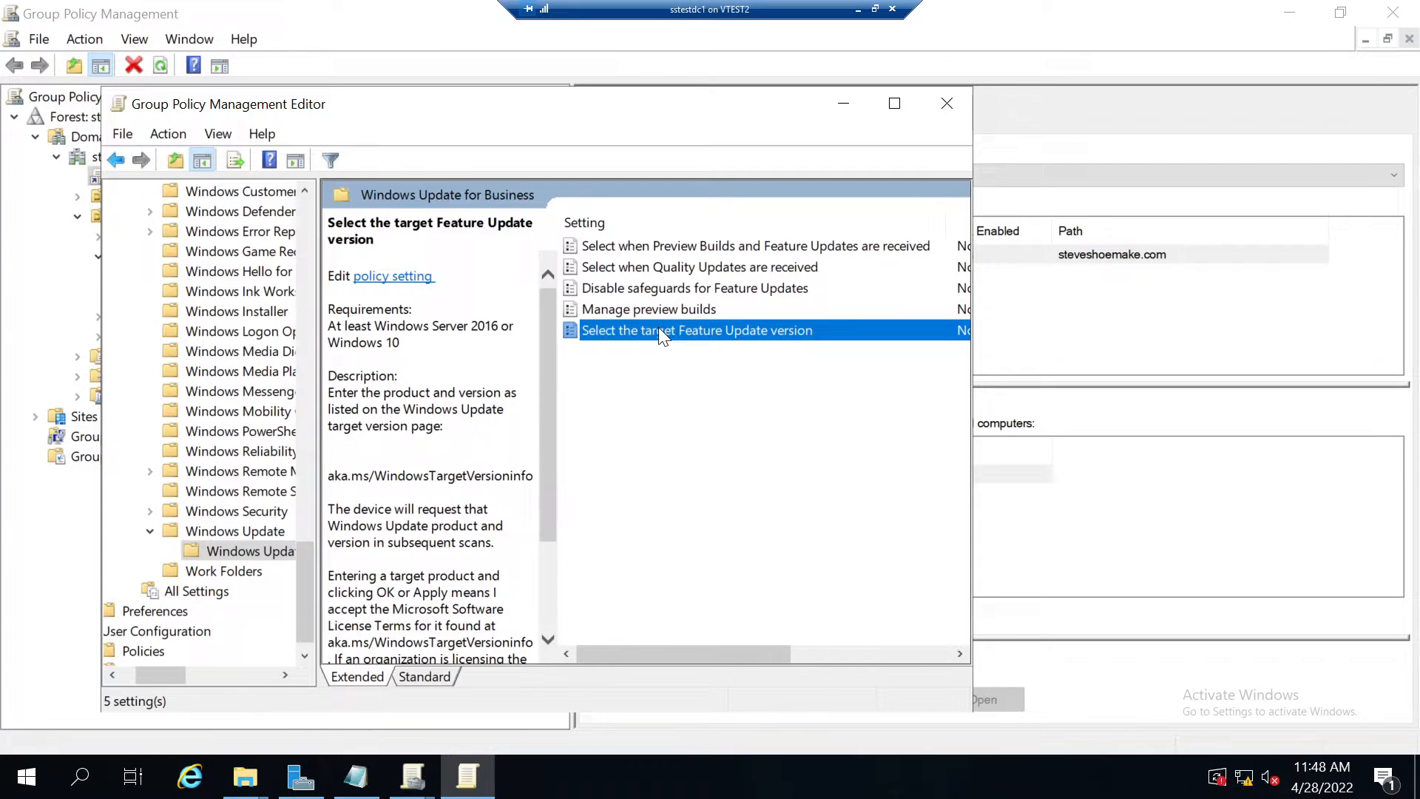
double_click(697, 330)
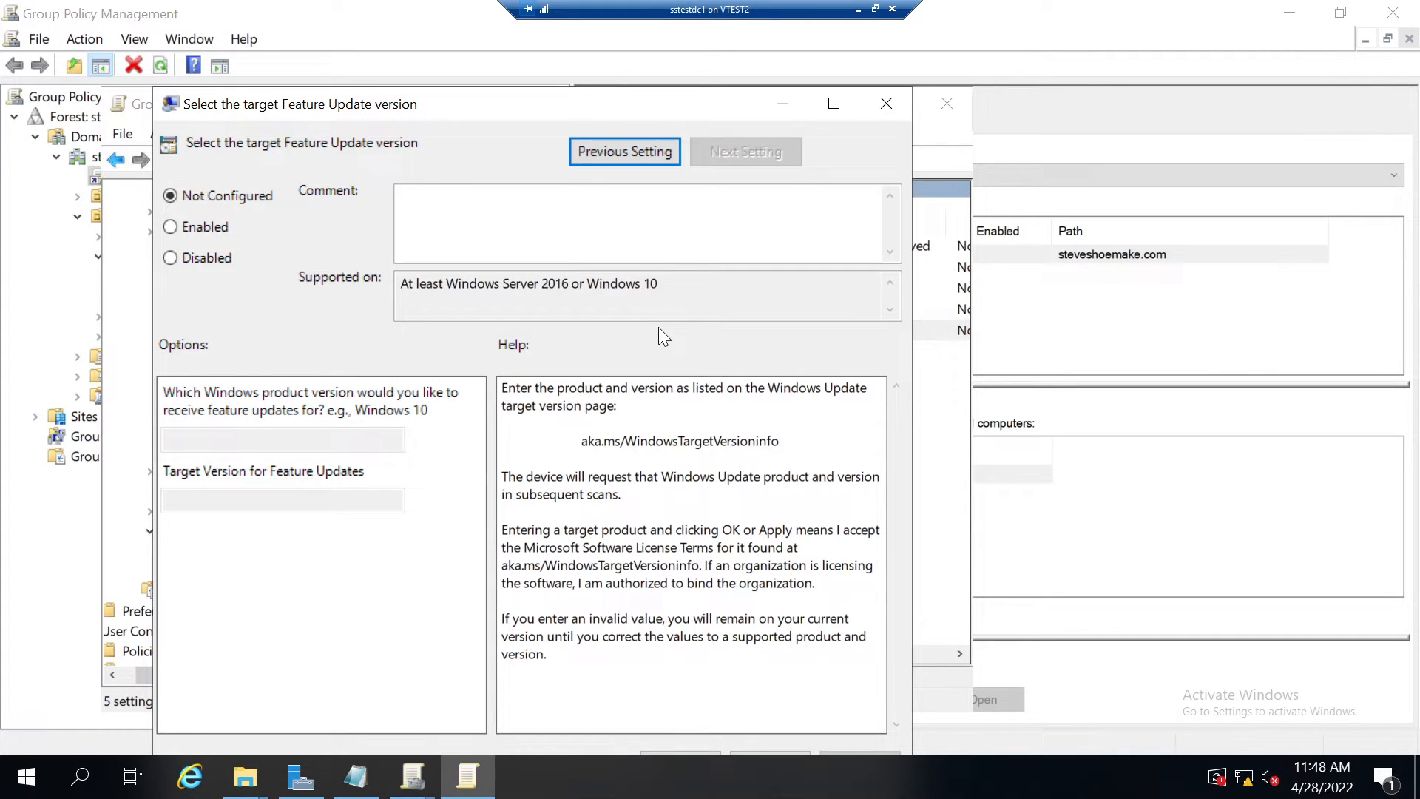
Enable the setting with product version Windows 10 and target 21H2, confirm, and close the editor.
click(168, 226)
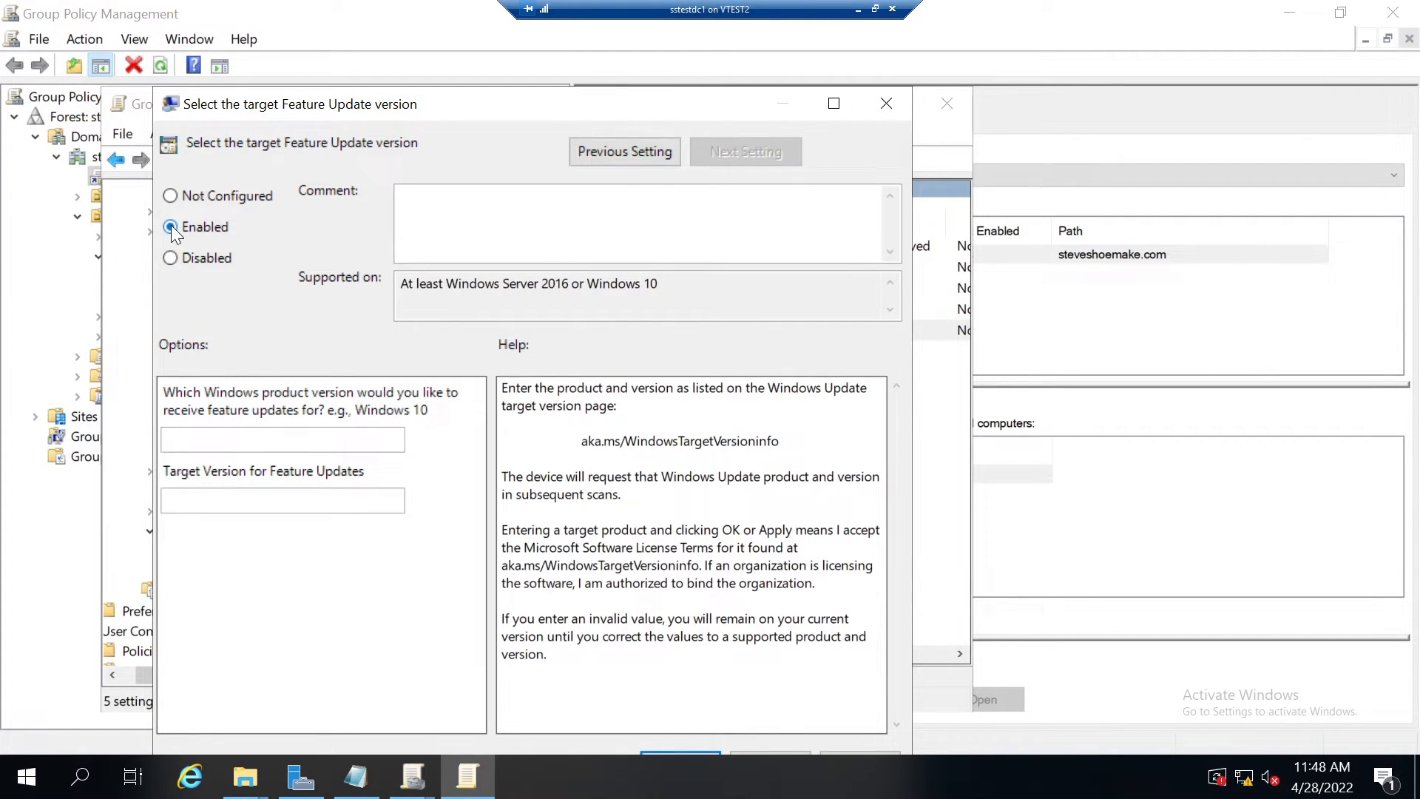
text(W)
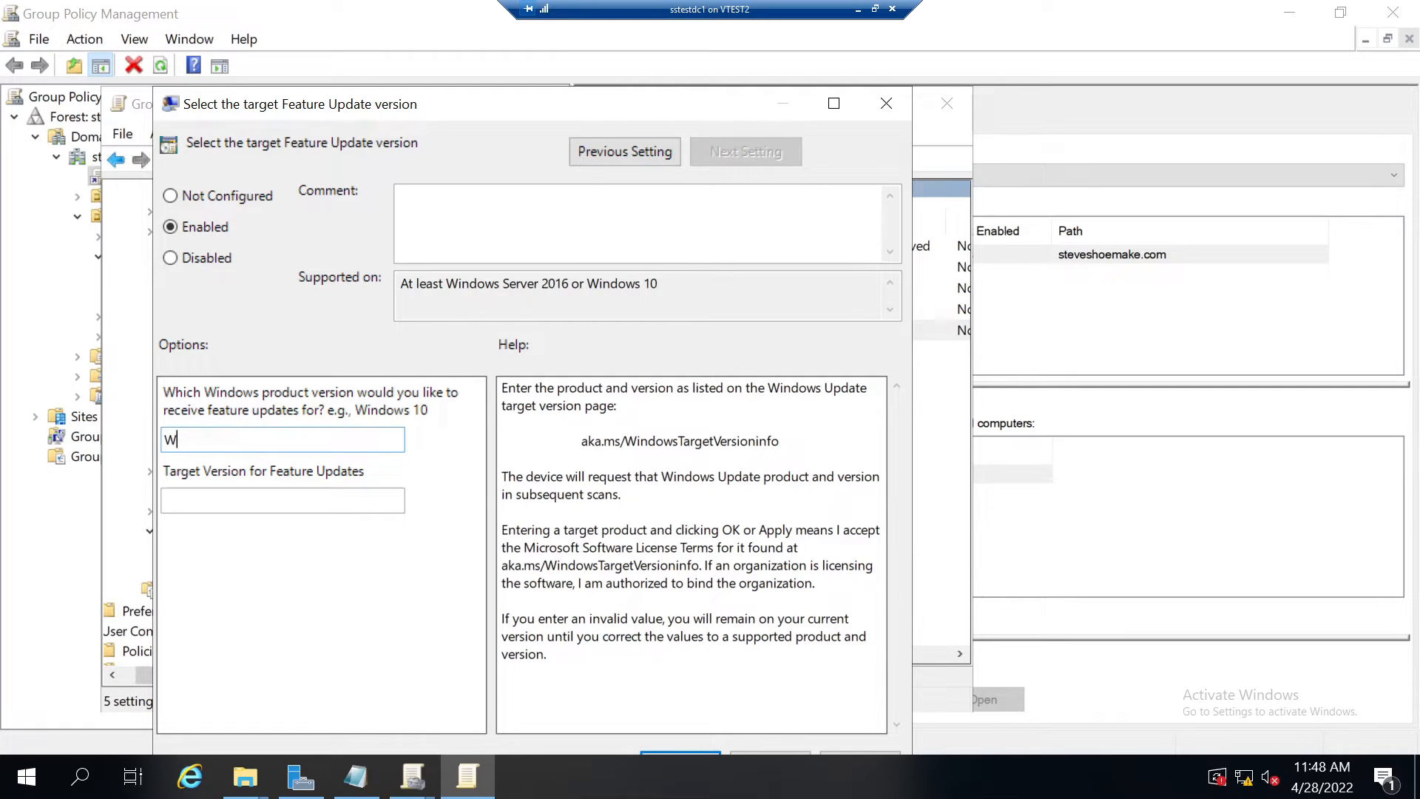
text(indows 10)
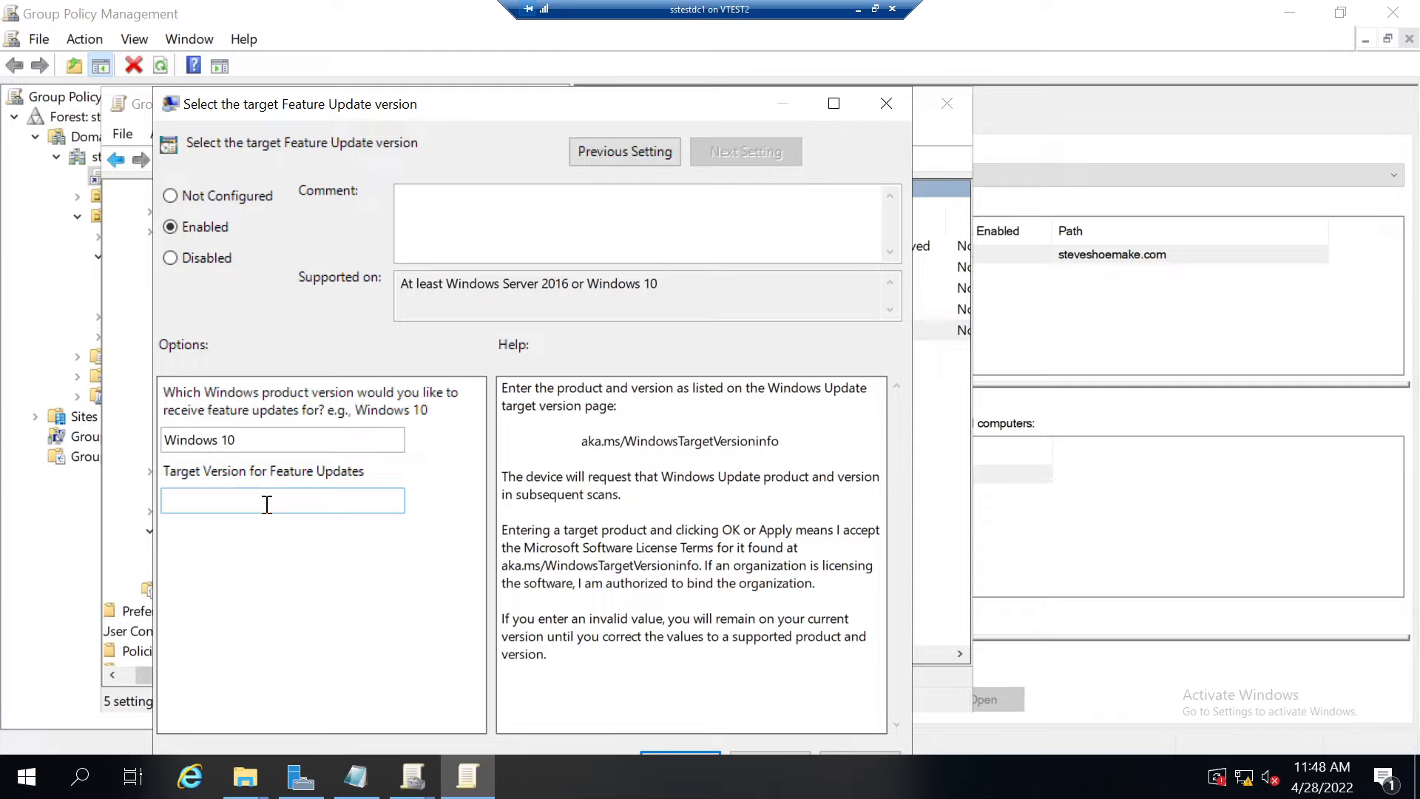
text(21H)
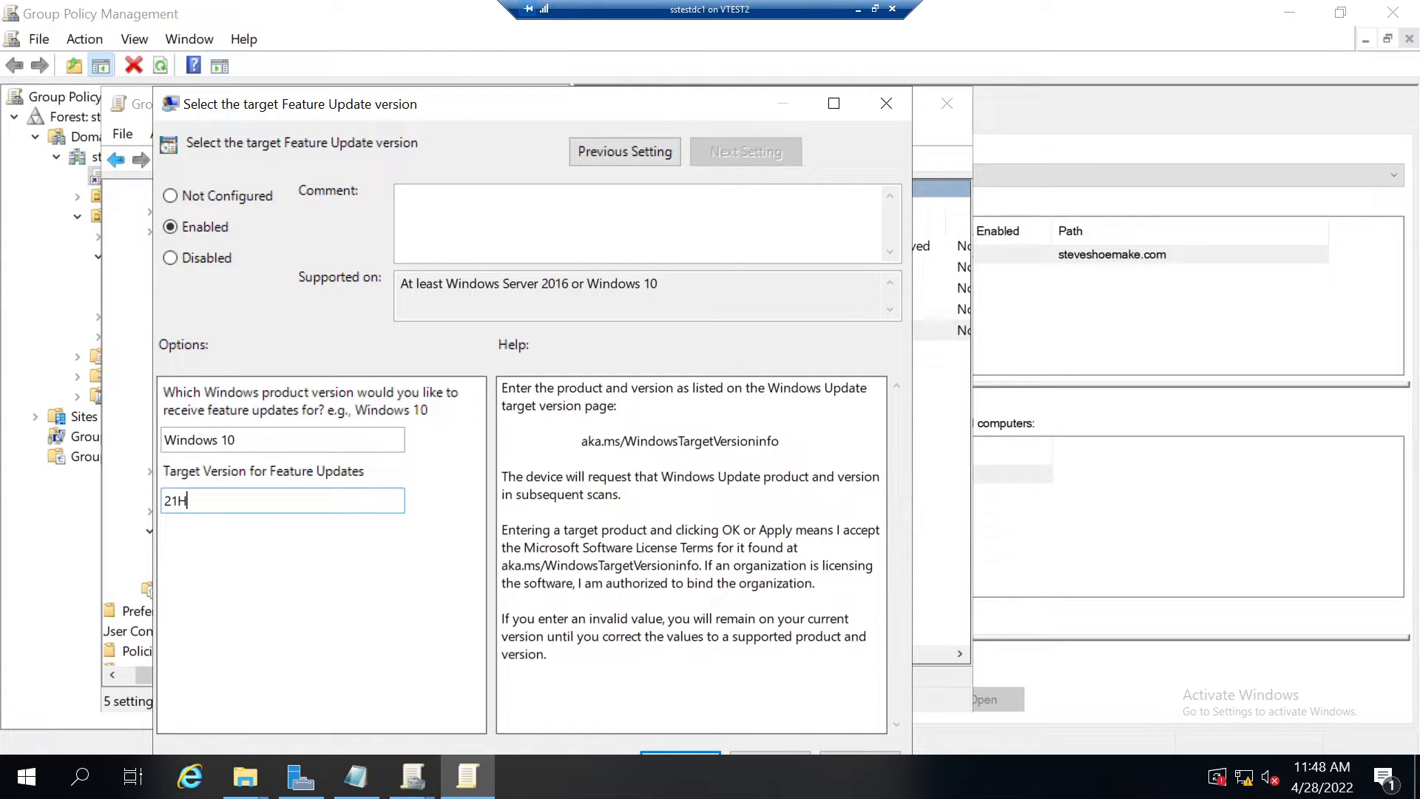
text(1)
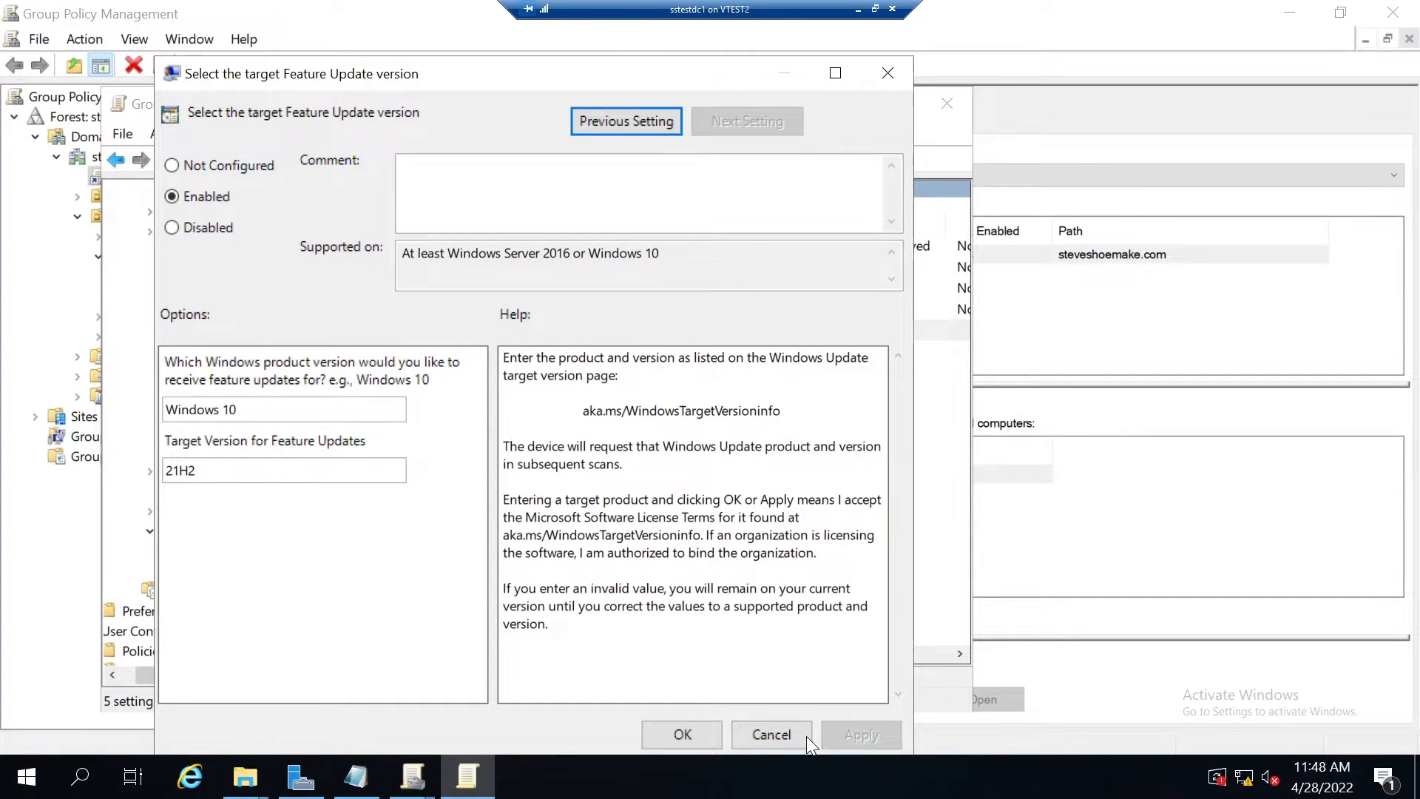
click(770, 735)
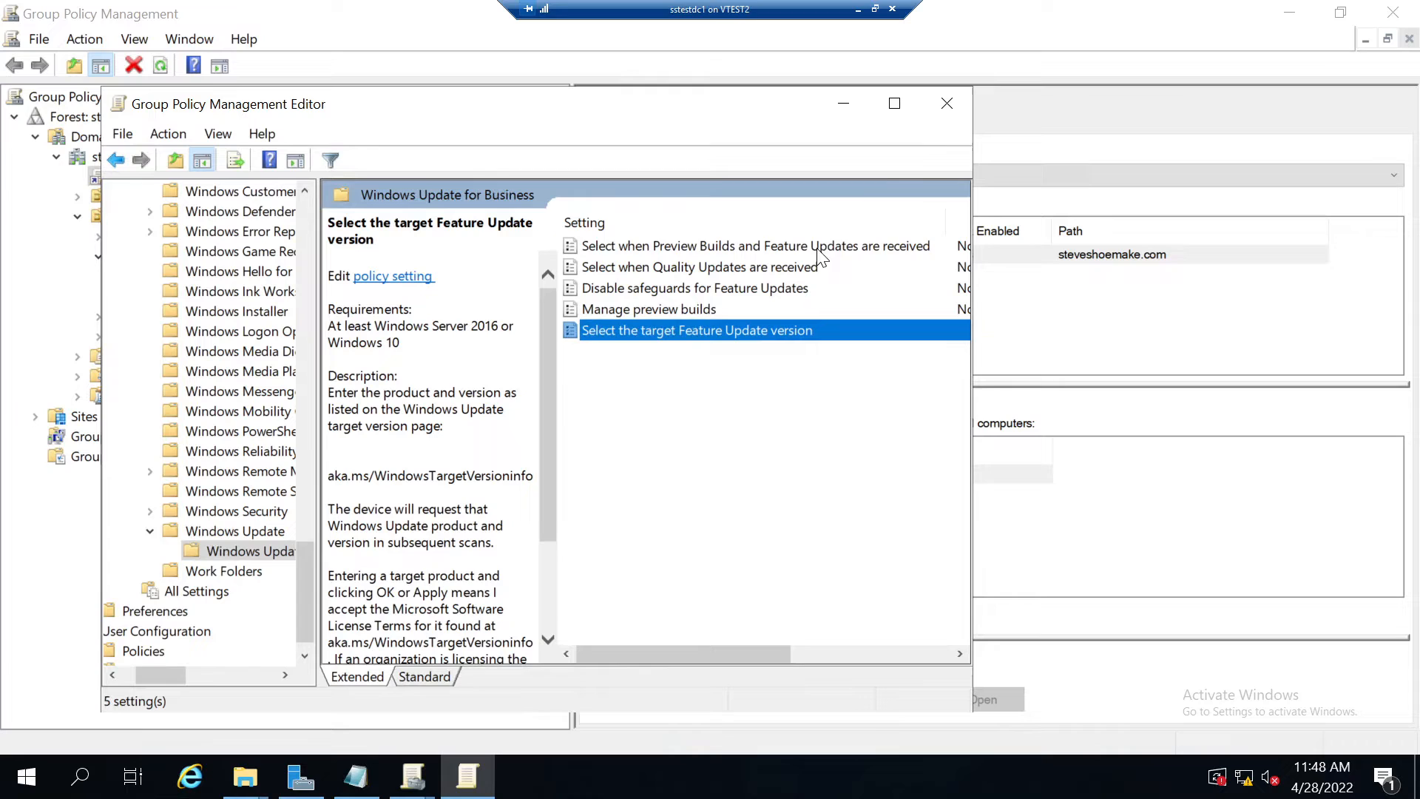
click(946, 102)
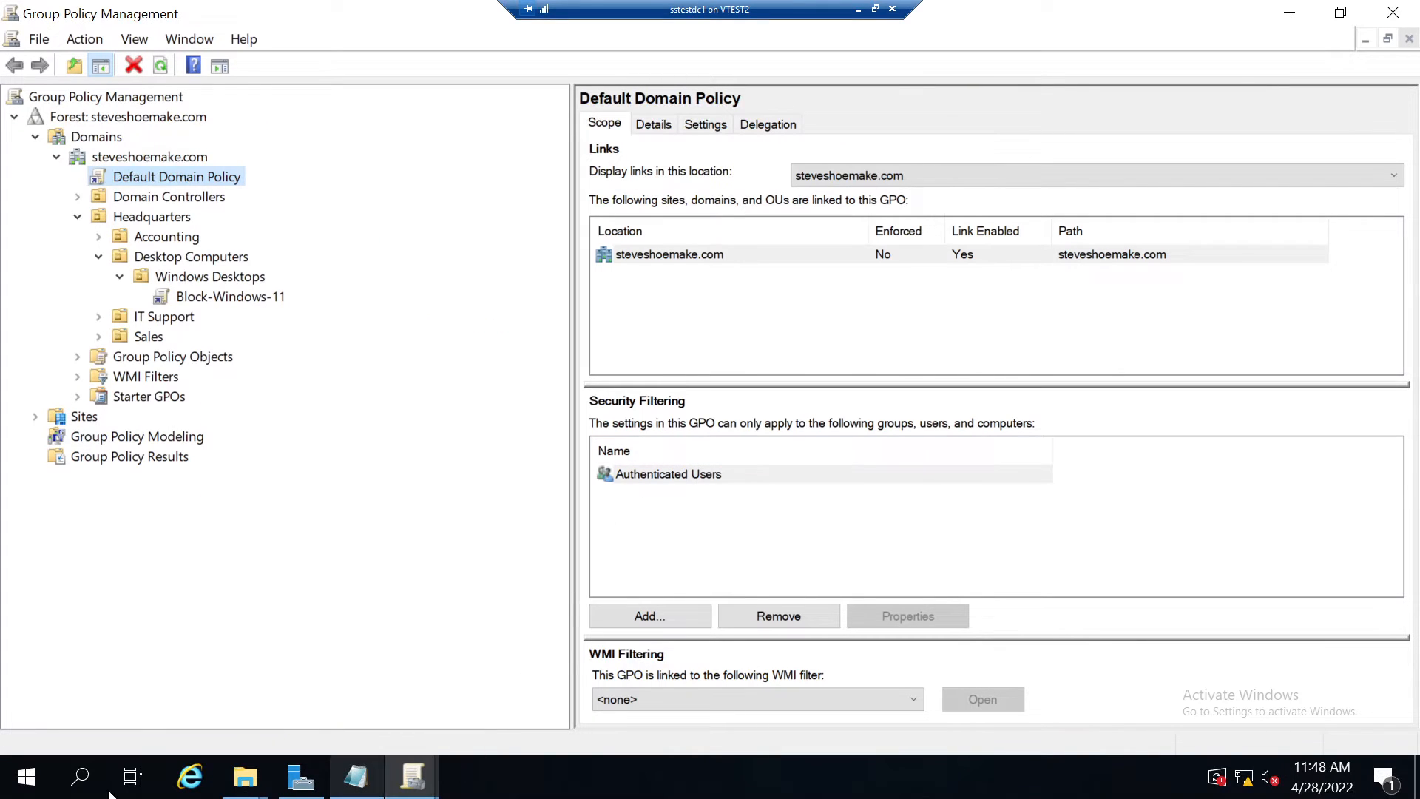
Launch Remote Desktop Connection via search 'remote' and sign in to win10client-01 as Administrator.
click(25, 776)
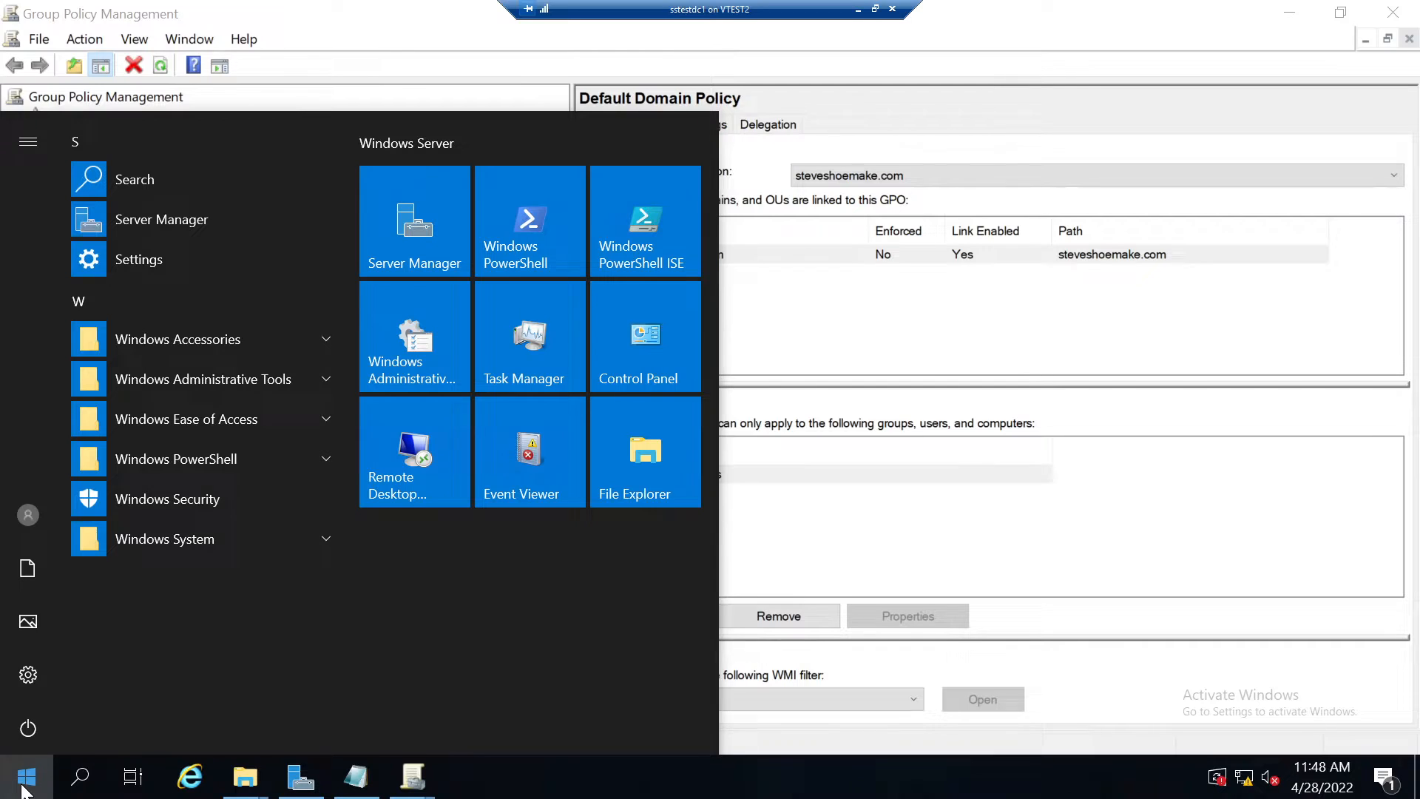
text(remote)
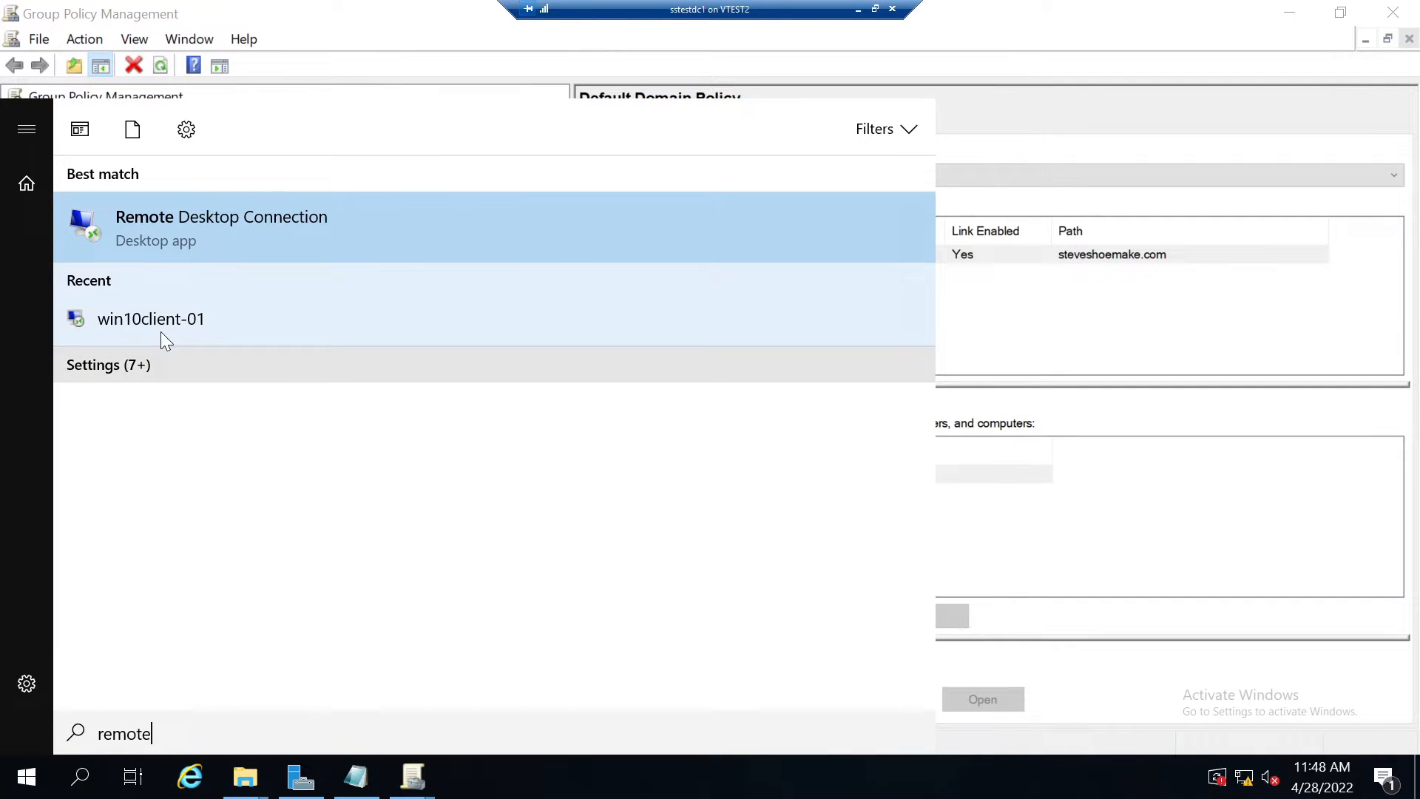
click(151, 320)
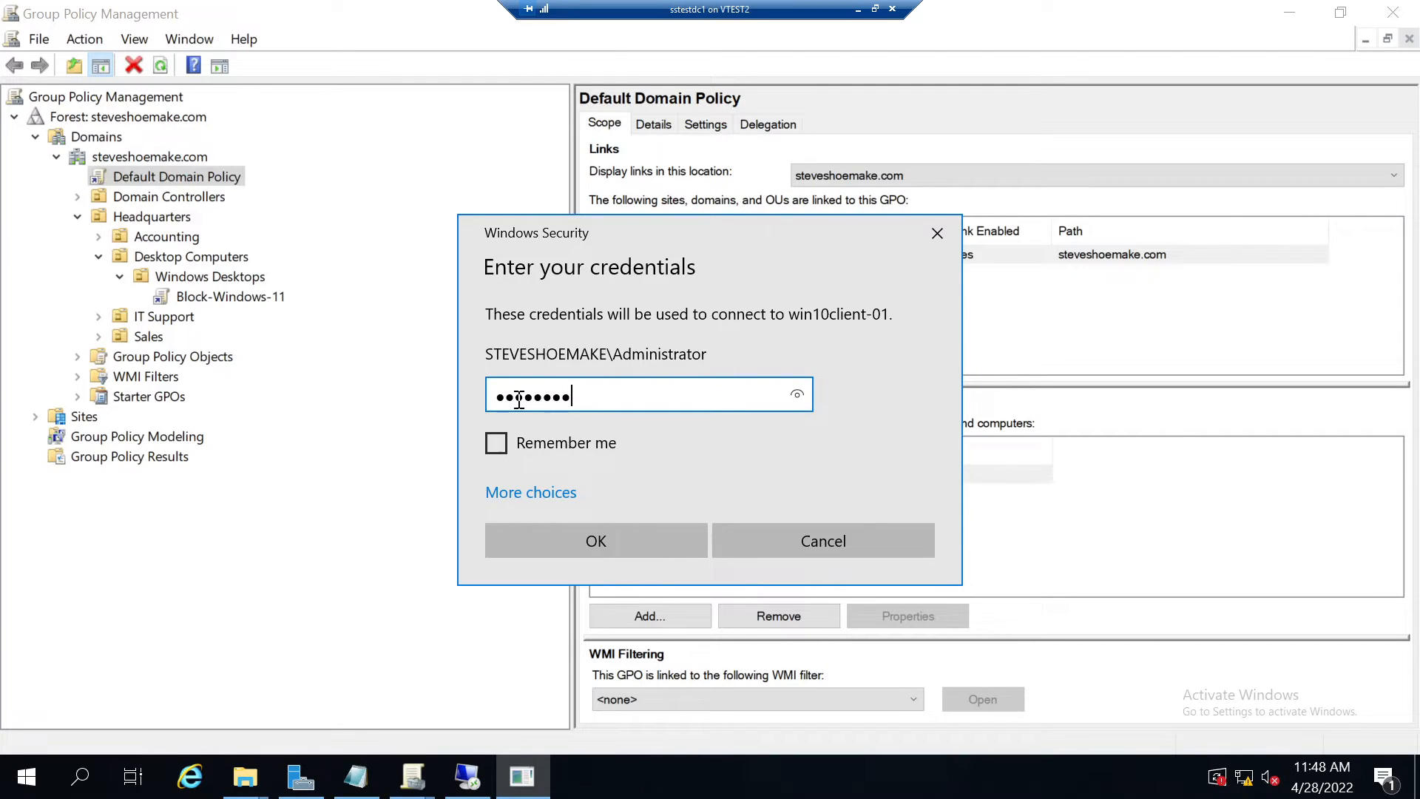
click(594, 542)
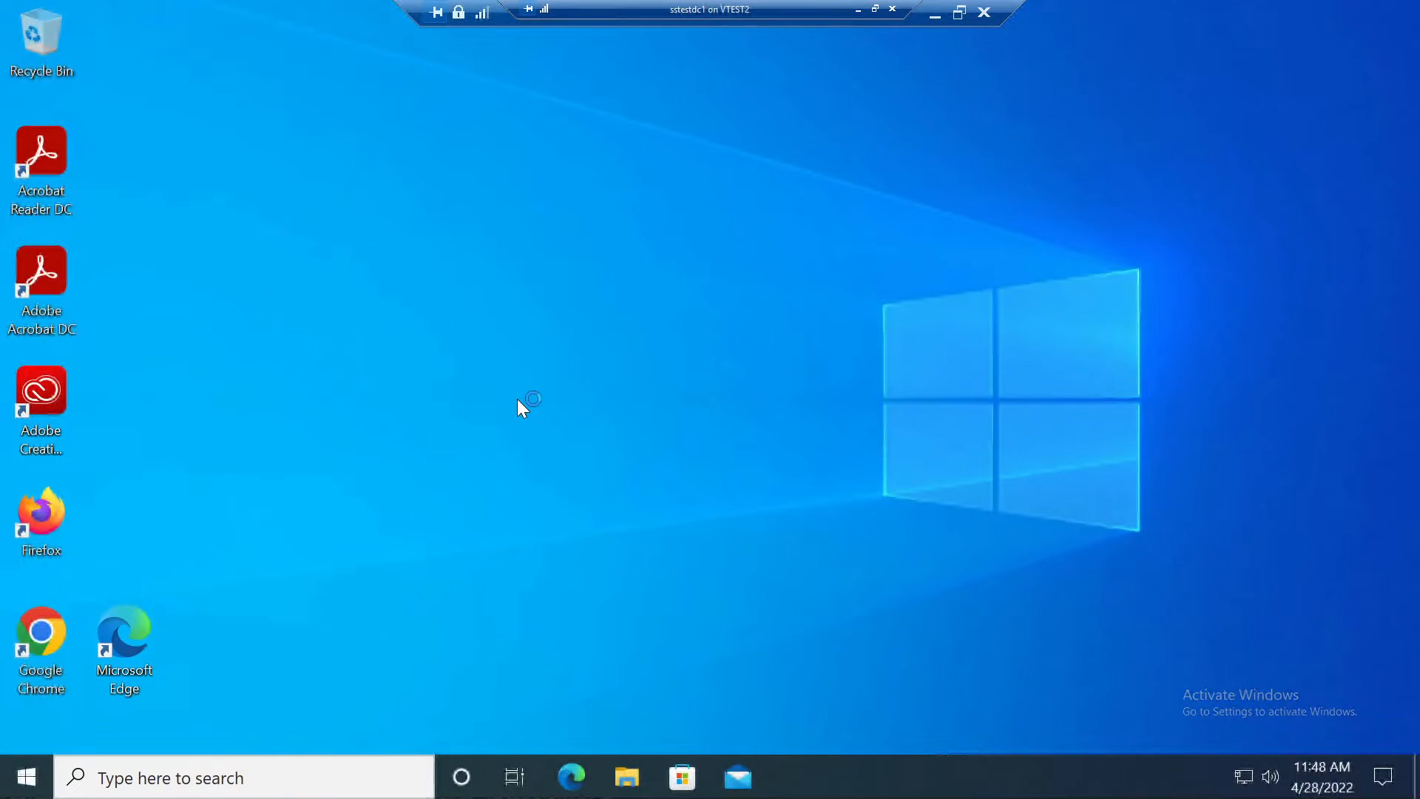
click(18, 777)
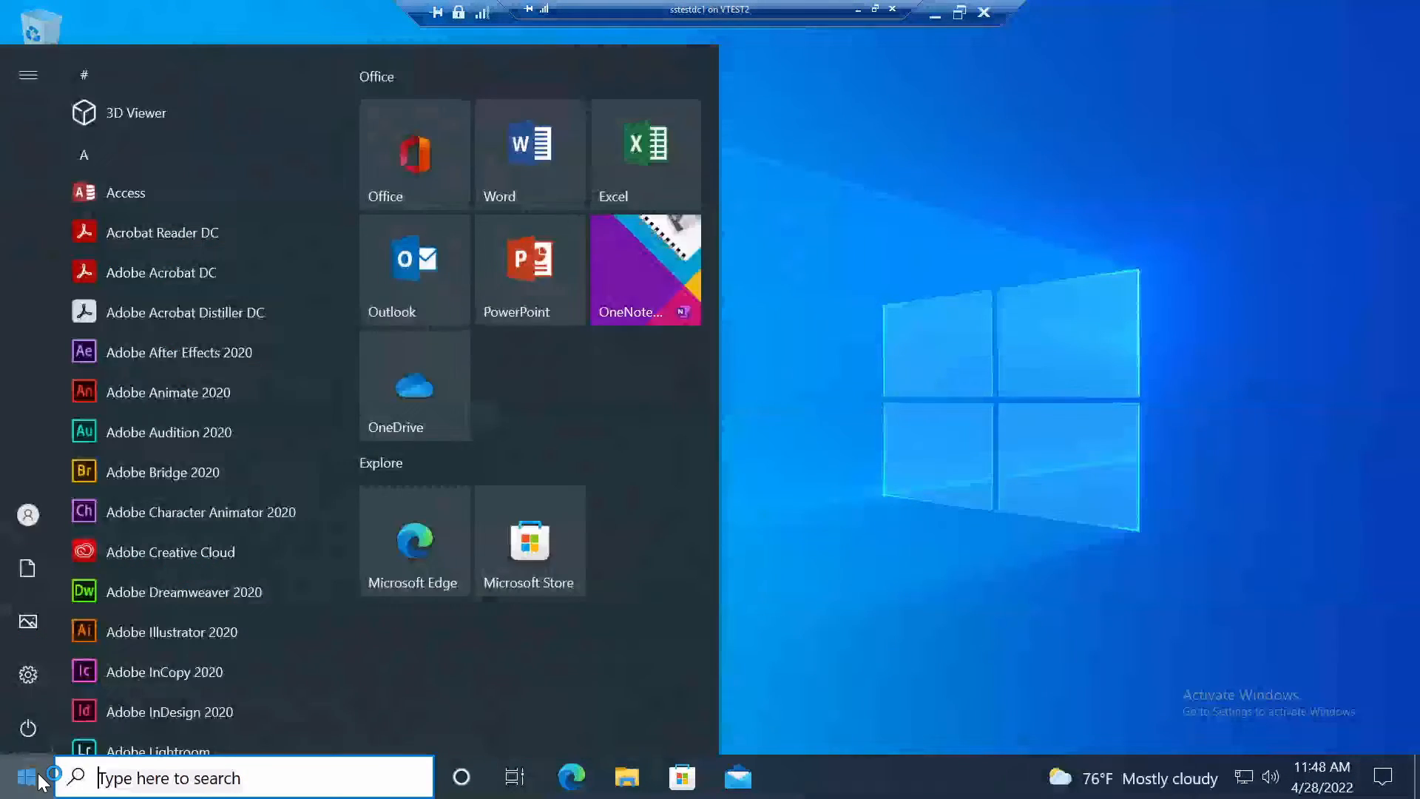
click(27, 674)
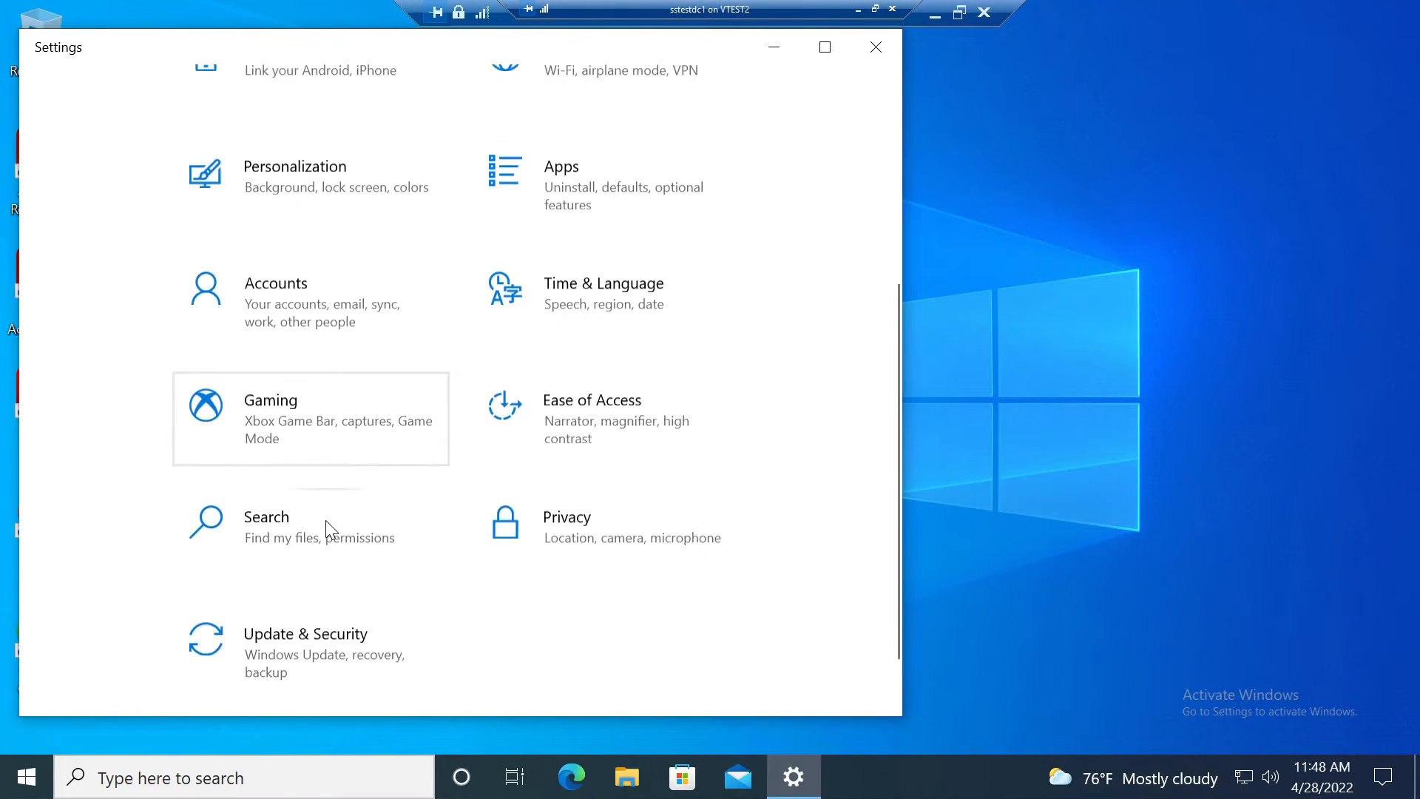
click(305, 633)
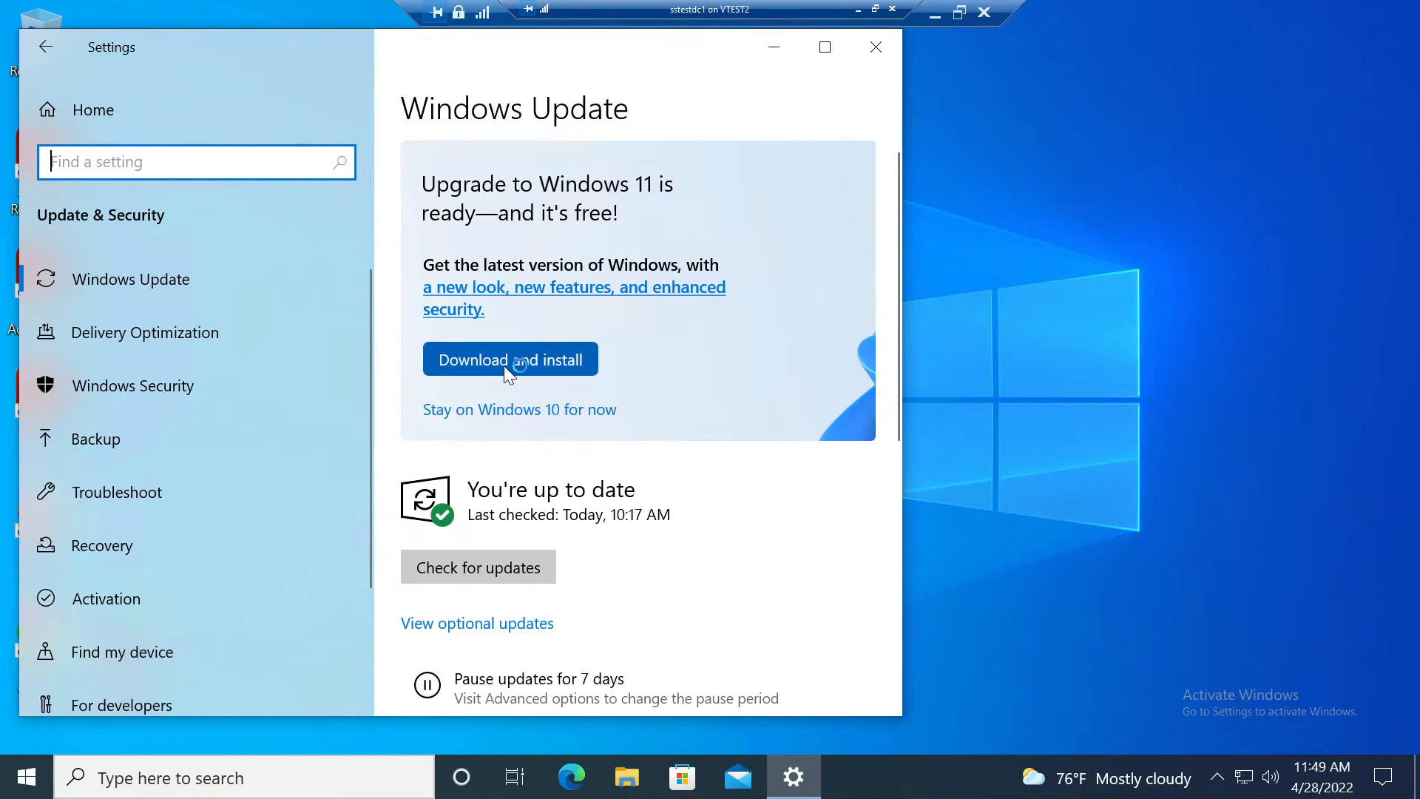
click(509, 359)
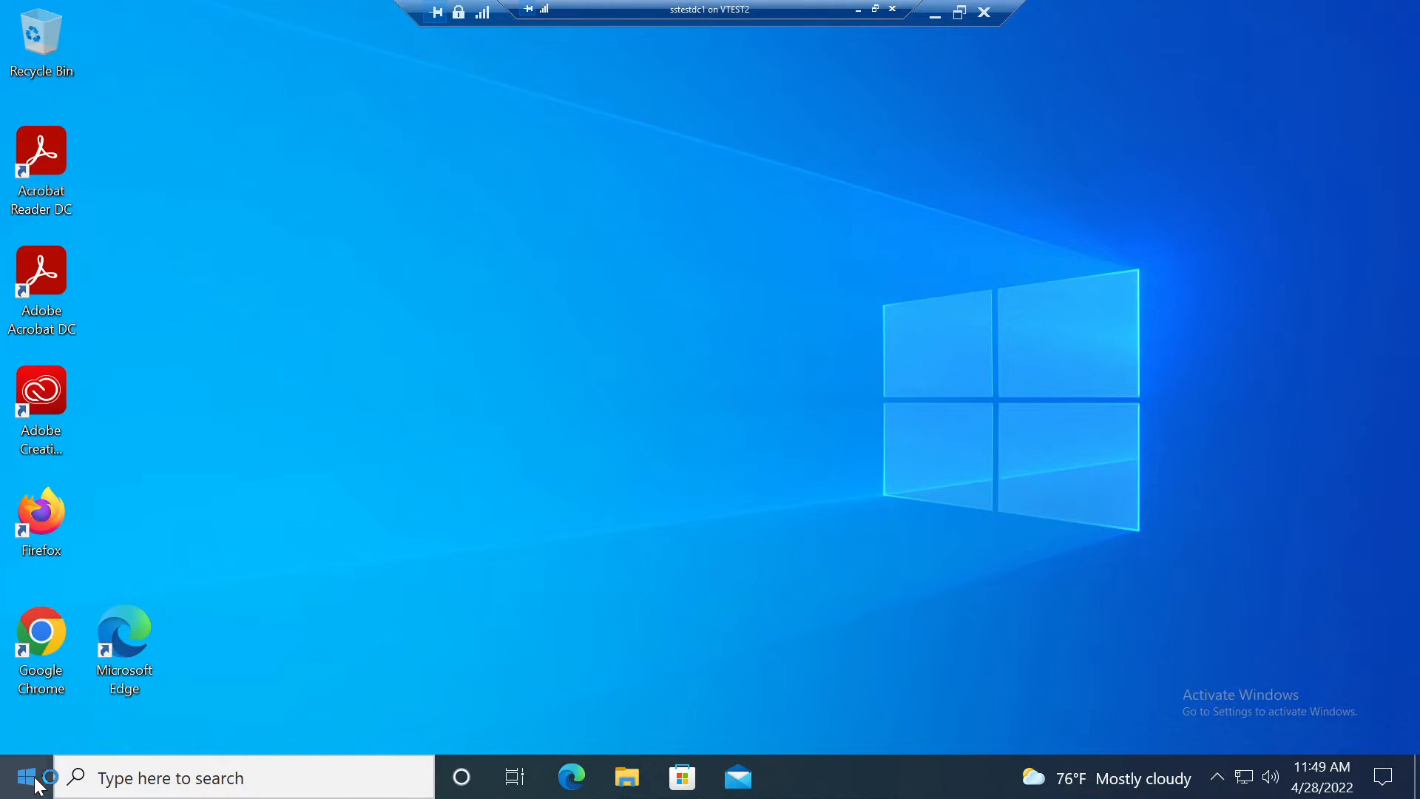
Run Command Prompt as administrator on the client and begin entering gpupdate /force.
text(cmd)
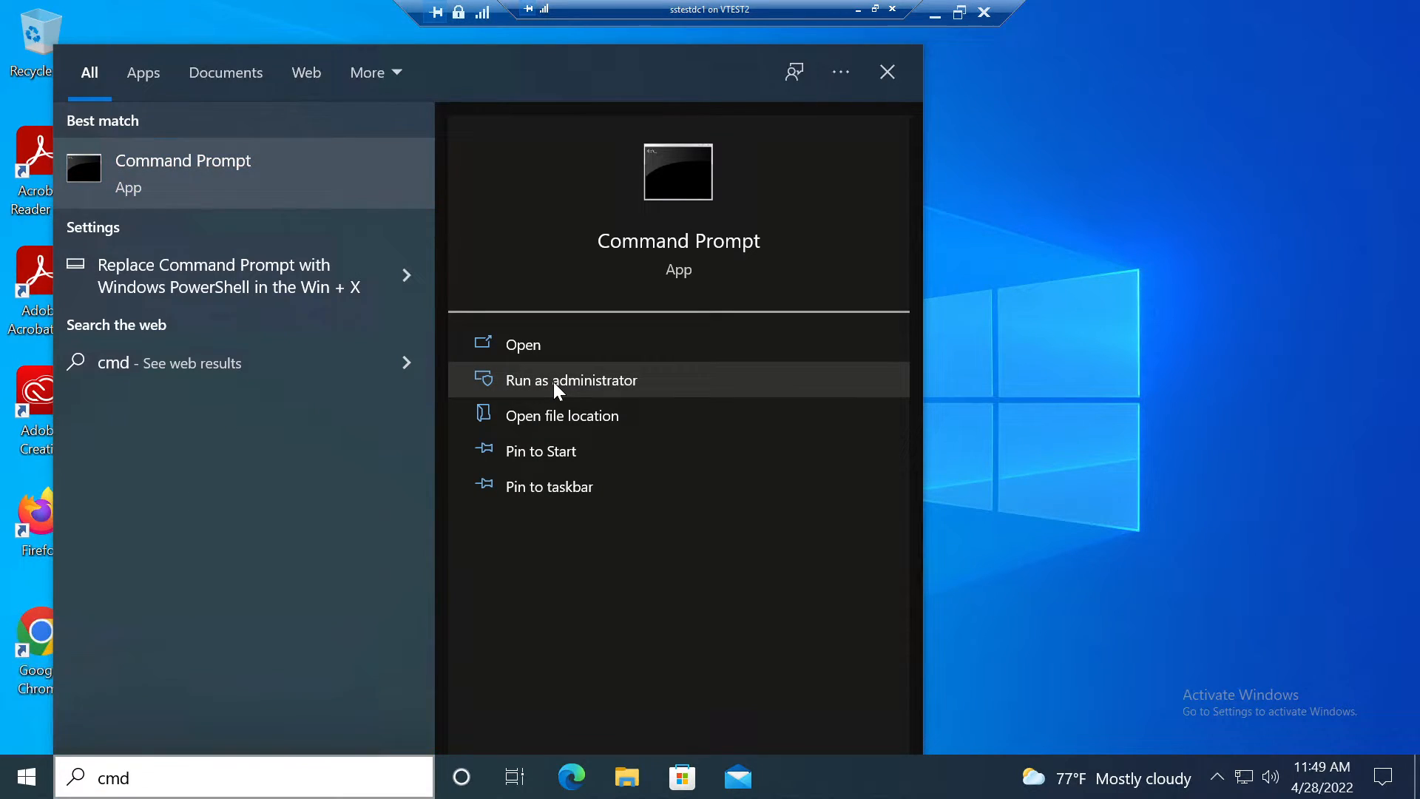
click(570, 380)
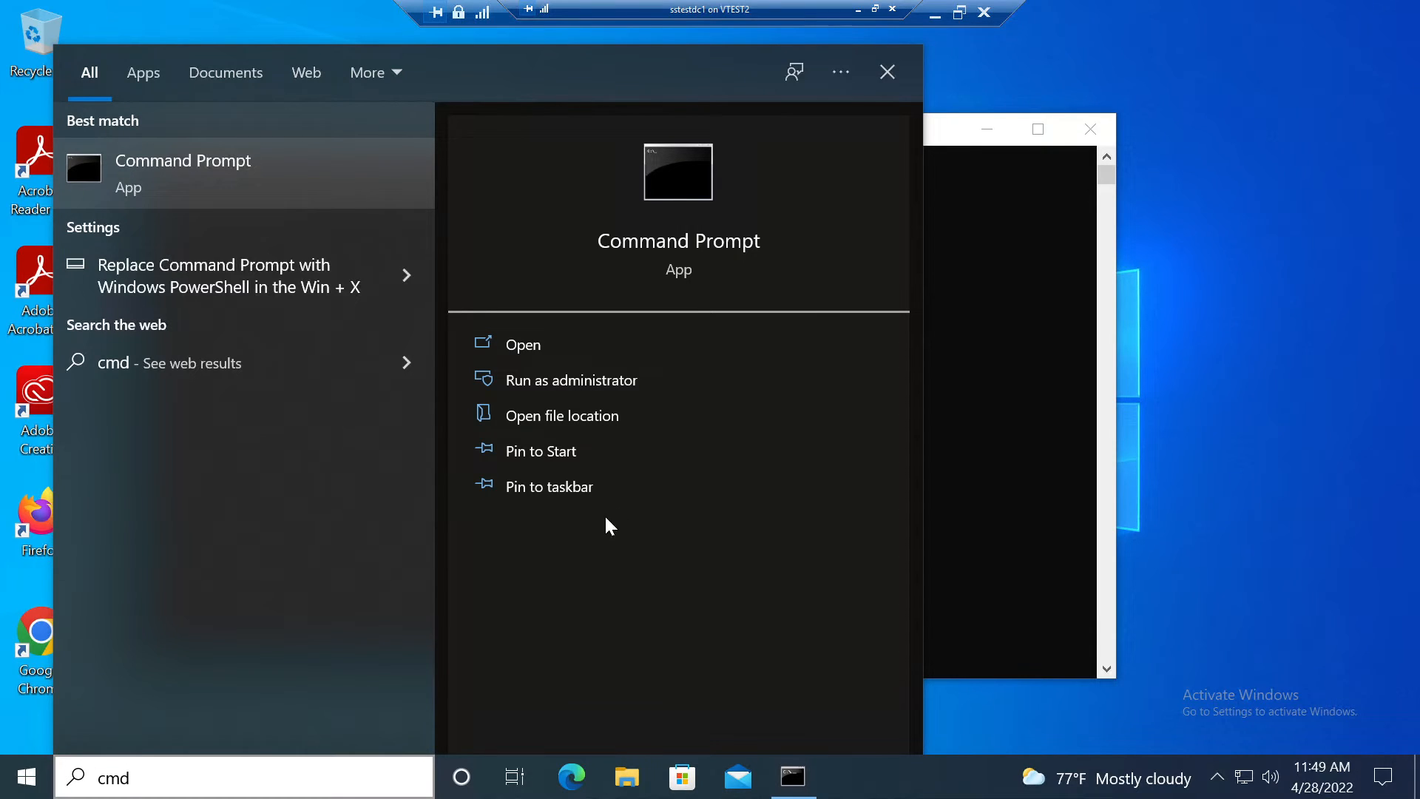
click(571, 380)
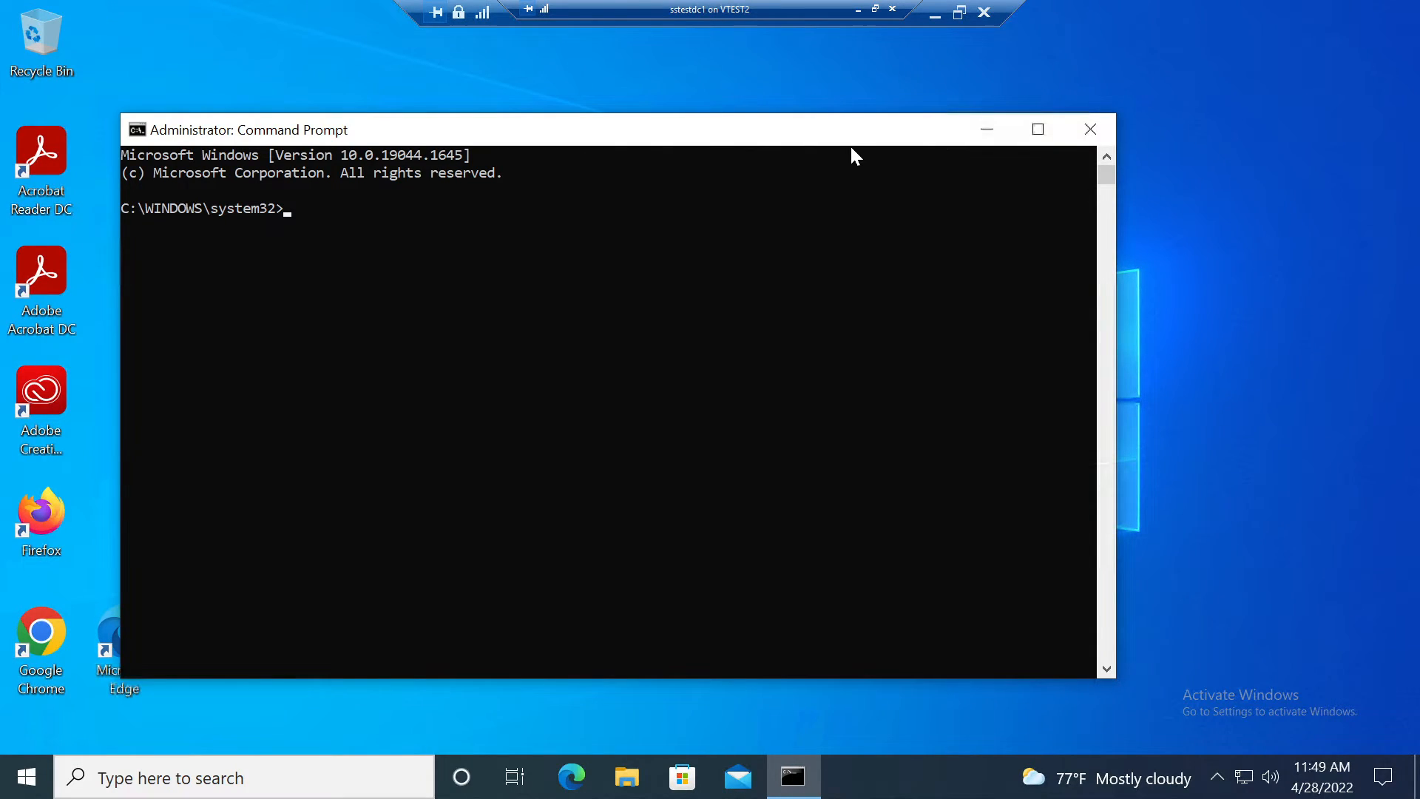
text(gpupdate /)
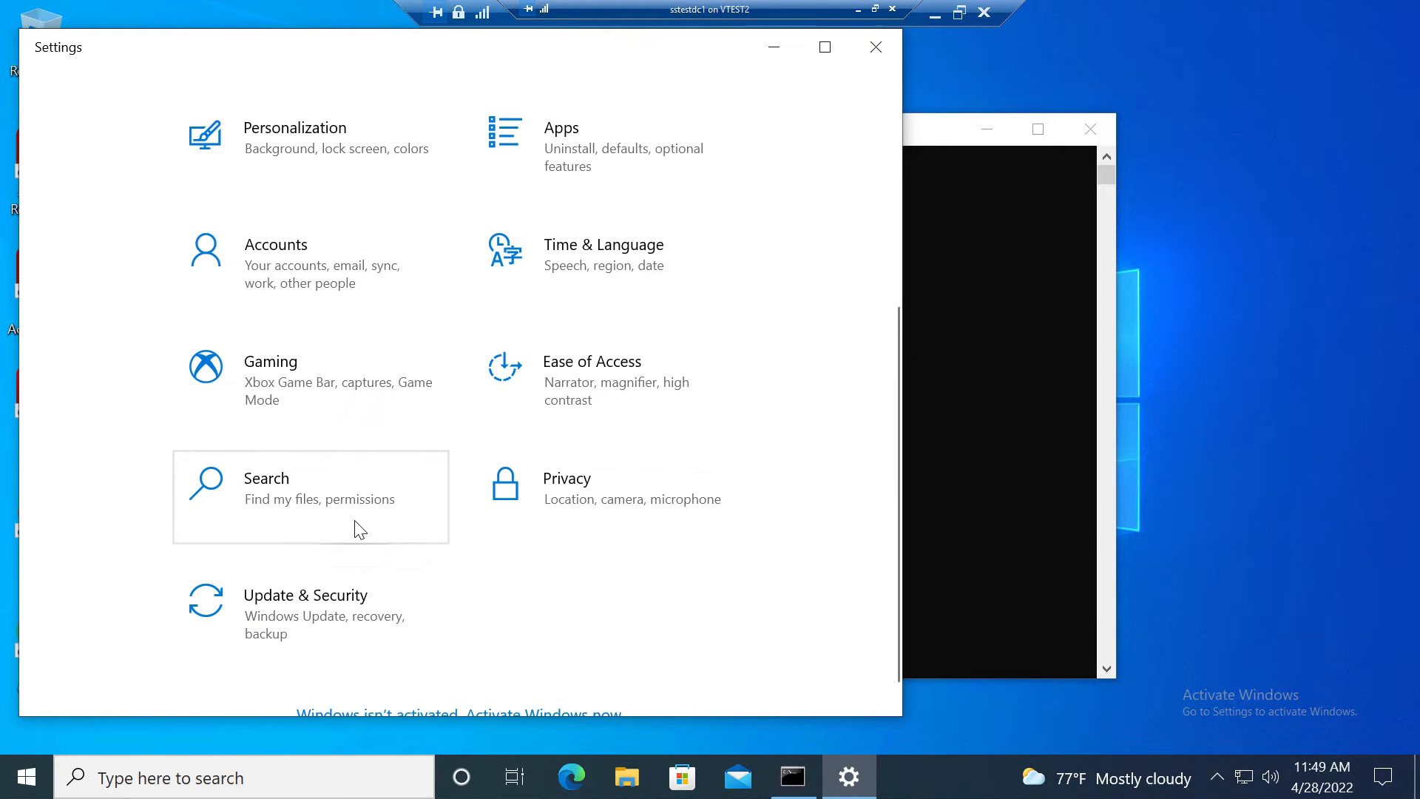
Reopen Settings > Update & Security and check for updates to confirm Windows 11 is no longer offered.
click(304, 594)
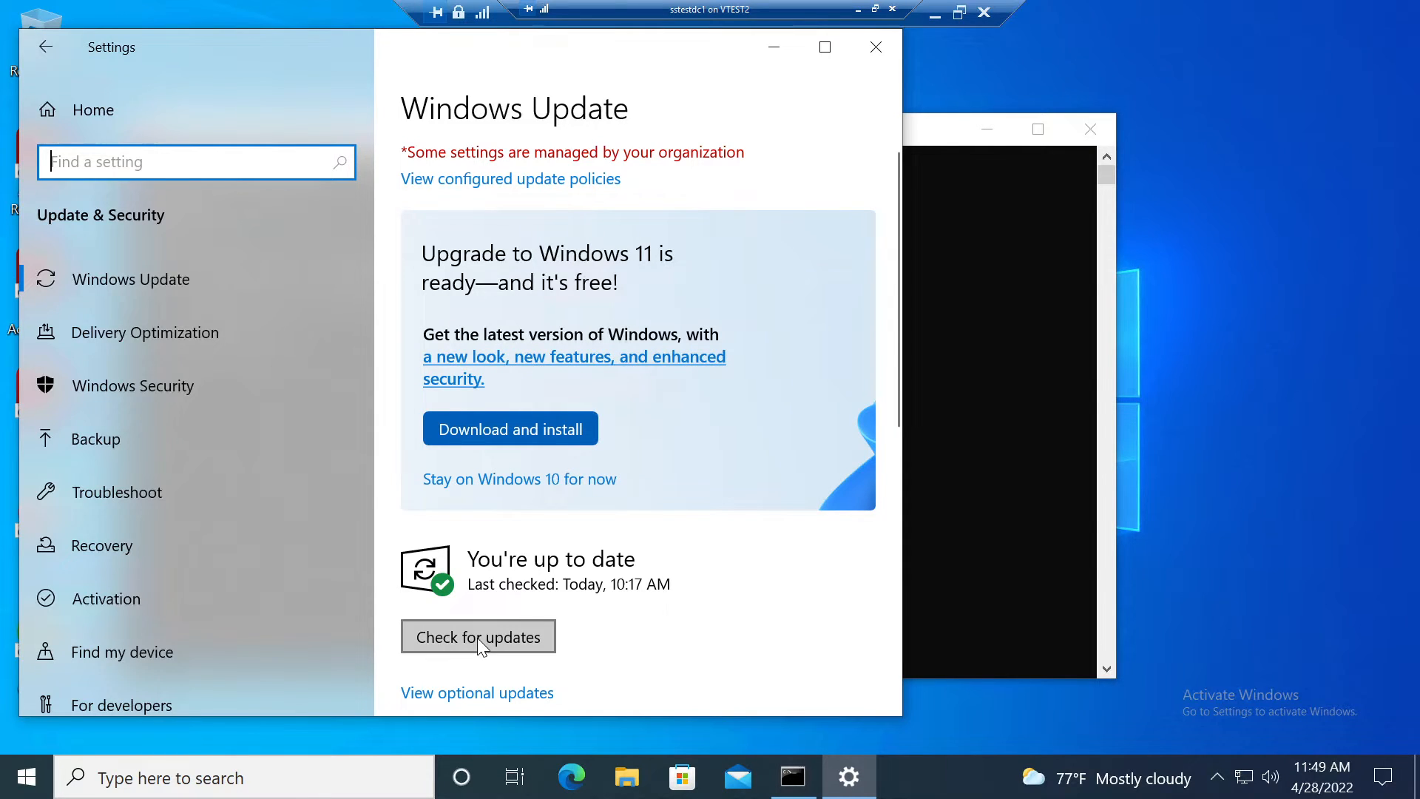
click(478, 636)
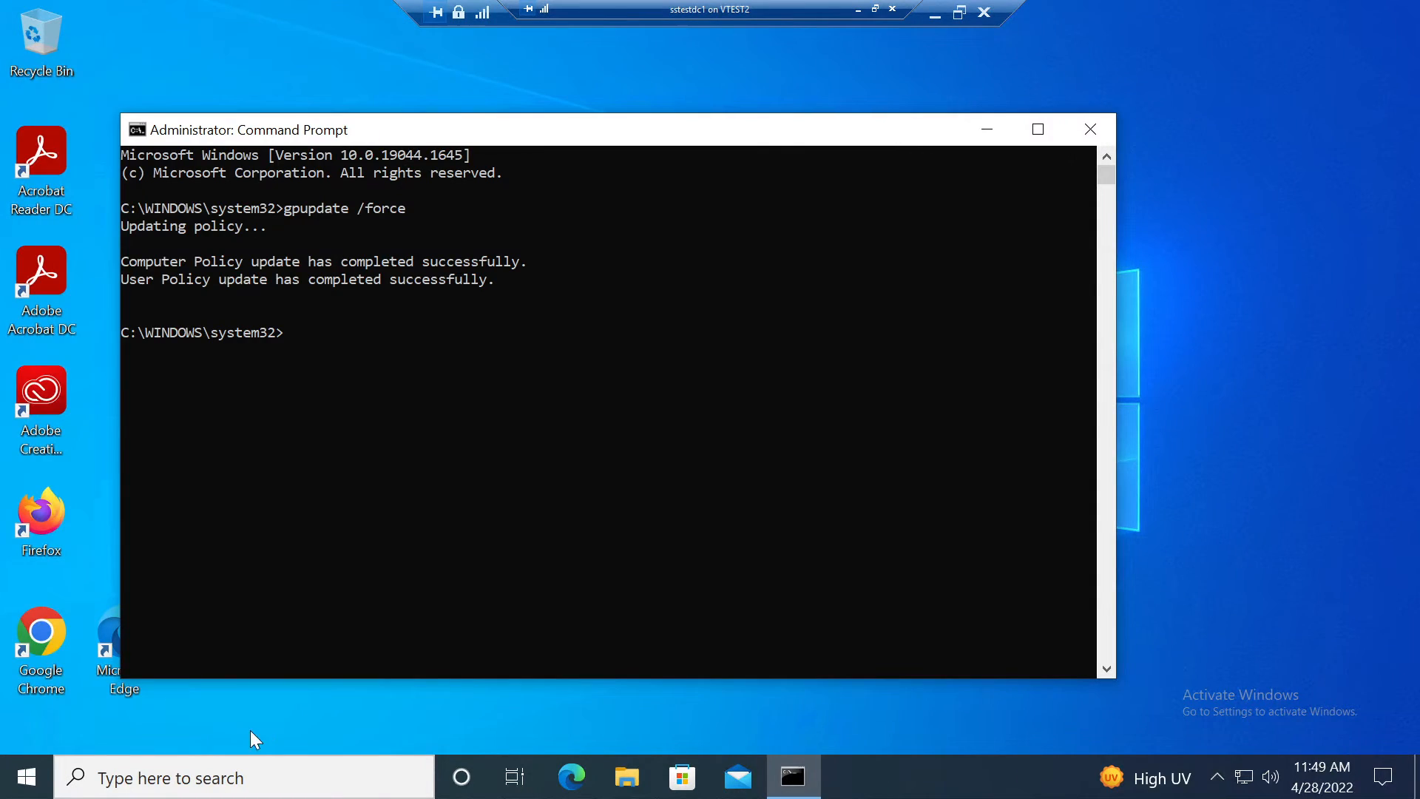
click(25, 776)
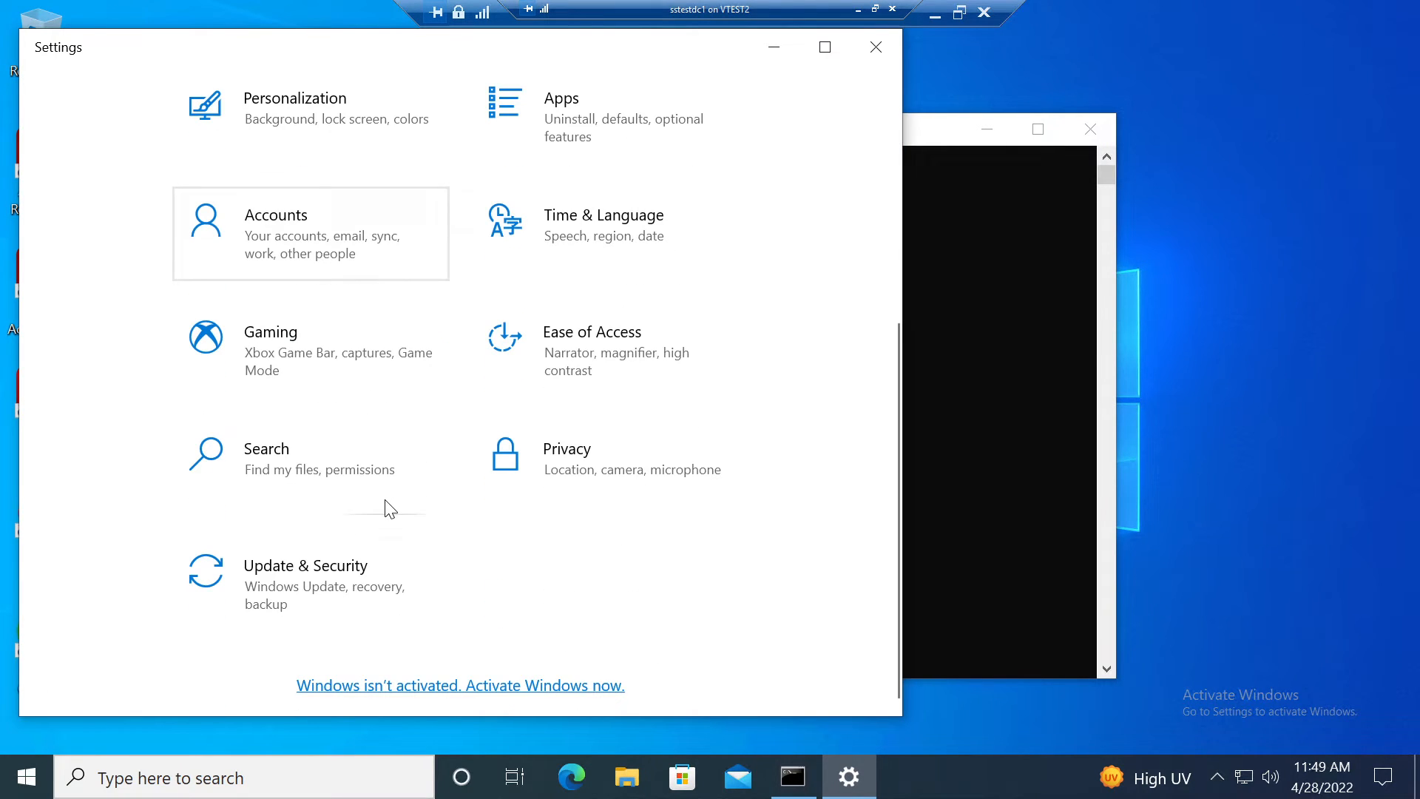
click(305, 565)
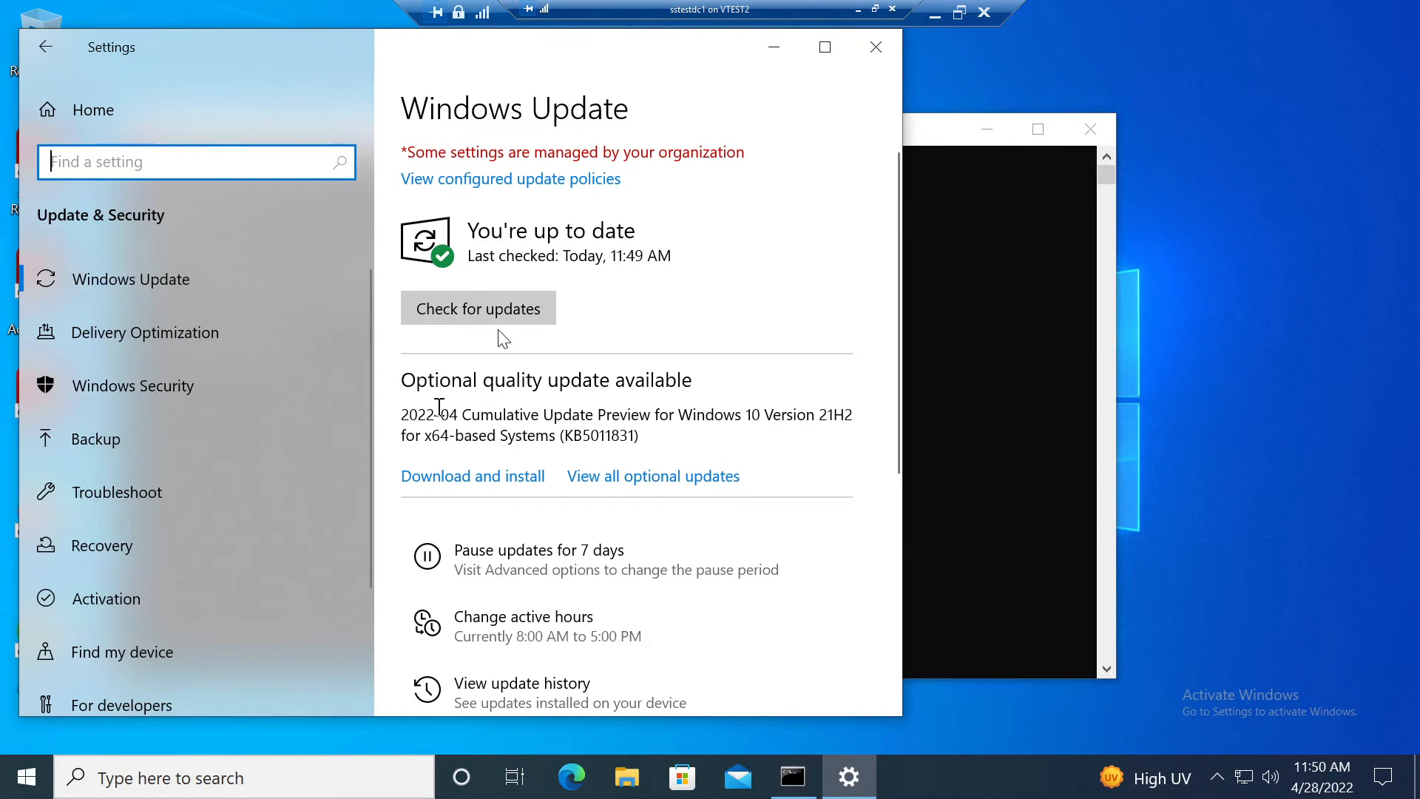
click(478, 308)
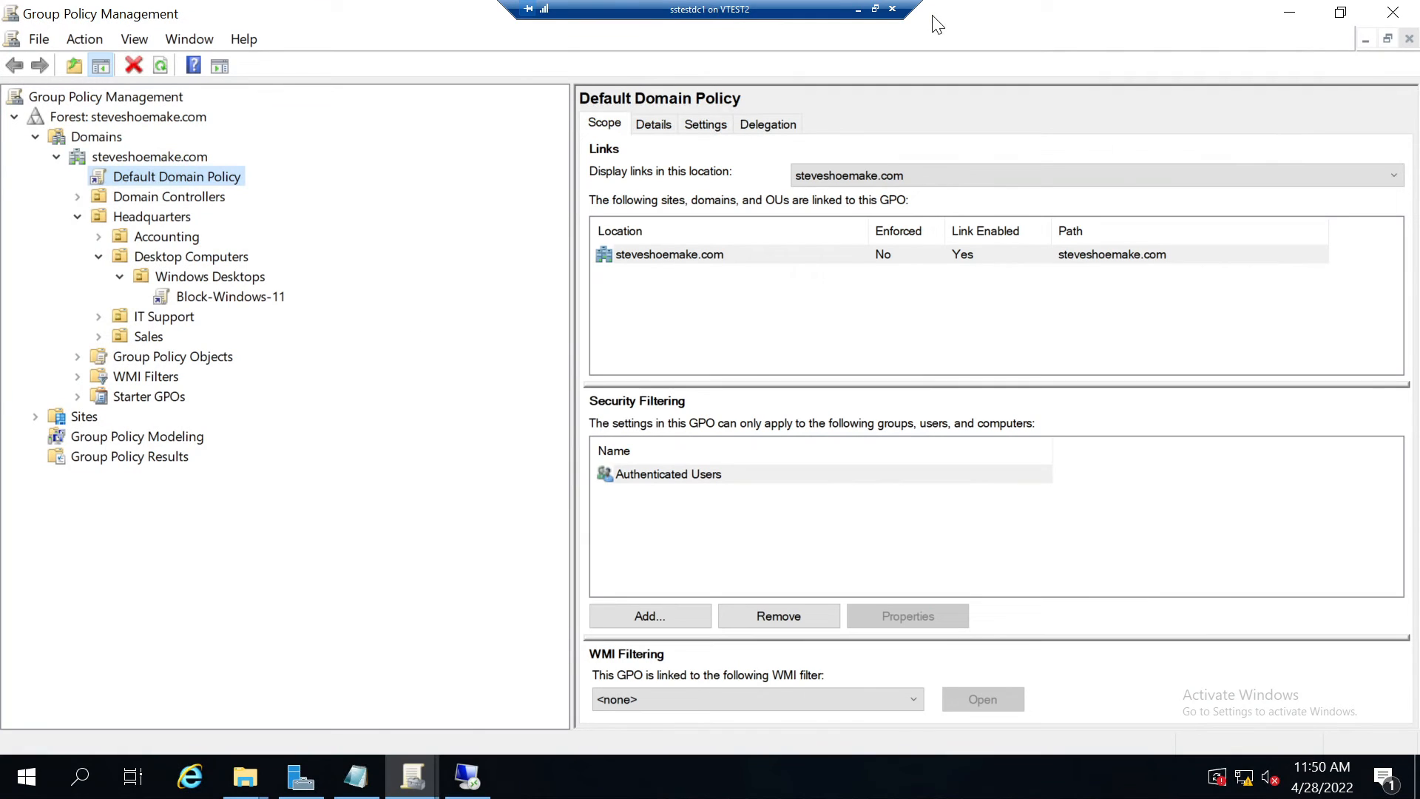
mouse_move(361, 377)
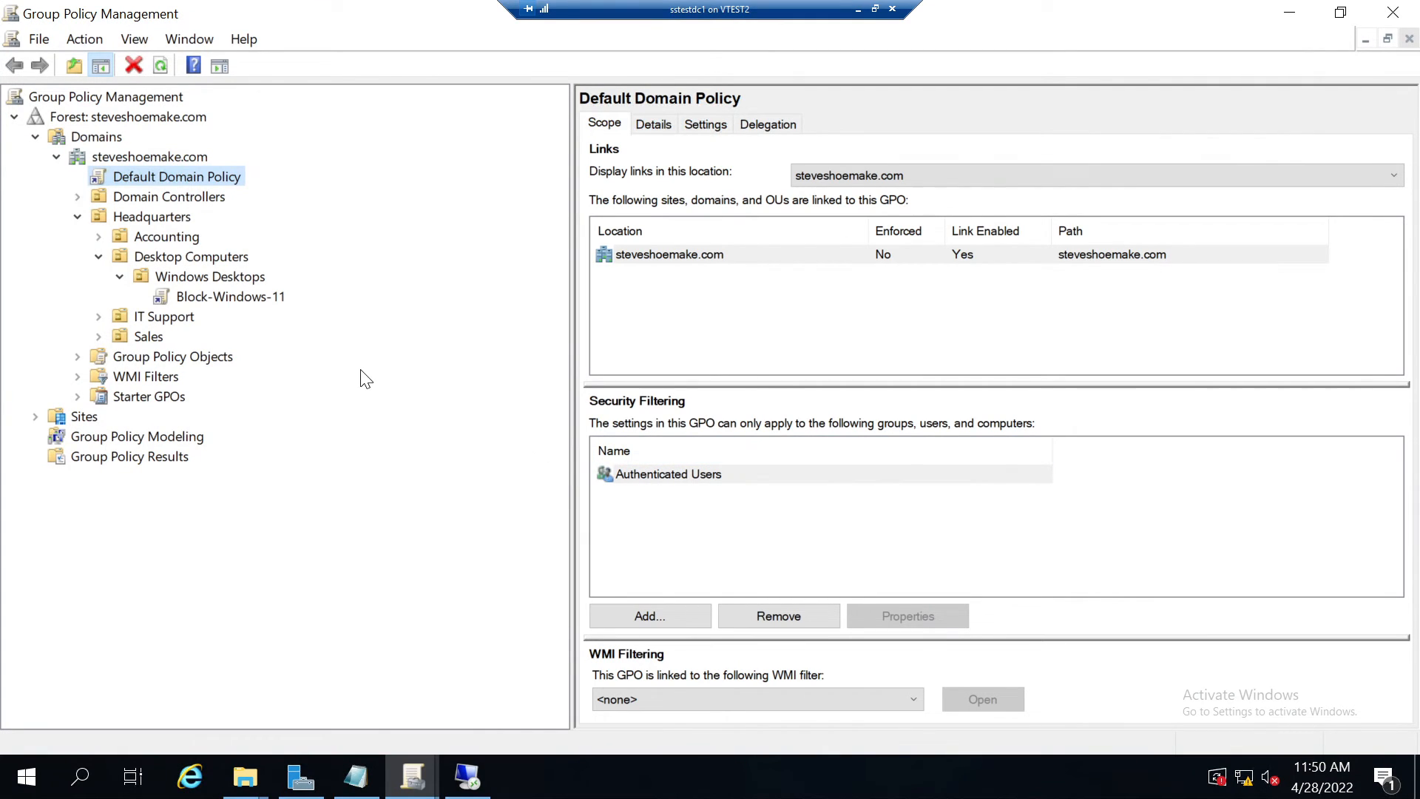
mouse_move(240, 307)
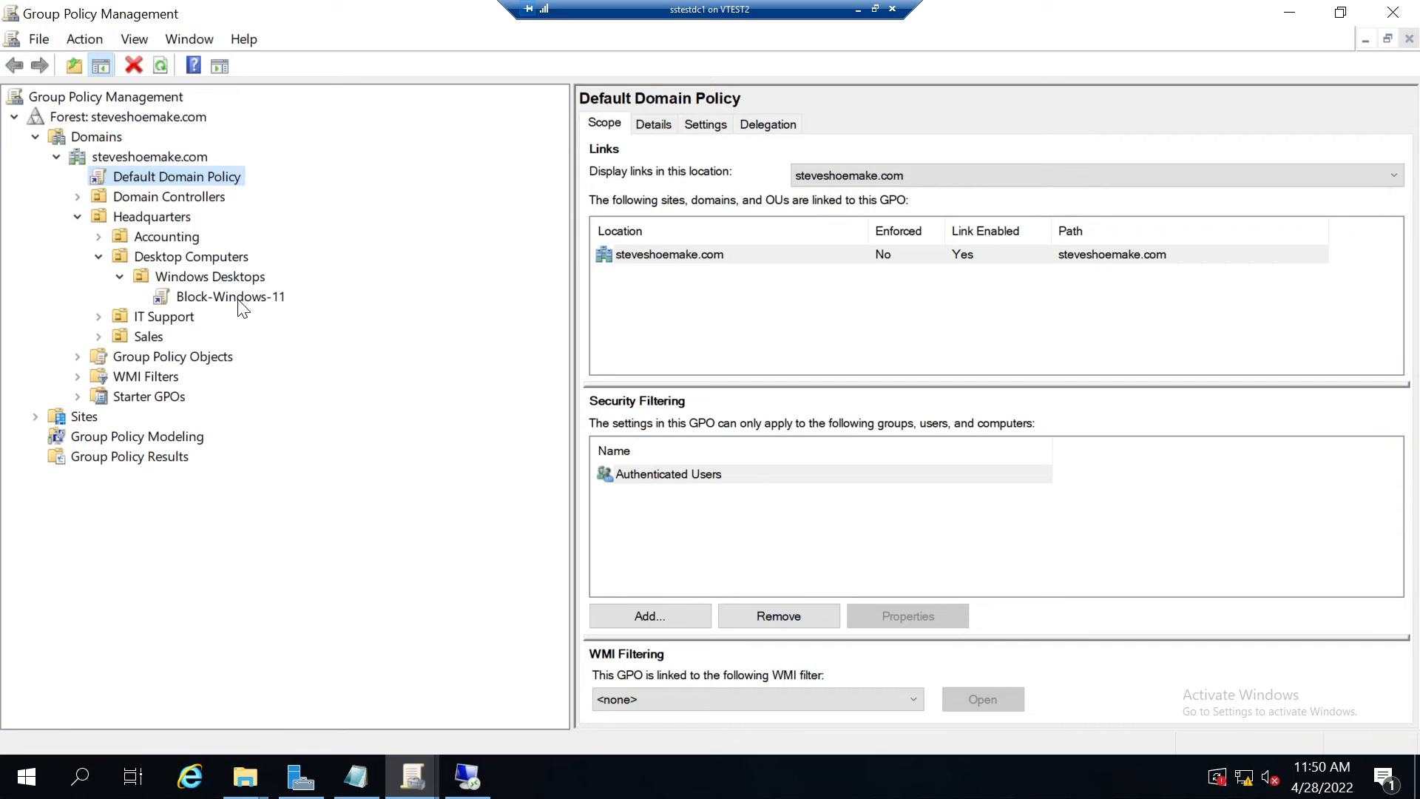
Delete the Block-Windows-11 link under Windows Desktops and confirm, leaving the GPO itself.
right_click(230, 296)
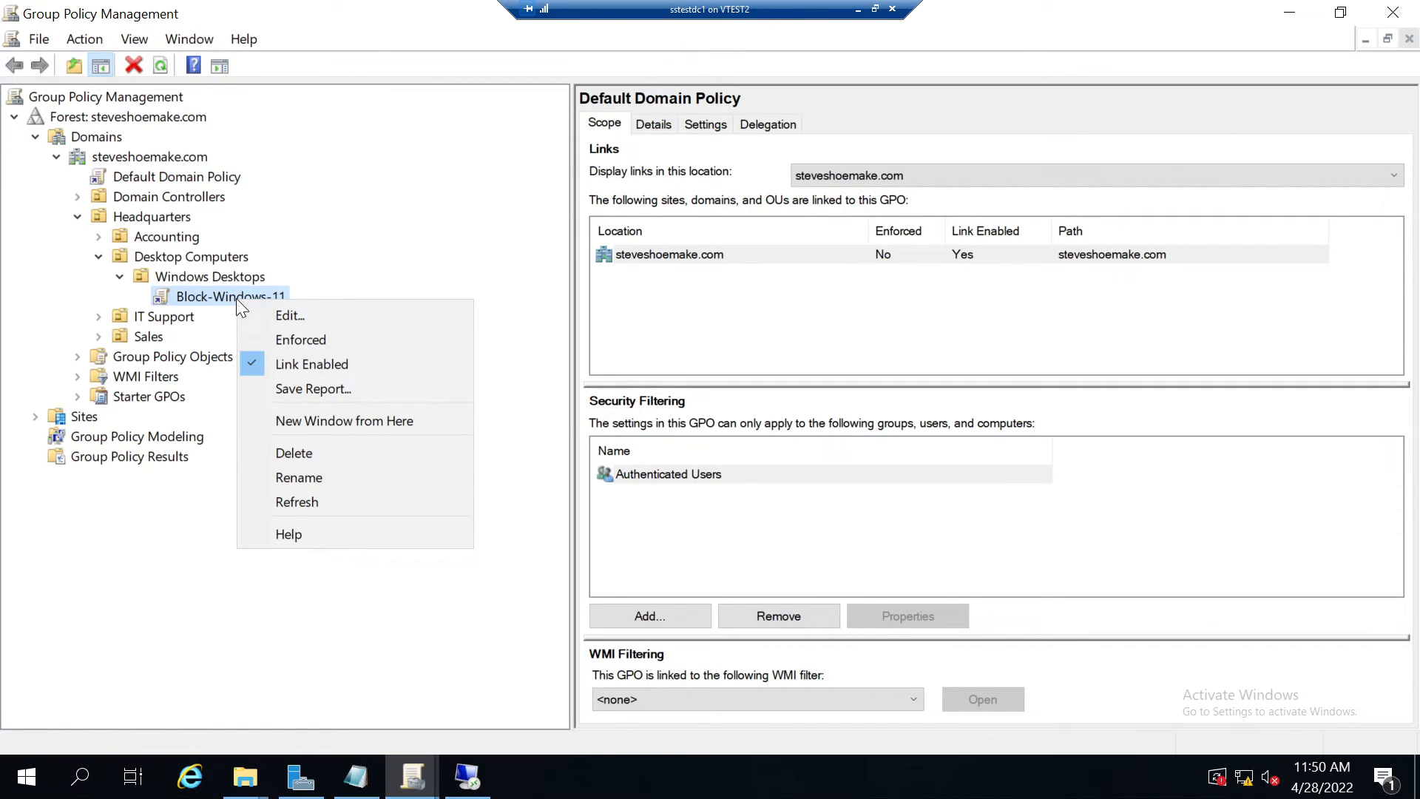
click(293, 453)
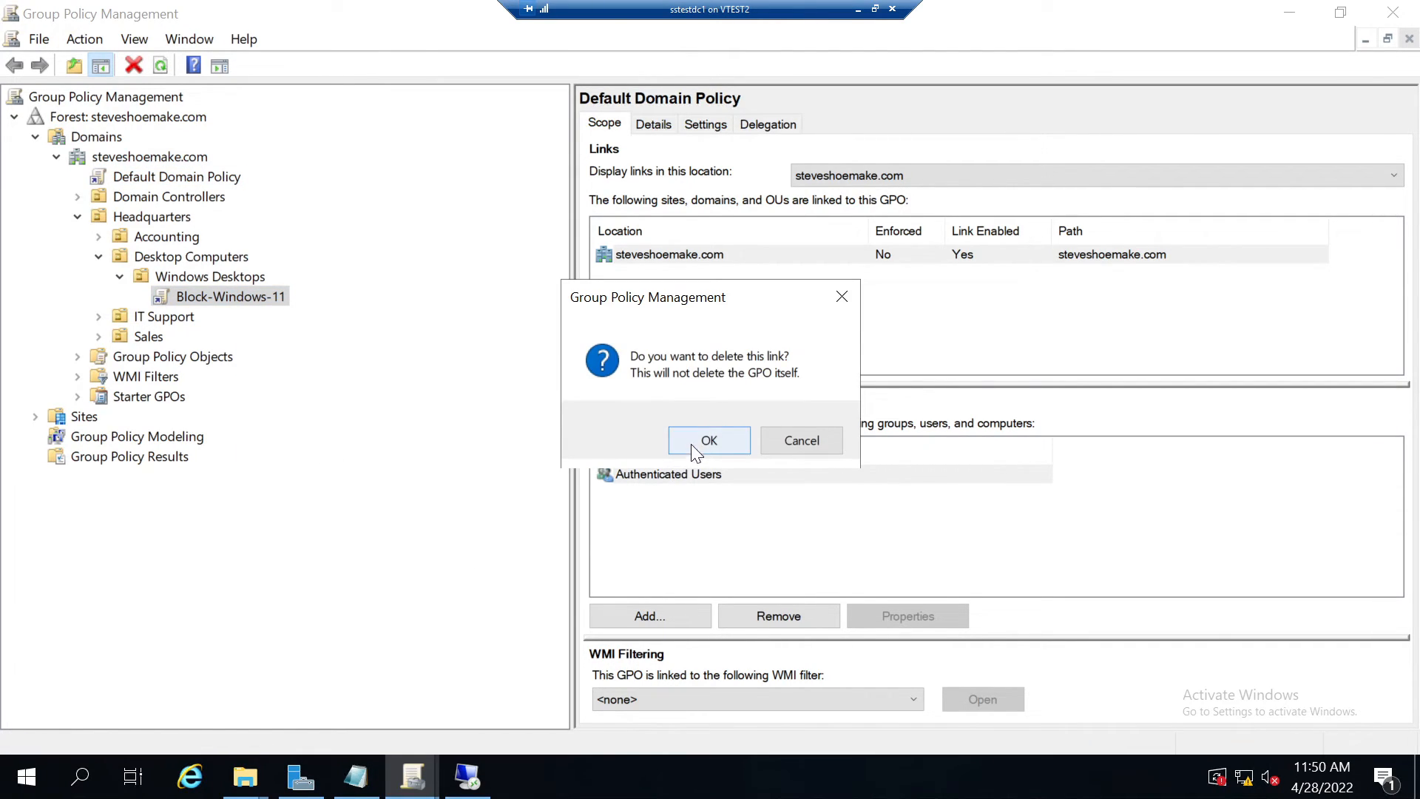
click(708, 441)
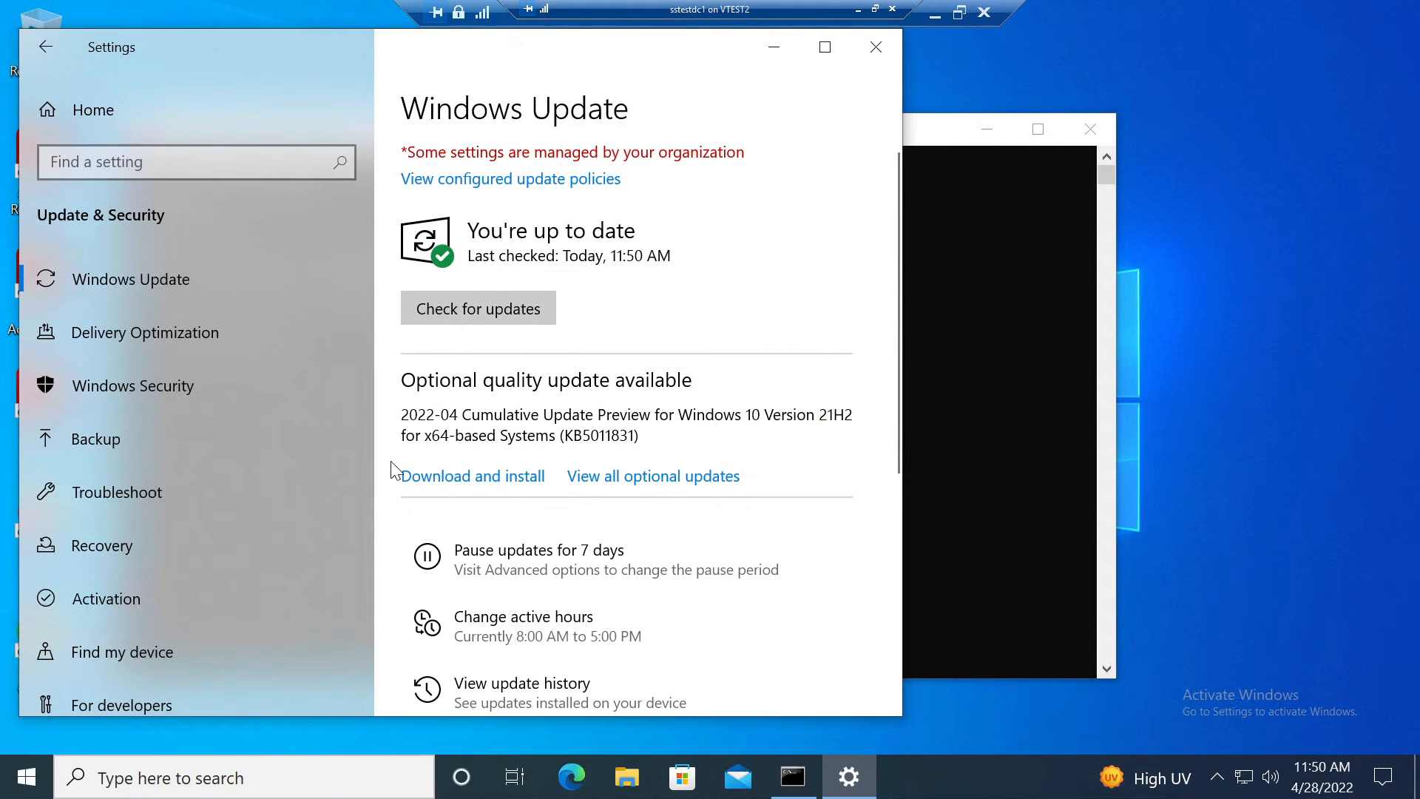
Run gpupdate /force again in Command Prompt, then check for updates in Windows Update.
right_click(18, 777)
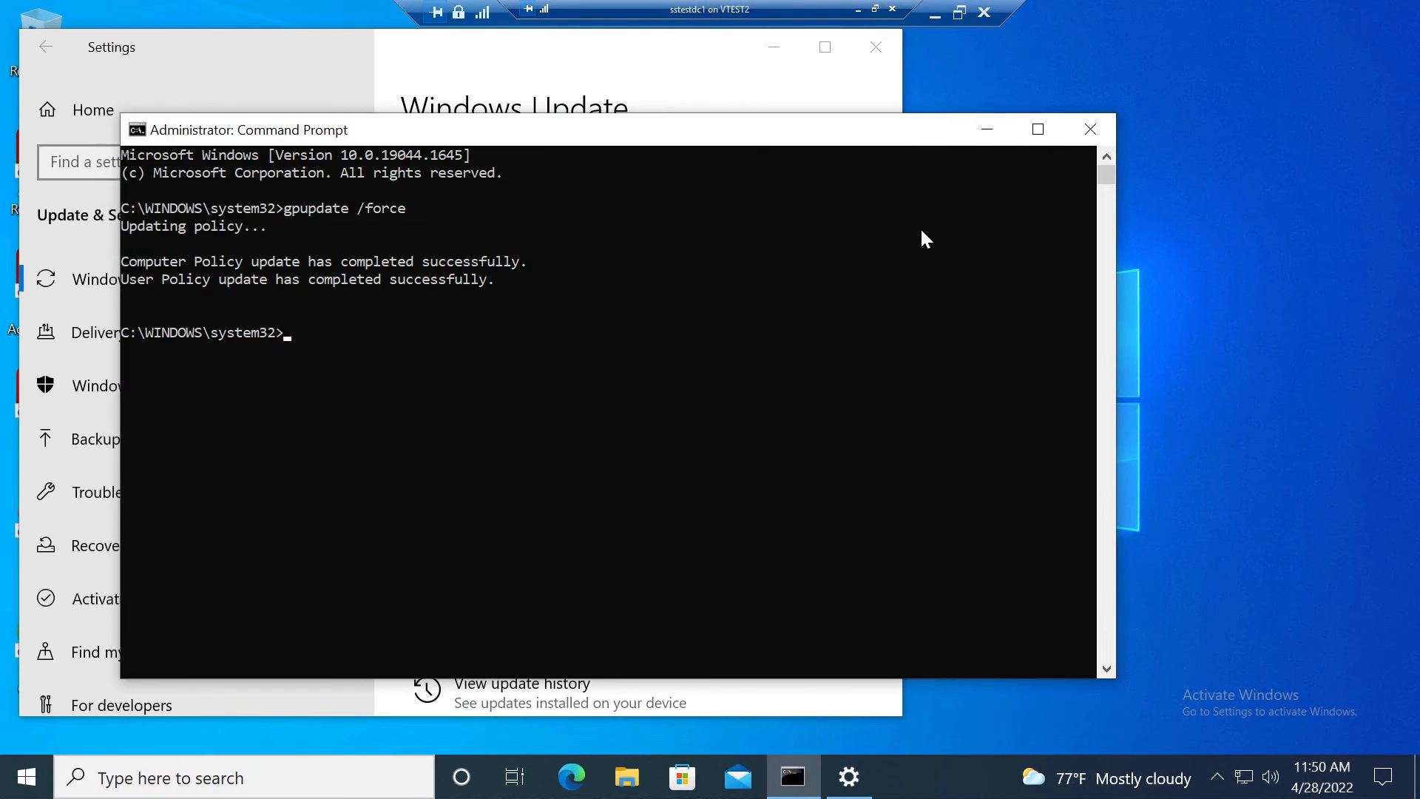
text(gpupdate /force)
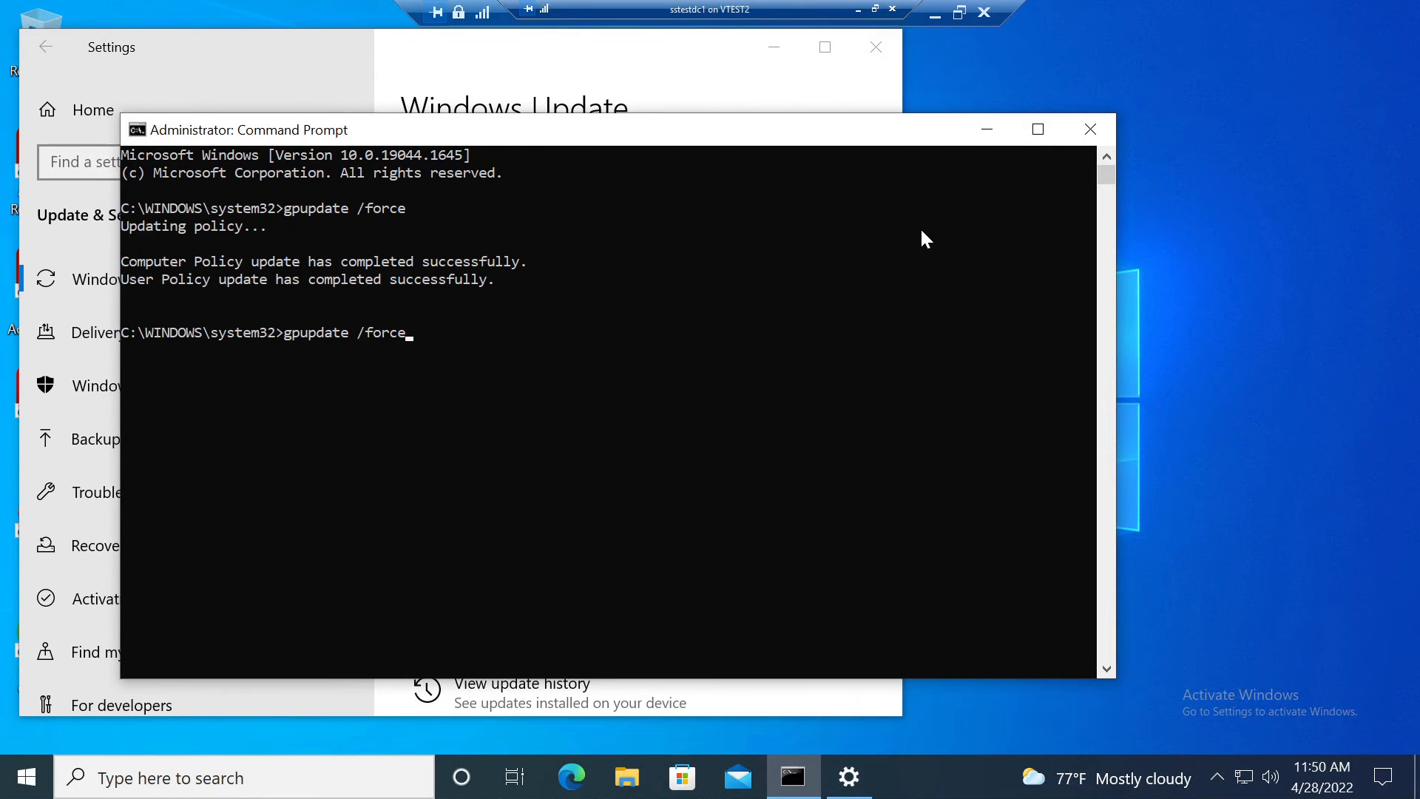
key(enter)
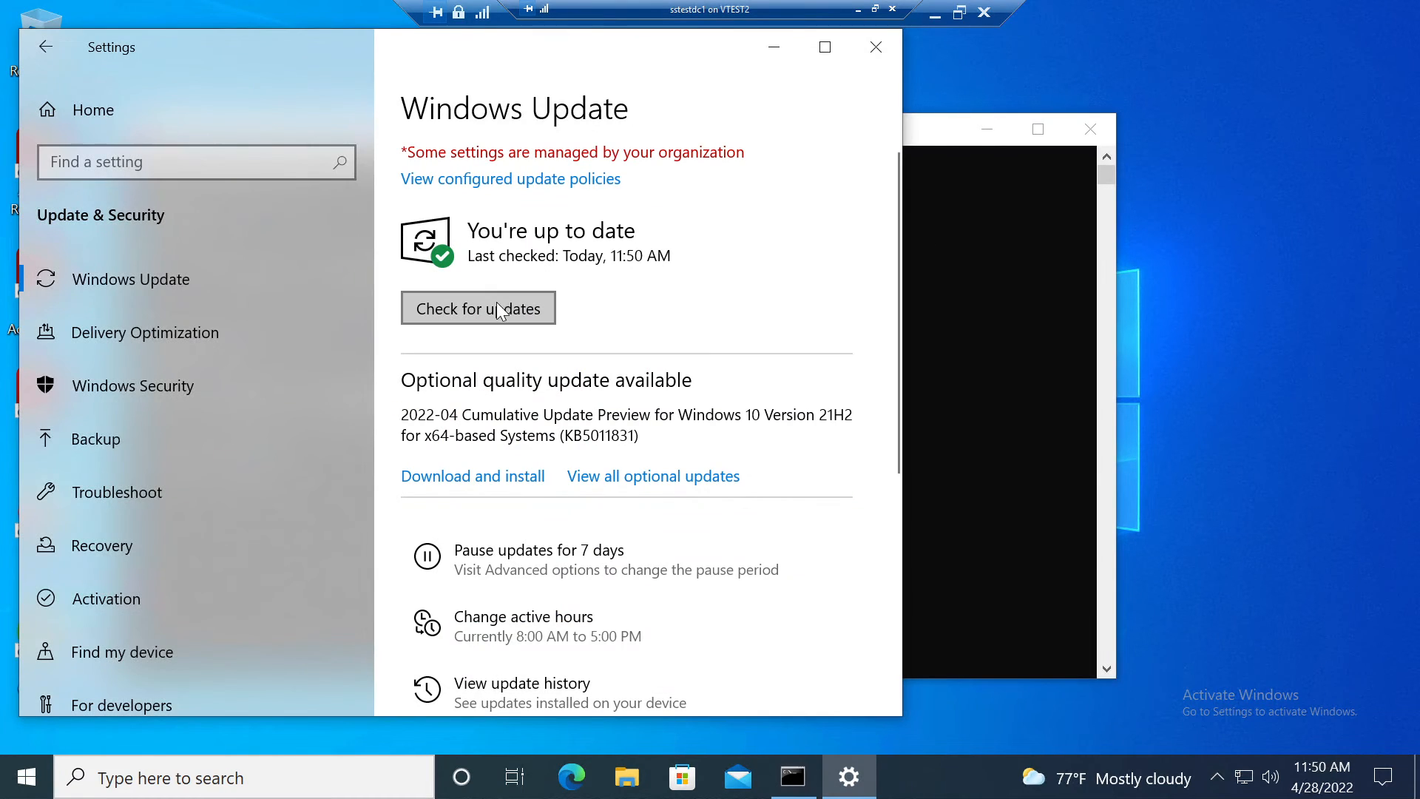
click(478, 308)
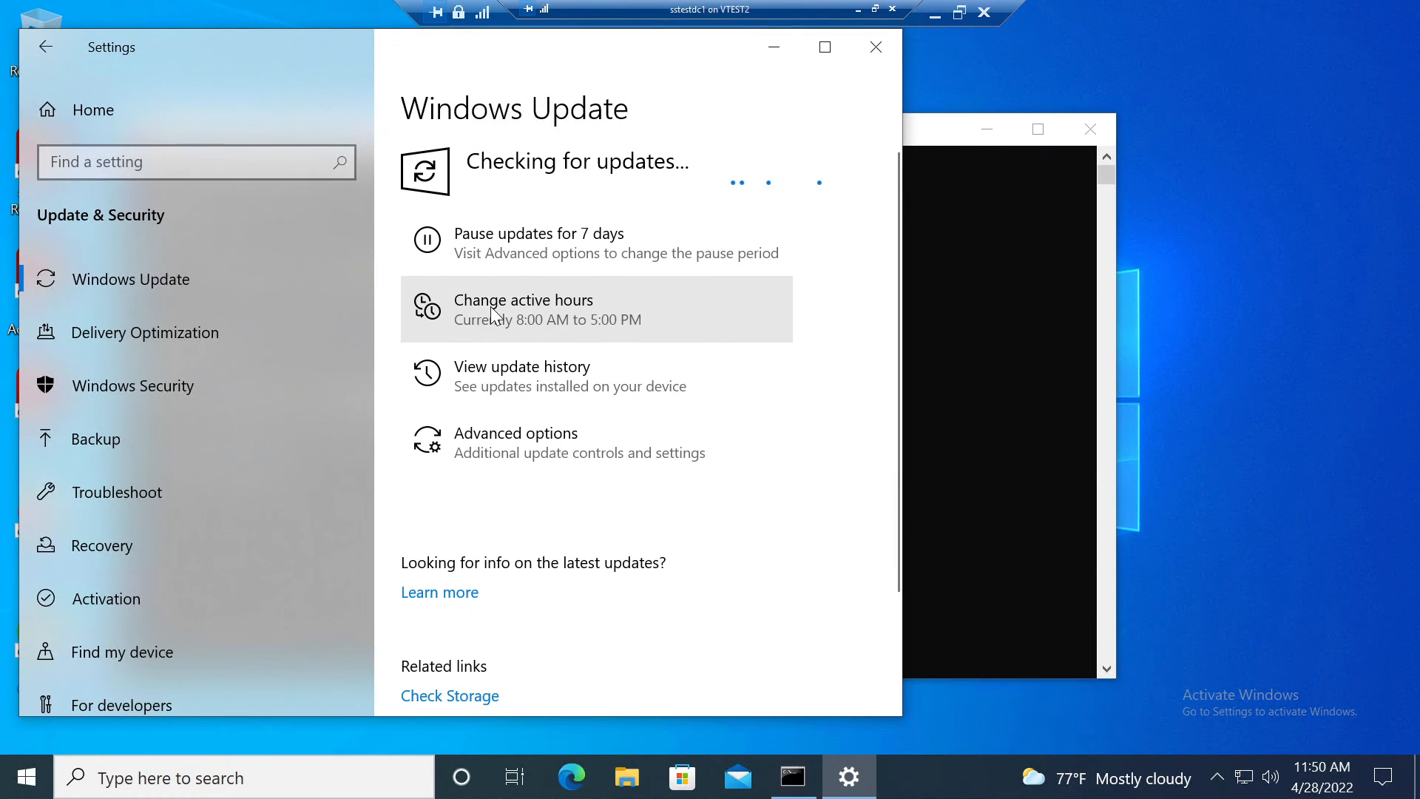